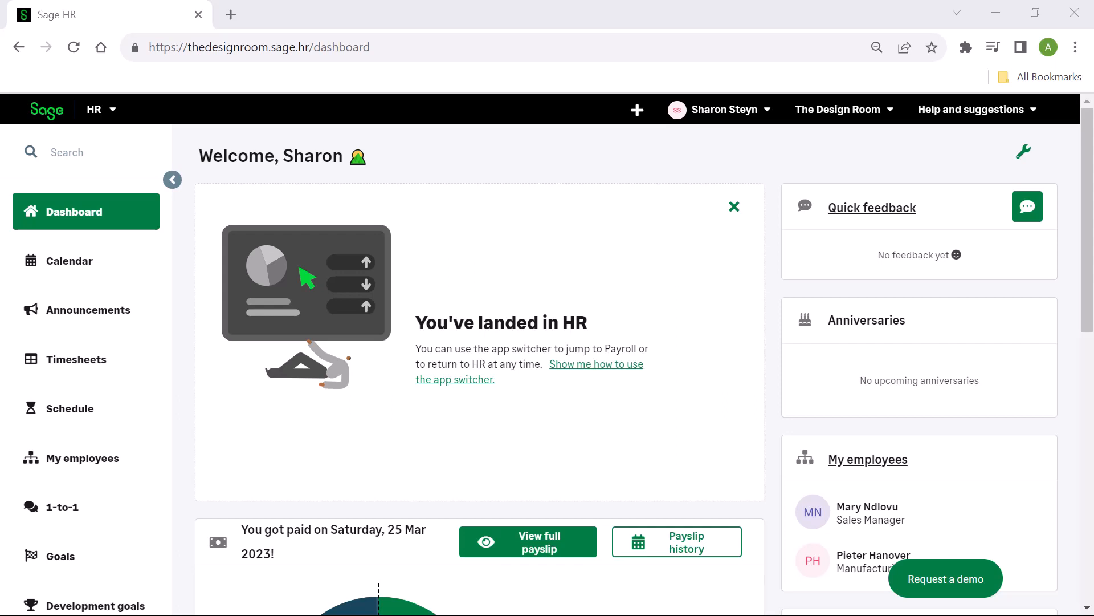
# Step: Assign Financial reporting as the Finance Bookkeeper position's professional competency and save
pyautogui.scroll(-3)
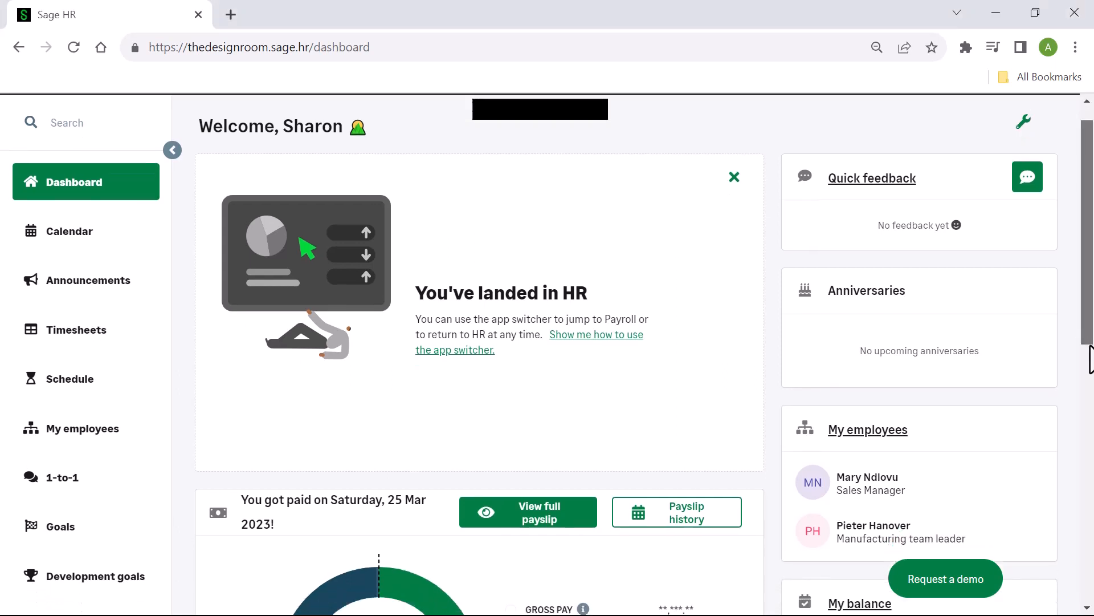
pyautogui.scroll(-3)
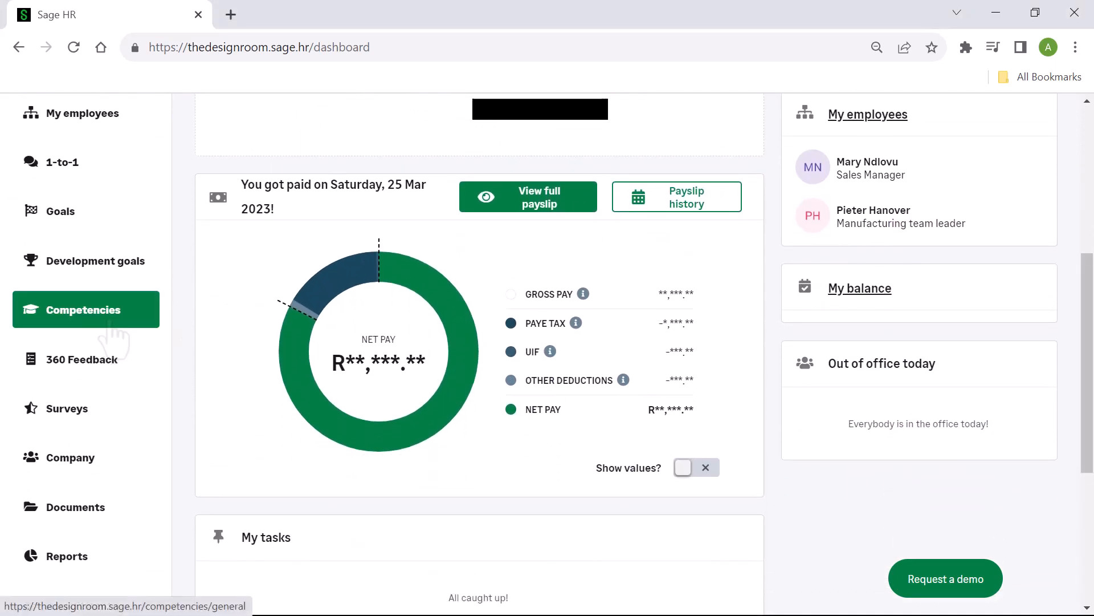
pyautogui.click(81, 309)
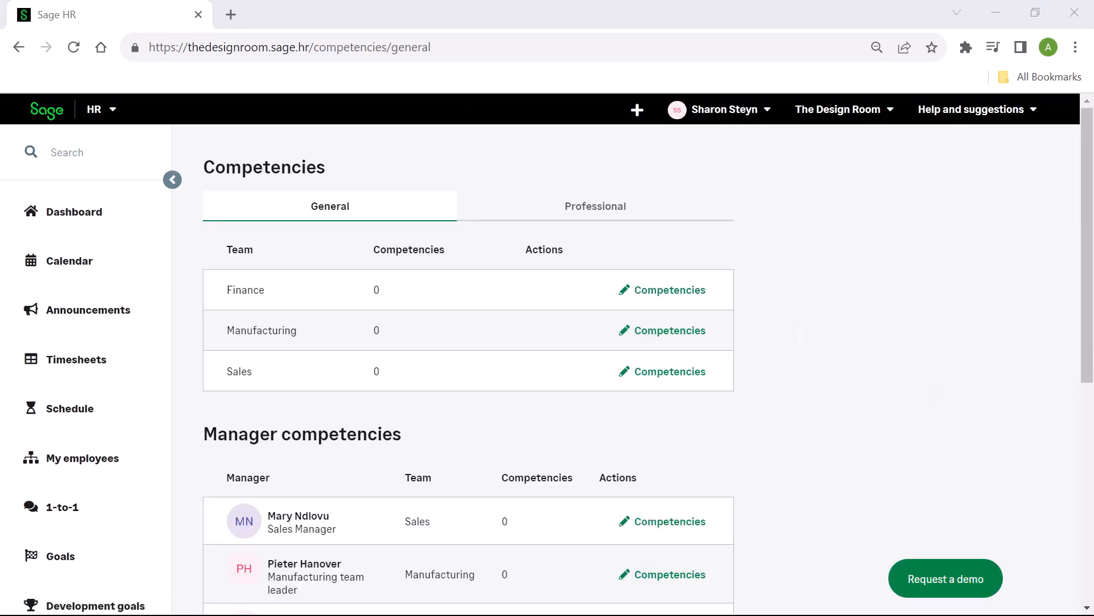
pyautogui.click(594, 206)
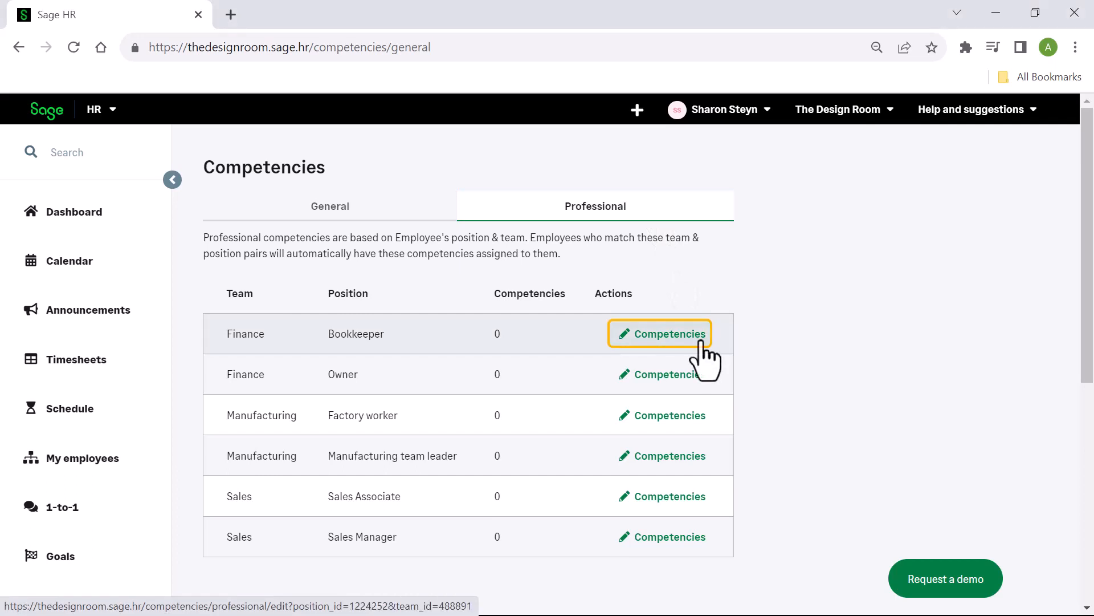
pyautogui.click(659, 333)
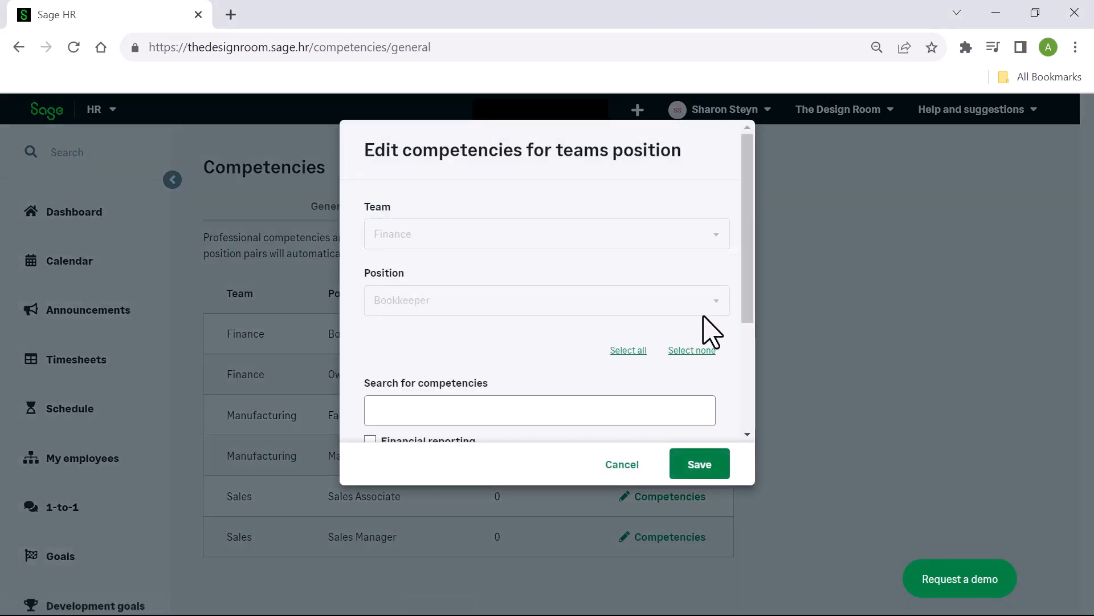
pyautogui.scroll(-3)
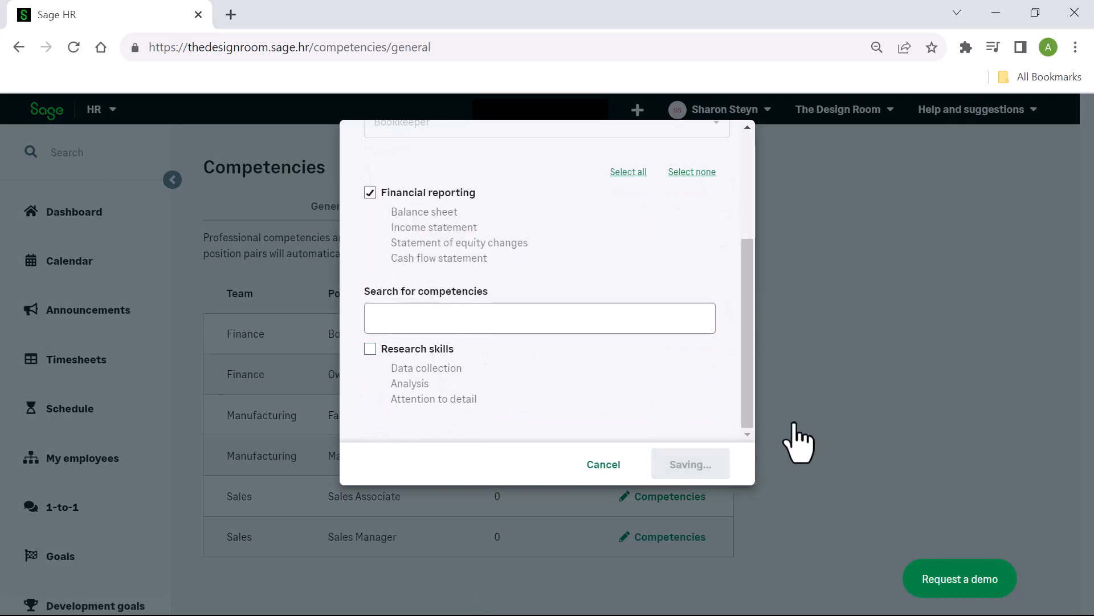
pyautogui.click(690, 463)
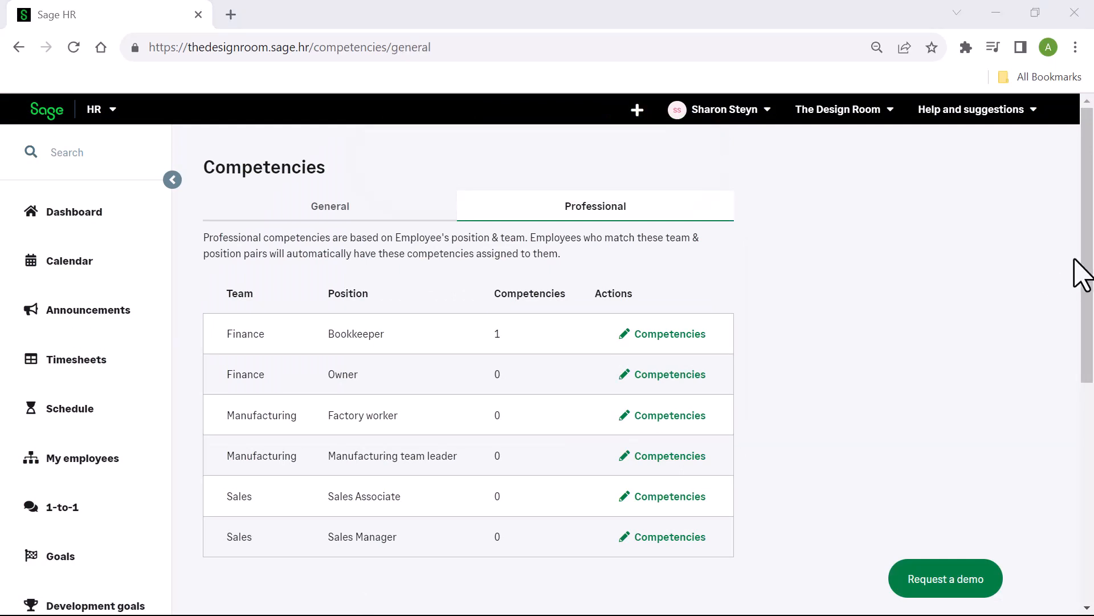
pyautogui.click(70, 542)
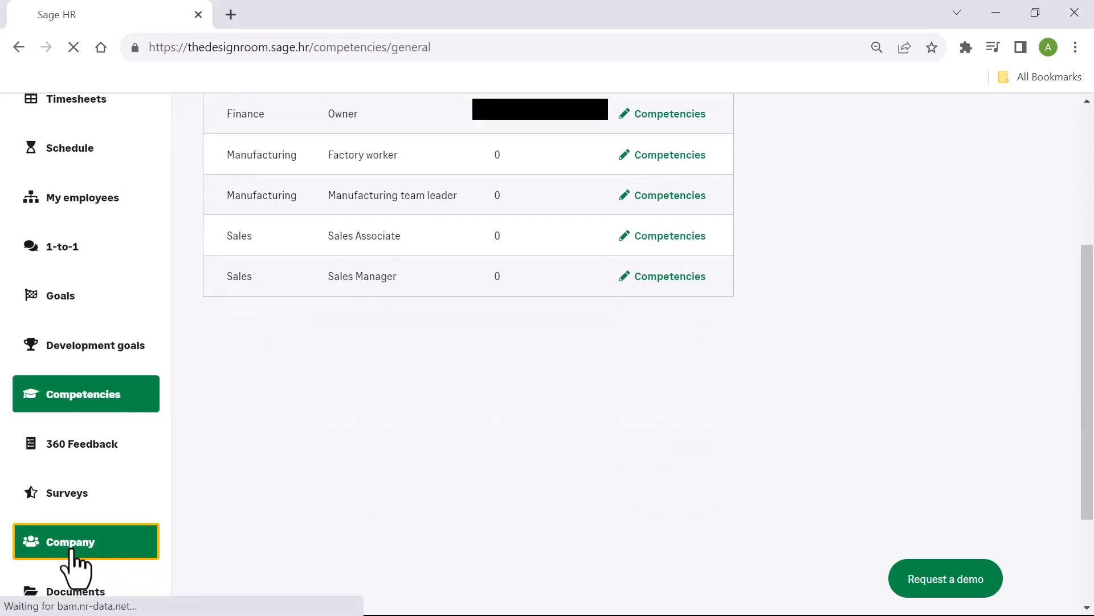
pyautogui.click(69, 542)
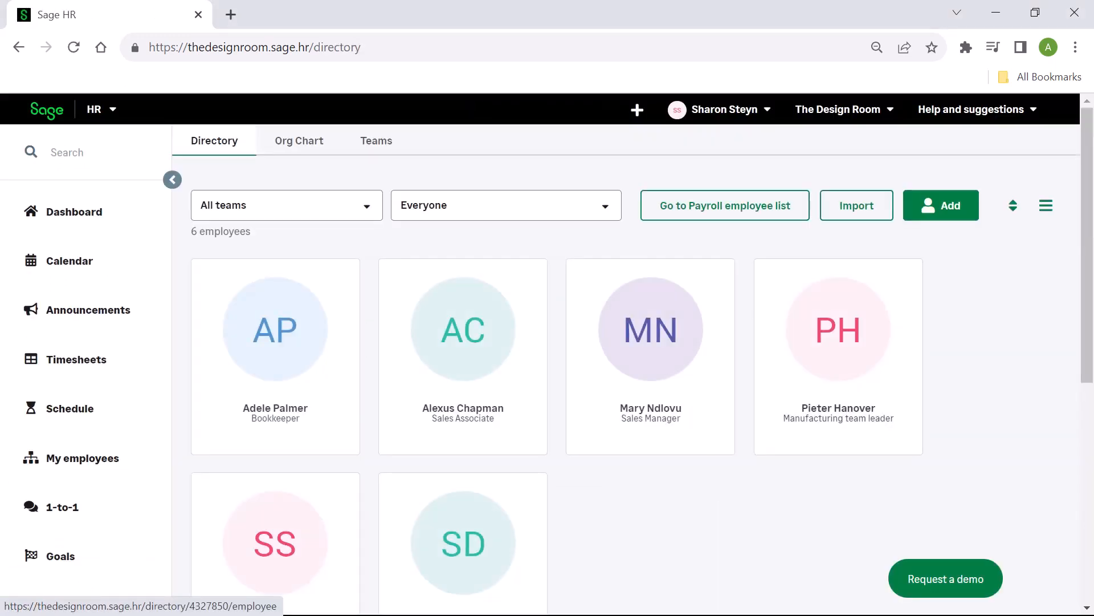
pyautogui.click(275, 329)
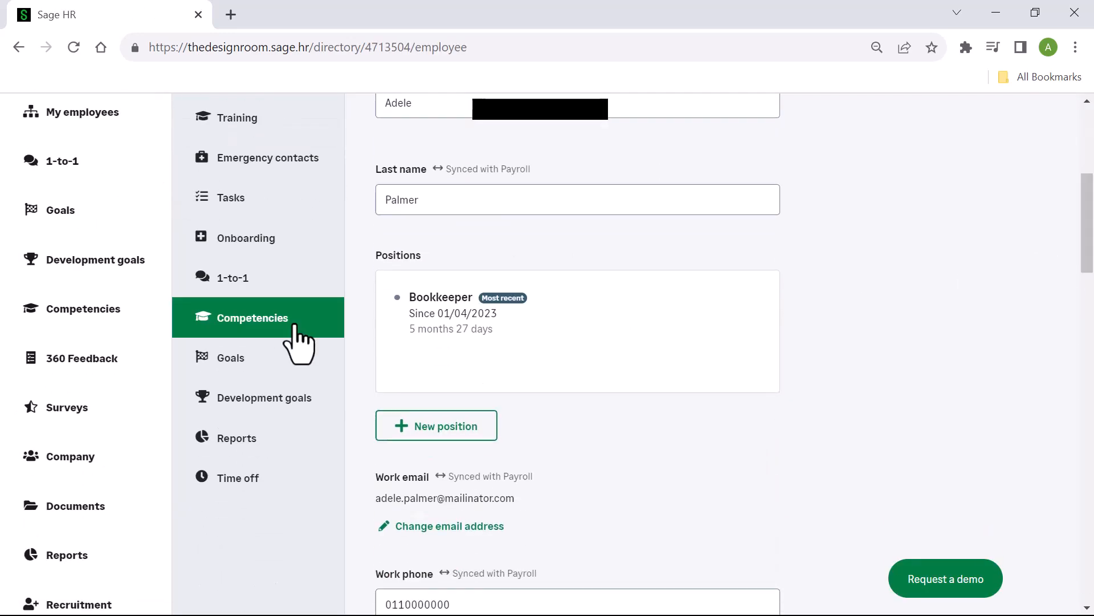
pyautogui.click(257, 317)
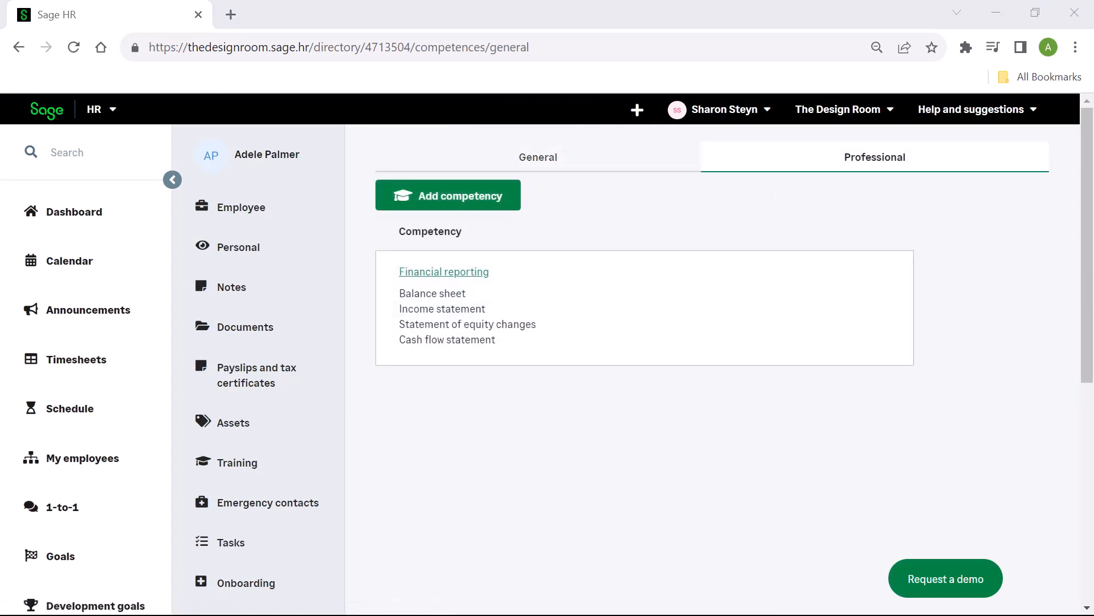
pyautogui.moveTo(448, 195)
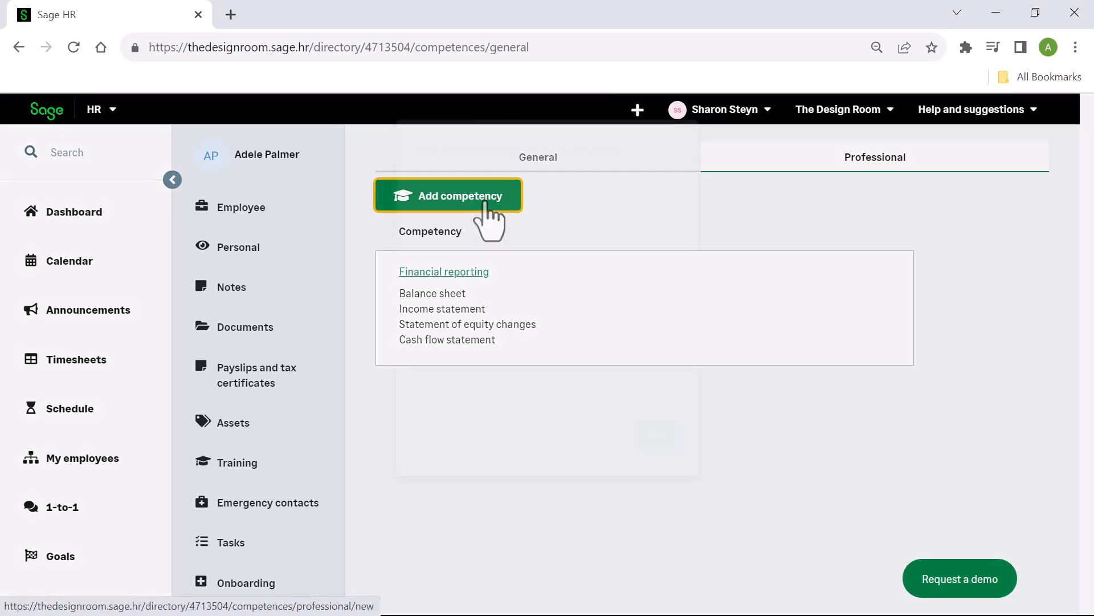
pyautogui.click(447, 196)
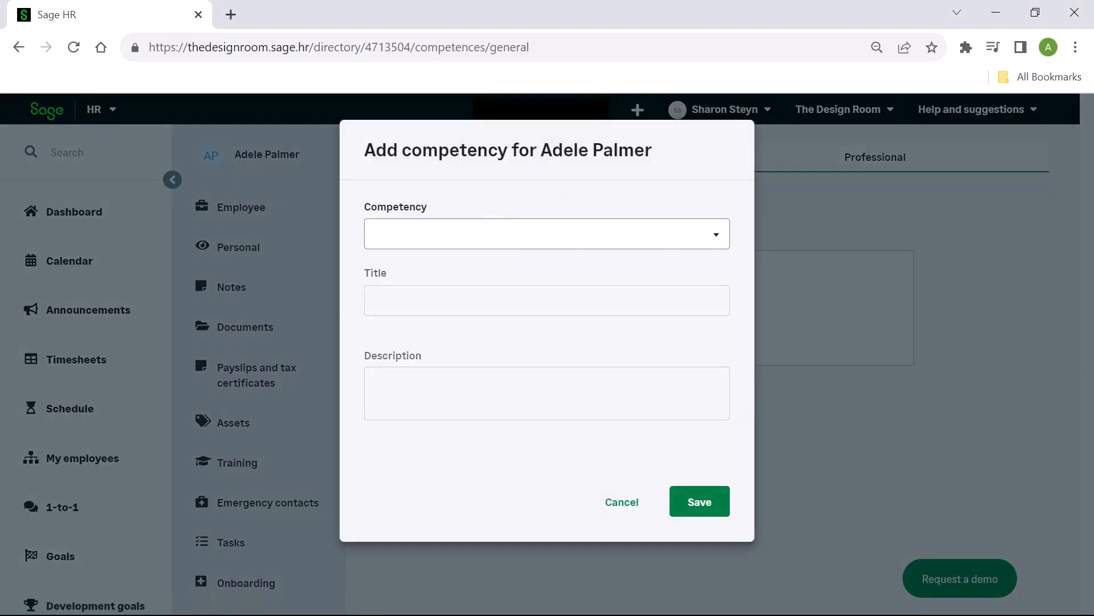
pyautogui.click(546, 234)
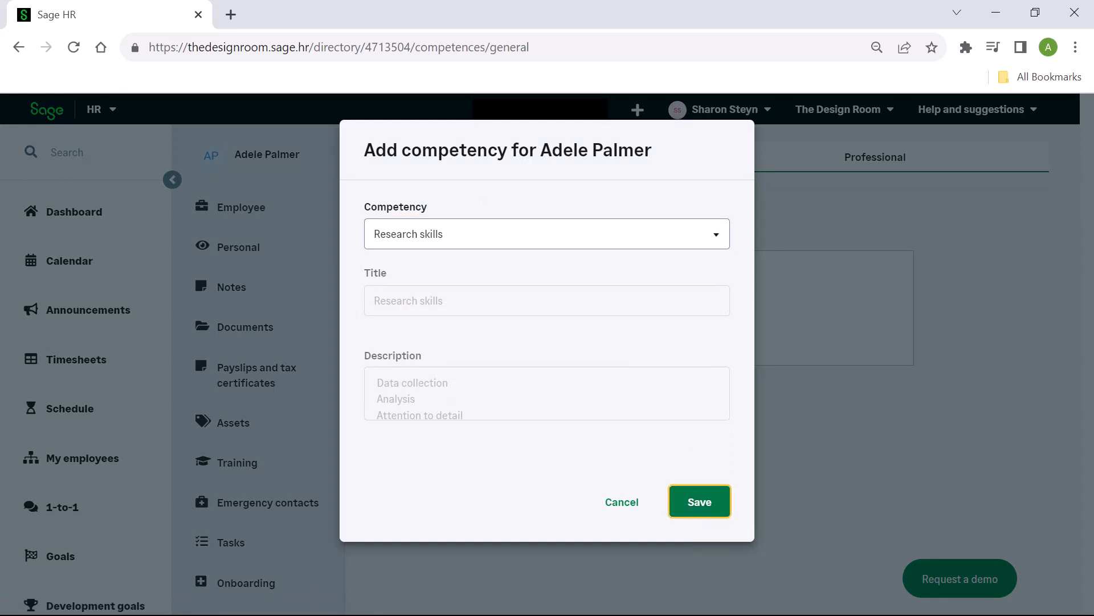
pyautogui.click(699, 501)
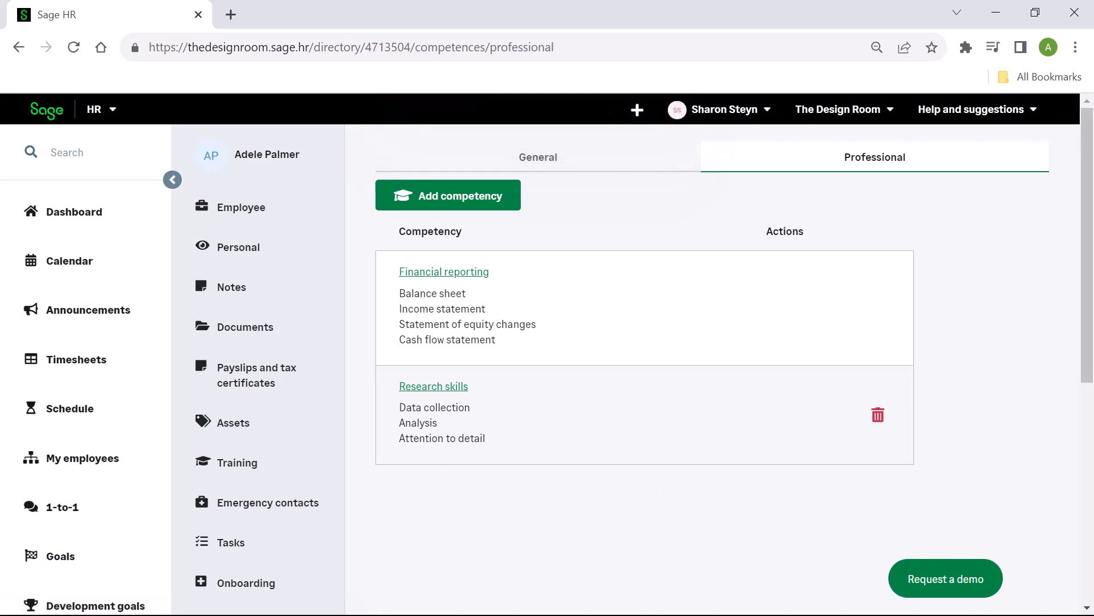
pyautogui.moveTo(61, 555)
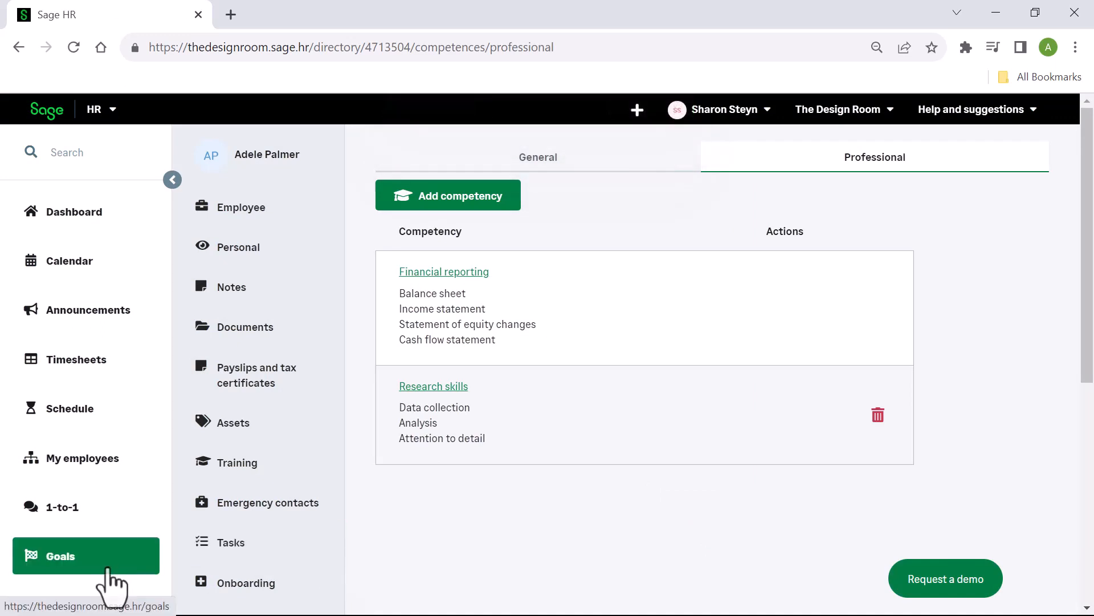
# Step: Go to Goals on the Personal goals tab and launch the Add goal wizard
pyautogui.click(62, 556)
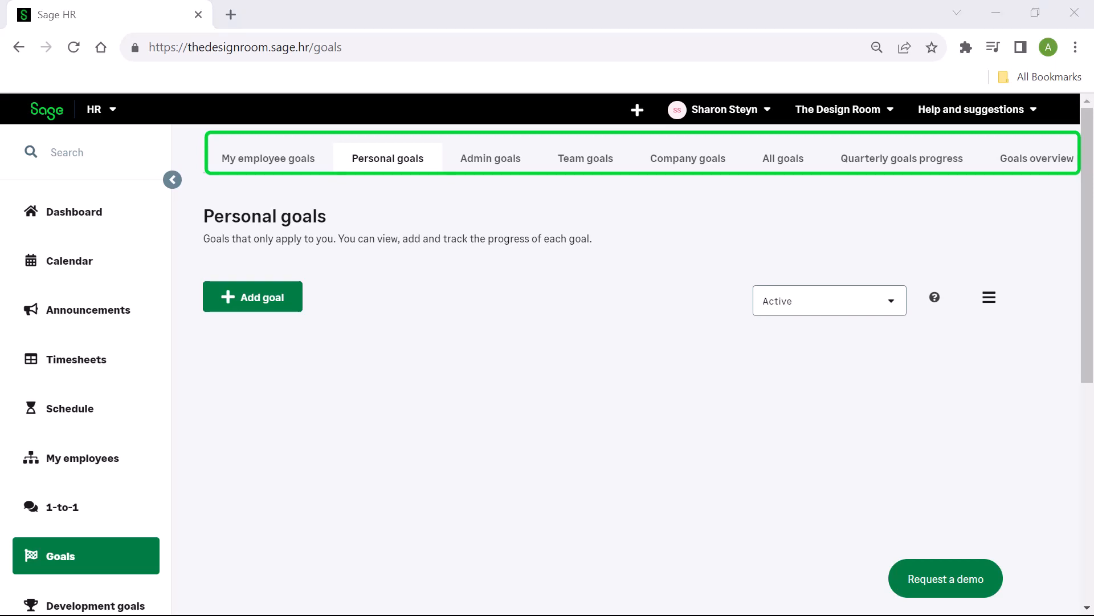
pyautogui.click(387, 158)
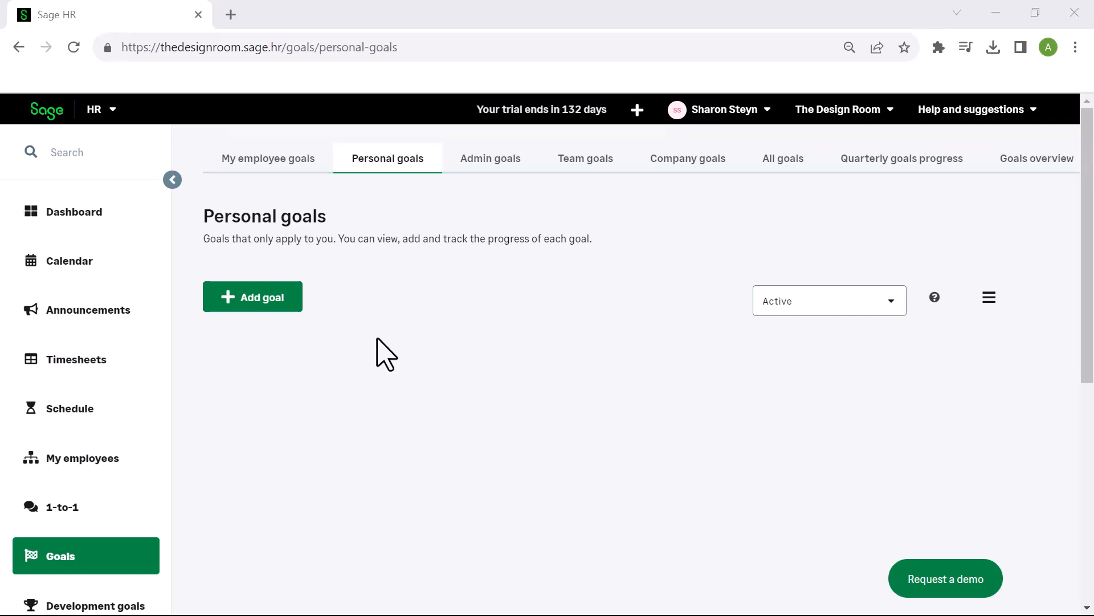
pyautogui.moveTo(252, 296)
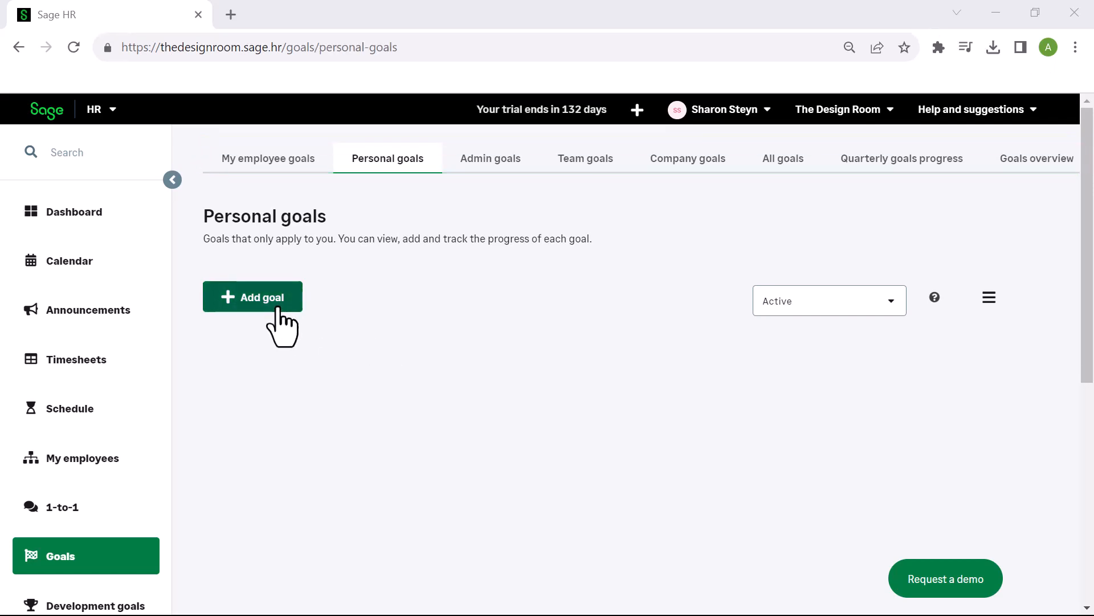
pyautogui.click(253, 297)
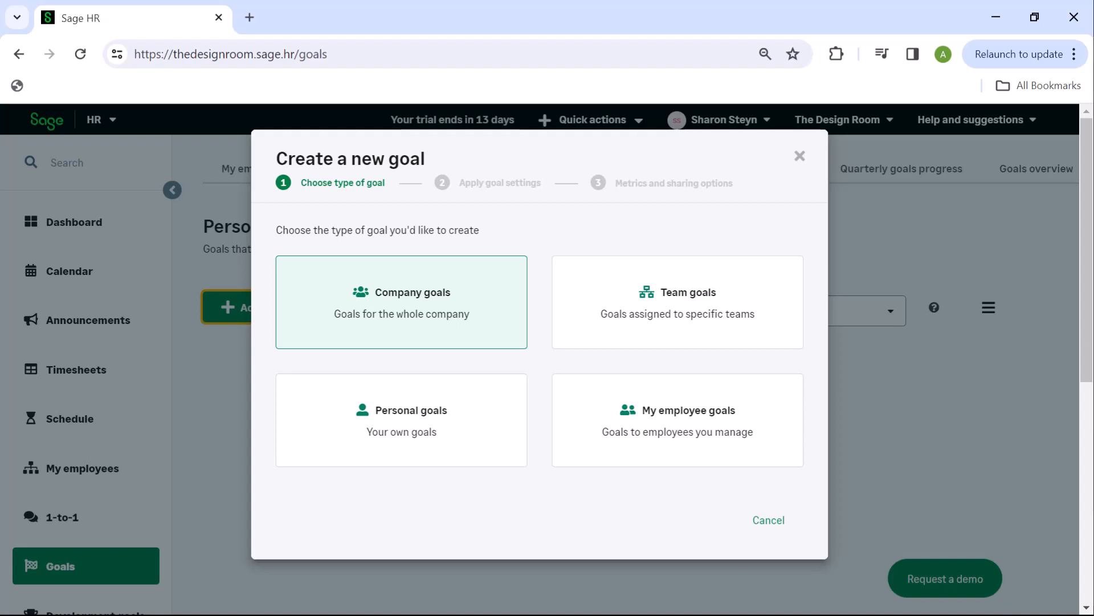
# Step: Start a personal goal named CSAT that repeats every quarter
pyautogui.click(401, 419)
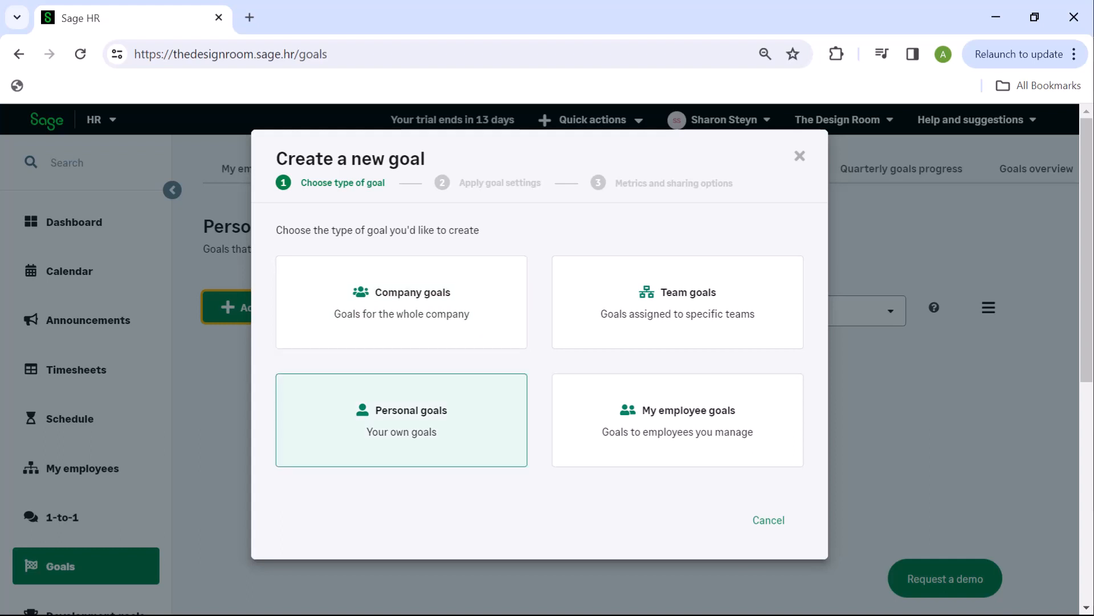
pyautogui.click(401, 420)
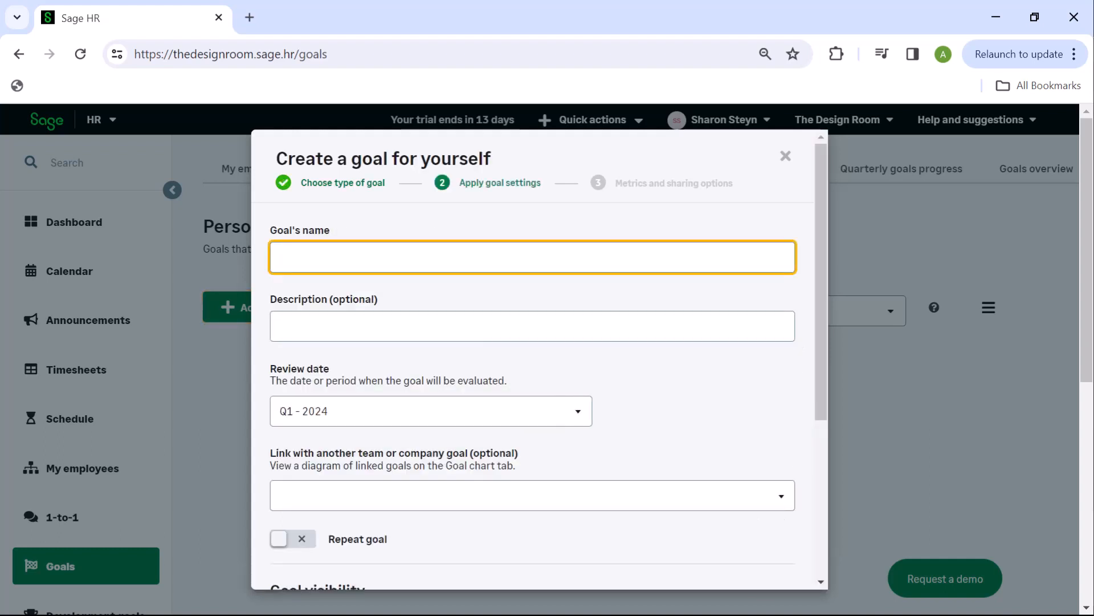
pyautogui.write('Customer')
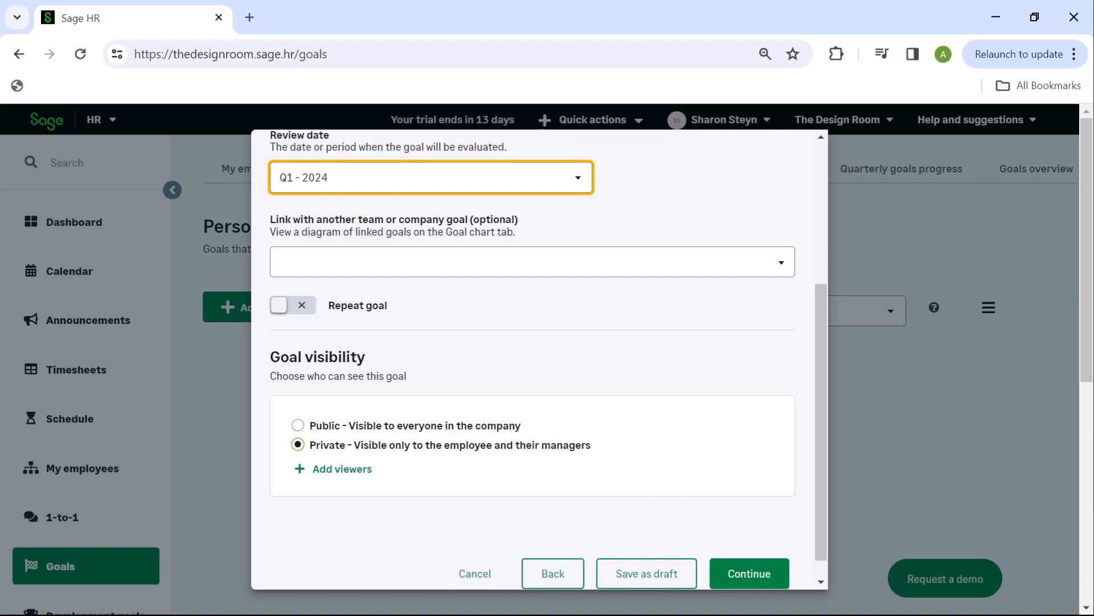
pyautogui.click(293, 305)
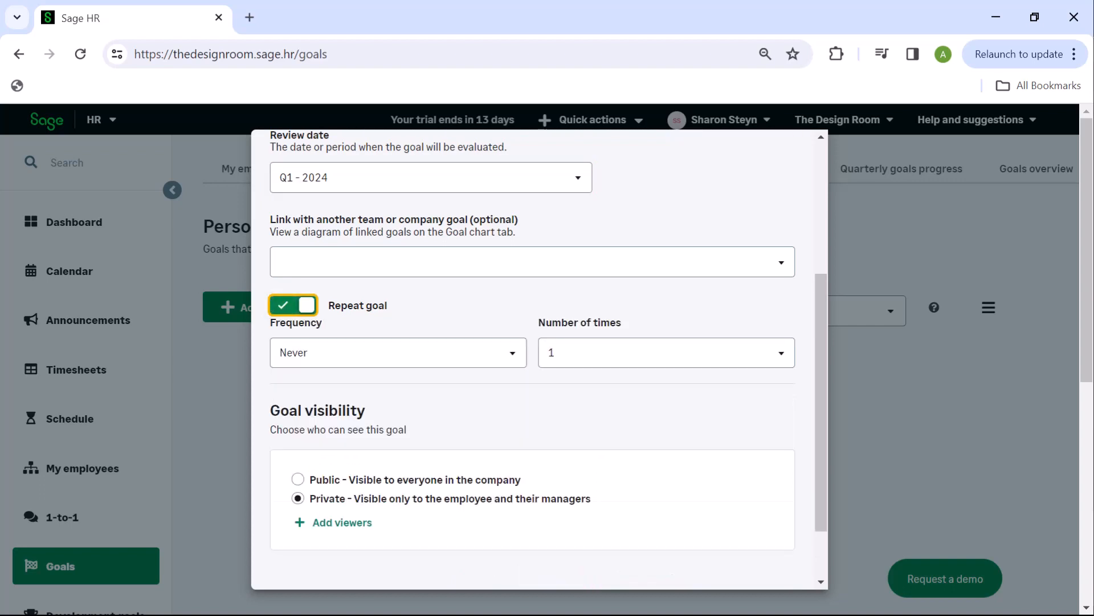
pyautogui.click(398, 352)
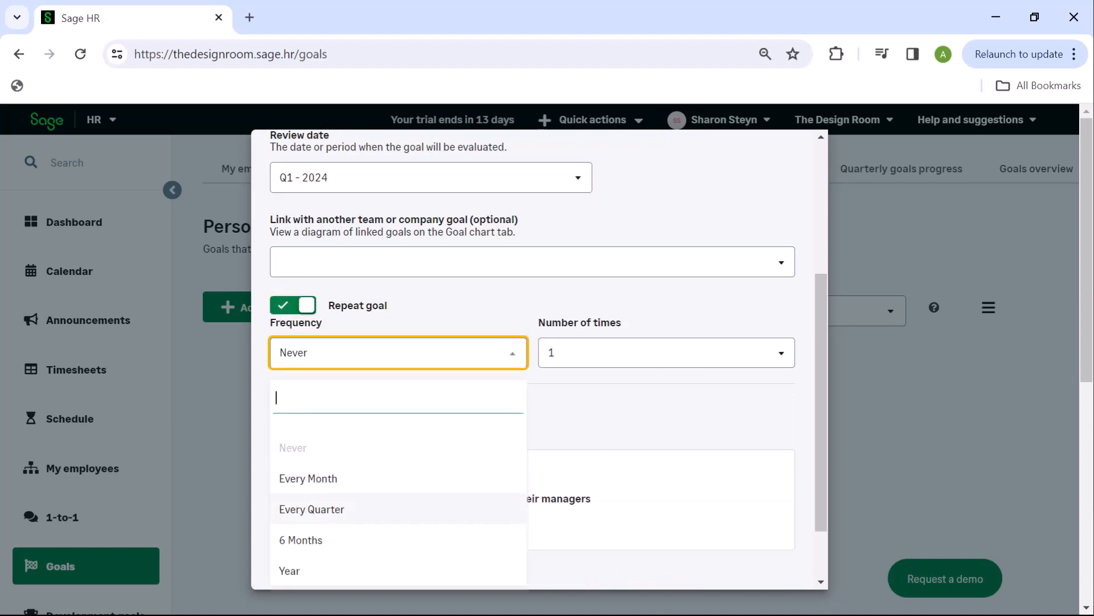
pyautogui.click(312, 509)
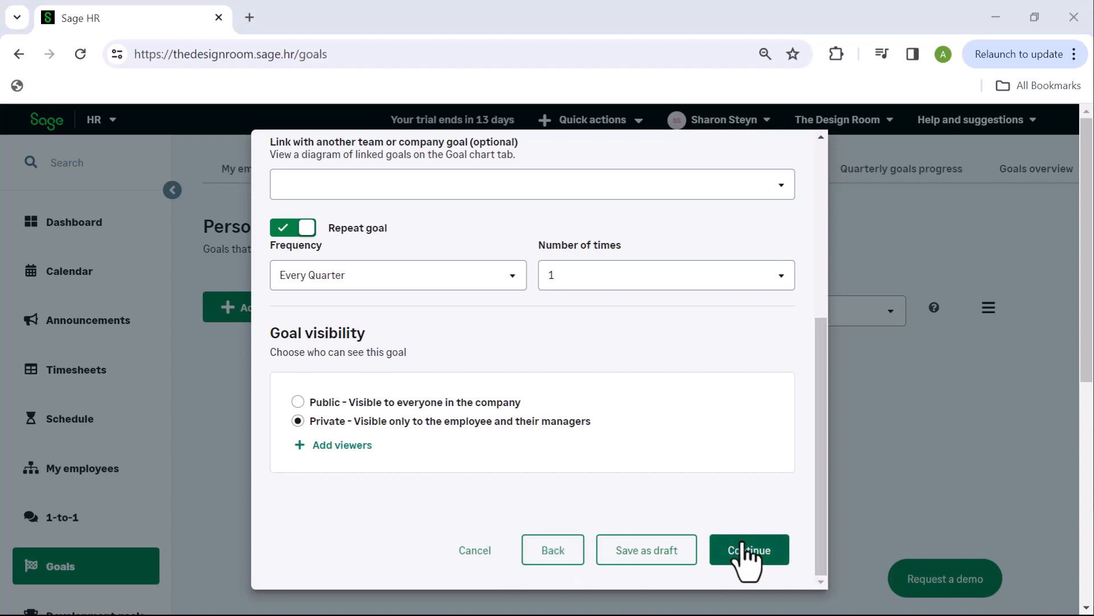
# Step: Add the key result 'Increase customer satisfaction to 90%' and create the goal
pyautogui.click(749, 550)
pyautogui.write('Increase customer satis')
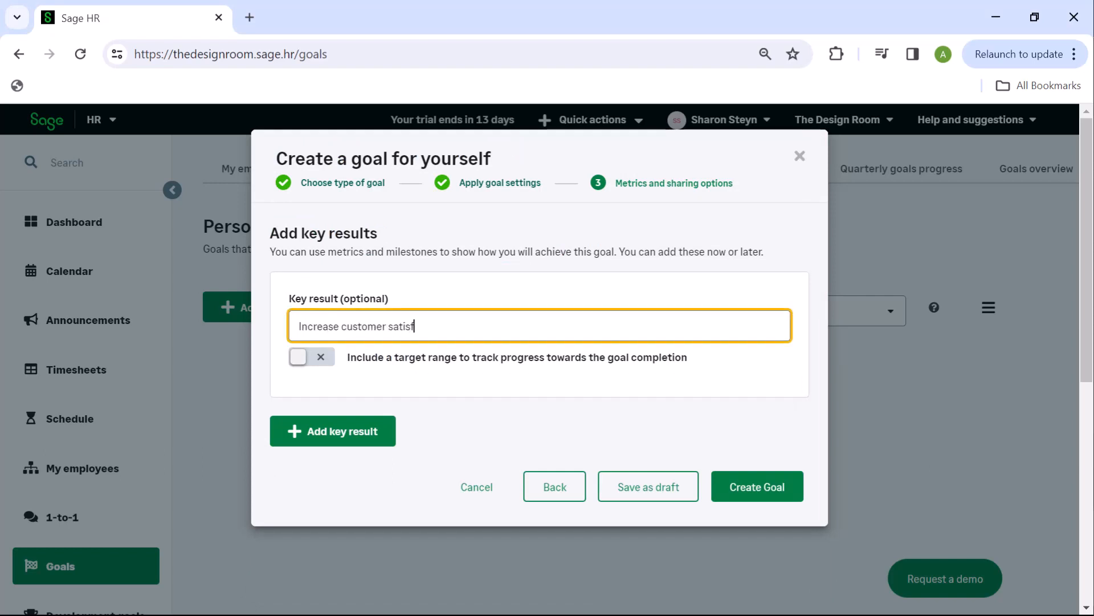
pyautogui.write('faction to 90%')
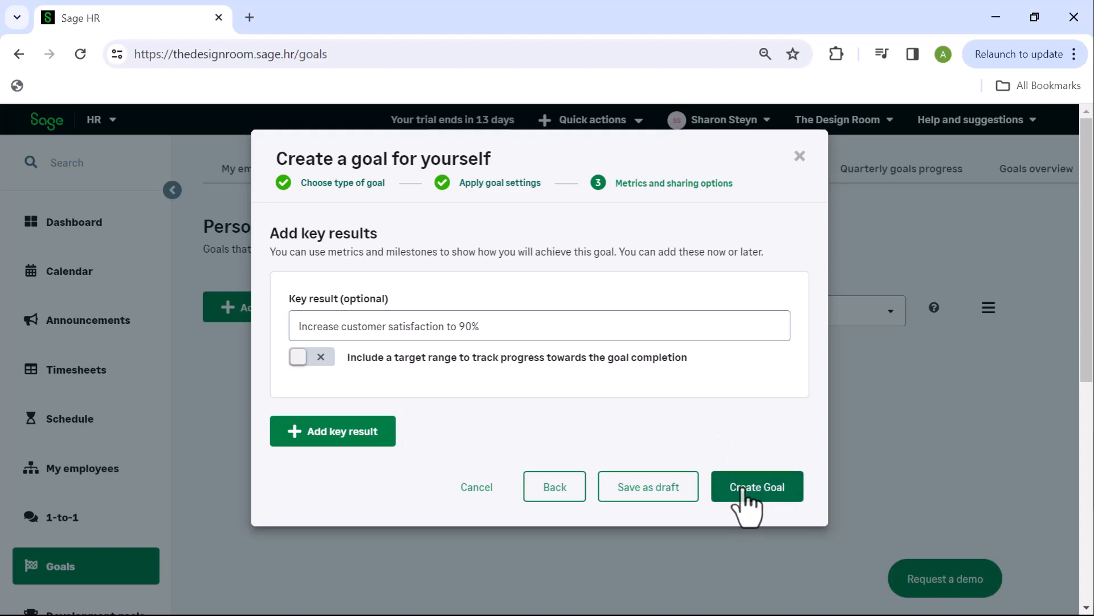
pyautogui.click(756, 486)
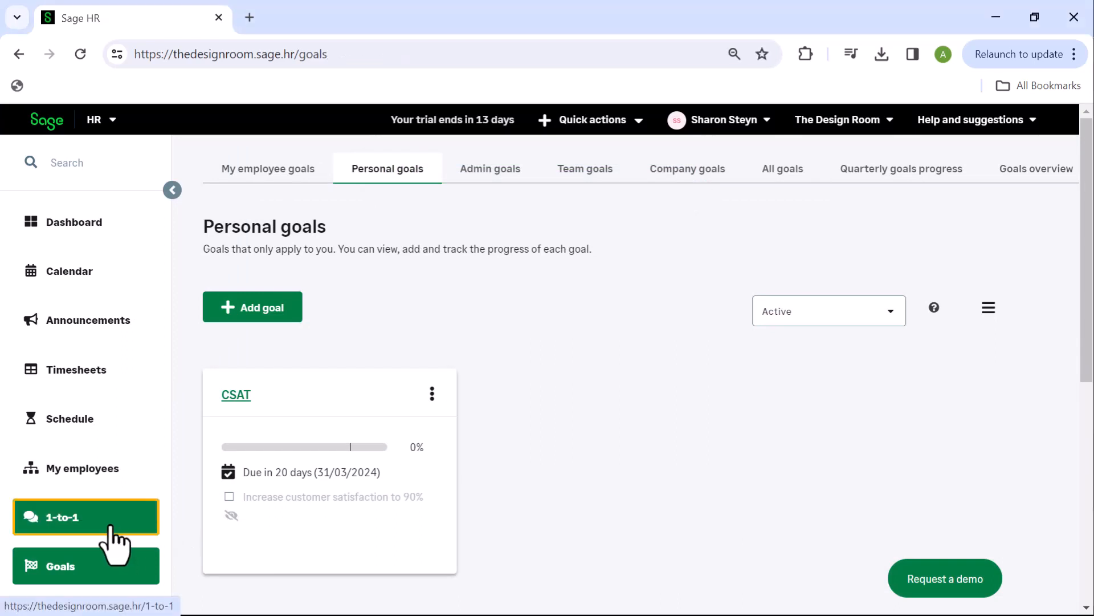
# Step: Open the 1-to-1 page listing five employees without a booked meeting
pyautogui.click(86, 516)
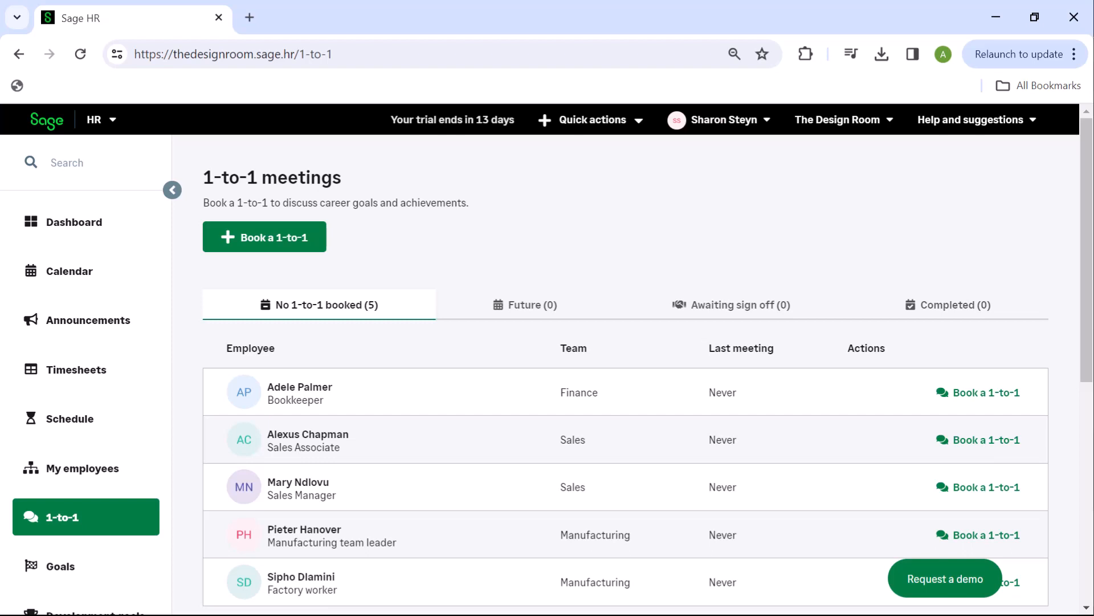
pyautogui.click(263, 237)
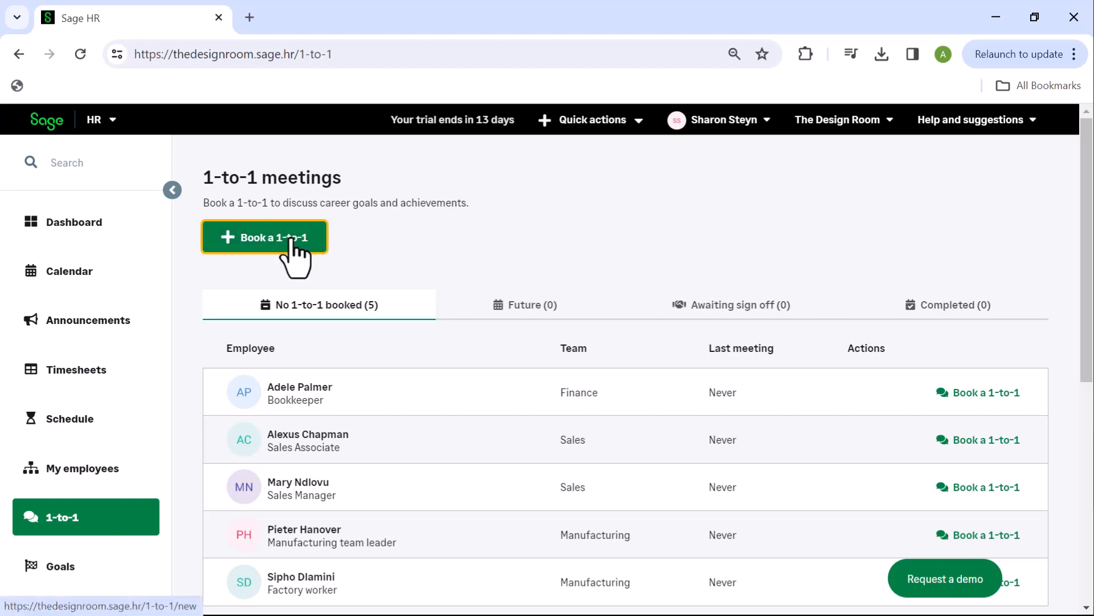
pyautogui.click(265, 237)
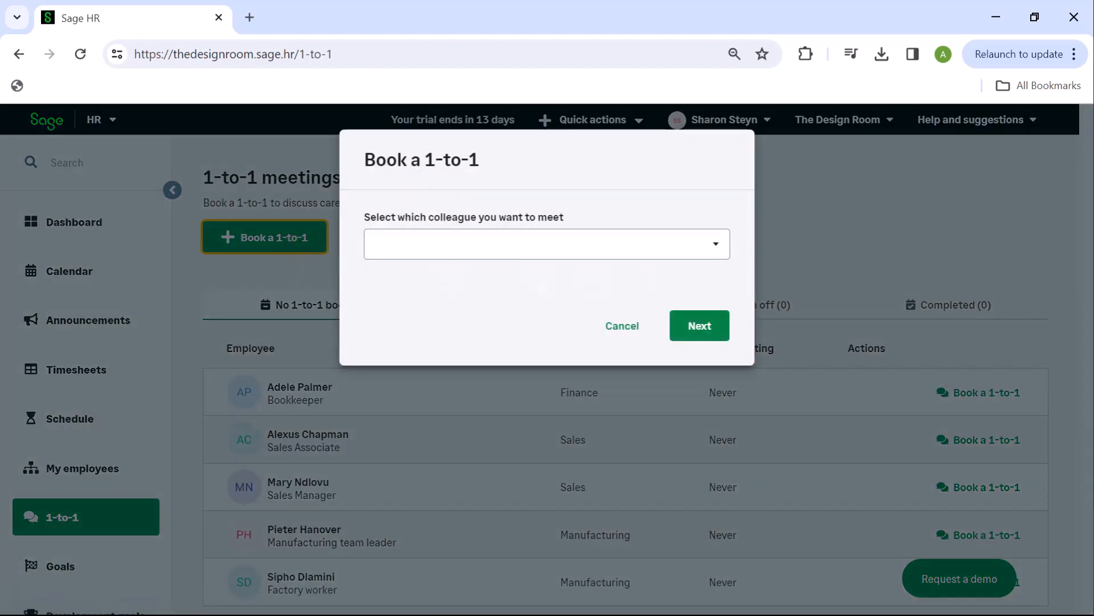
pyautogui.click(546, 244)
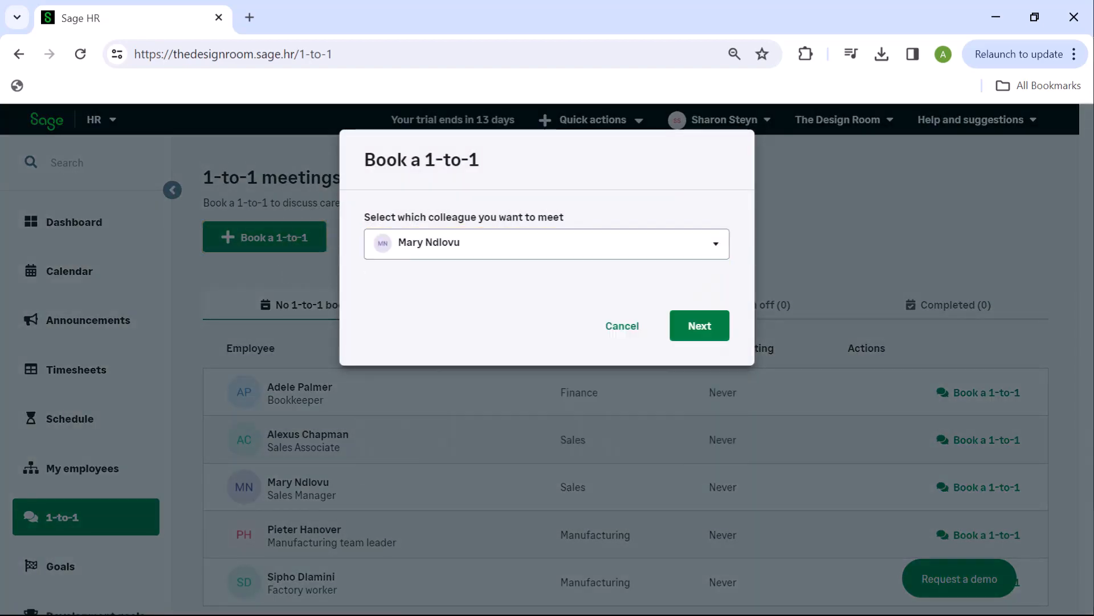
pyautogui.click(699, 326)
pyautogui.write('Sales one to one')
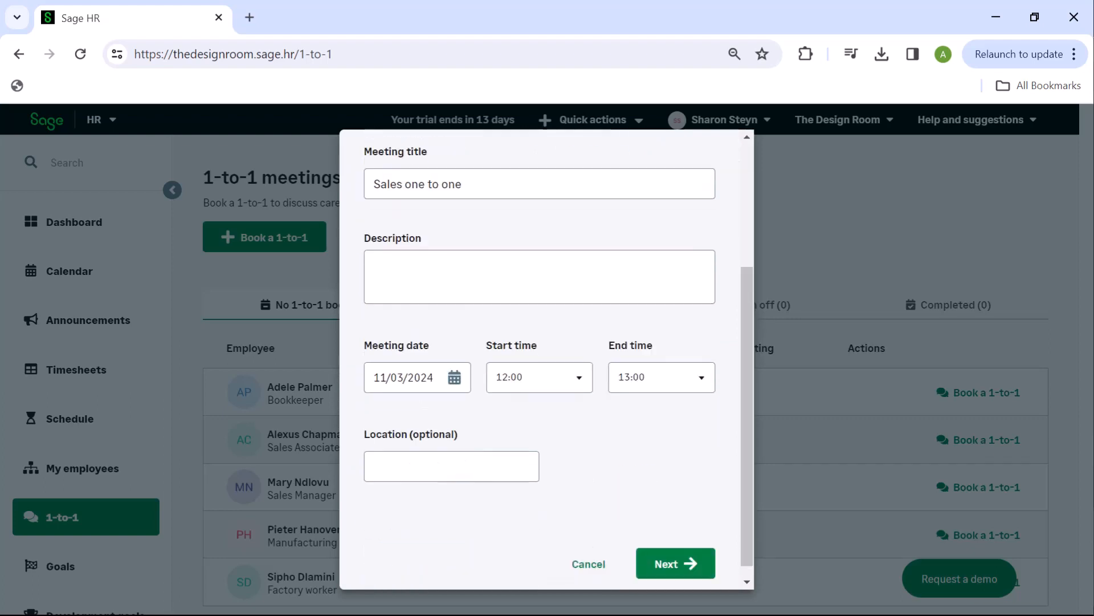
pyautogui.click(452, 377)
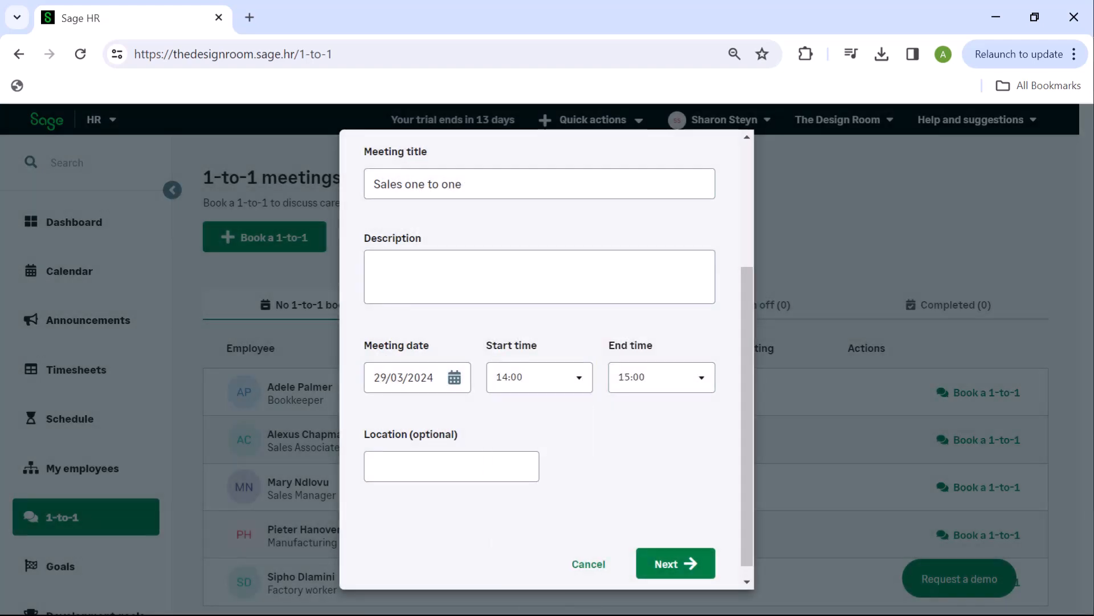
pyautogui.click(674, 563)
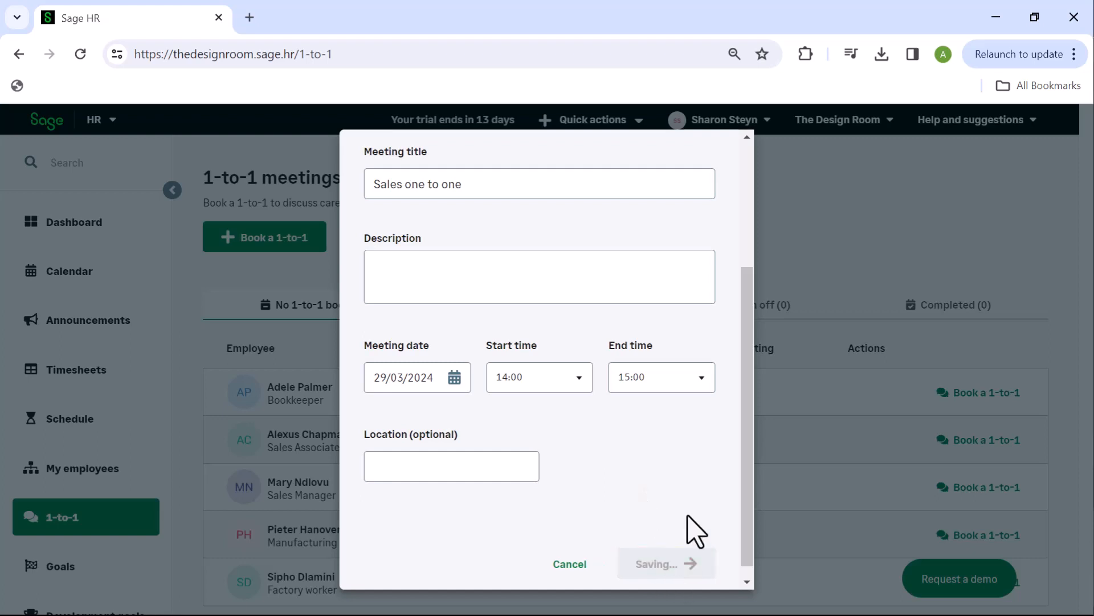
pyautogui.click(664, 563)
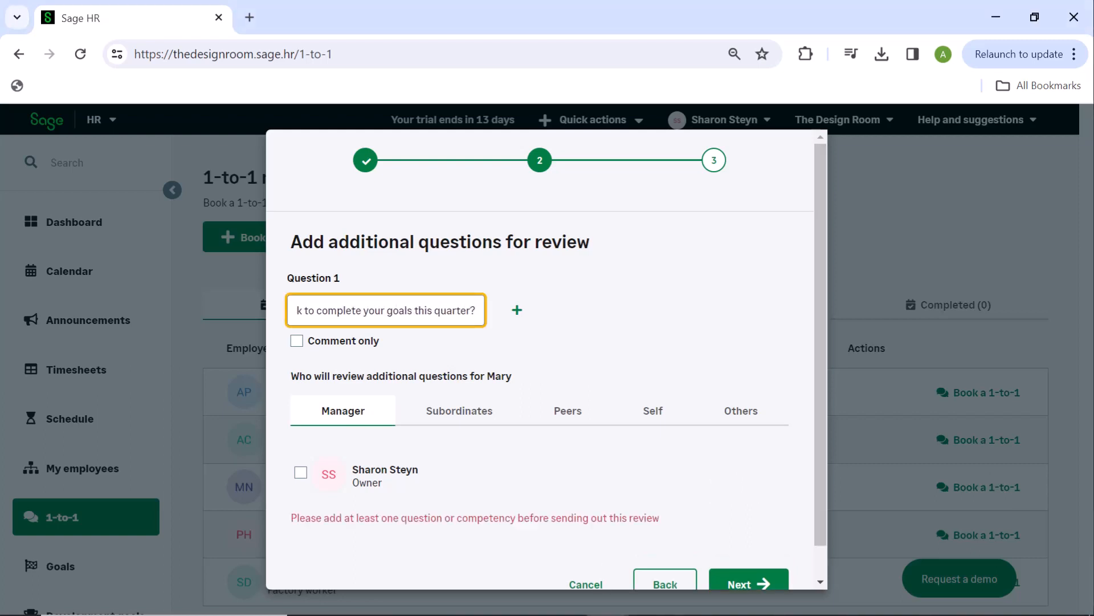
pyautogui.write('How may I assist you with any challeng')
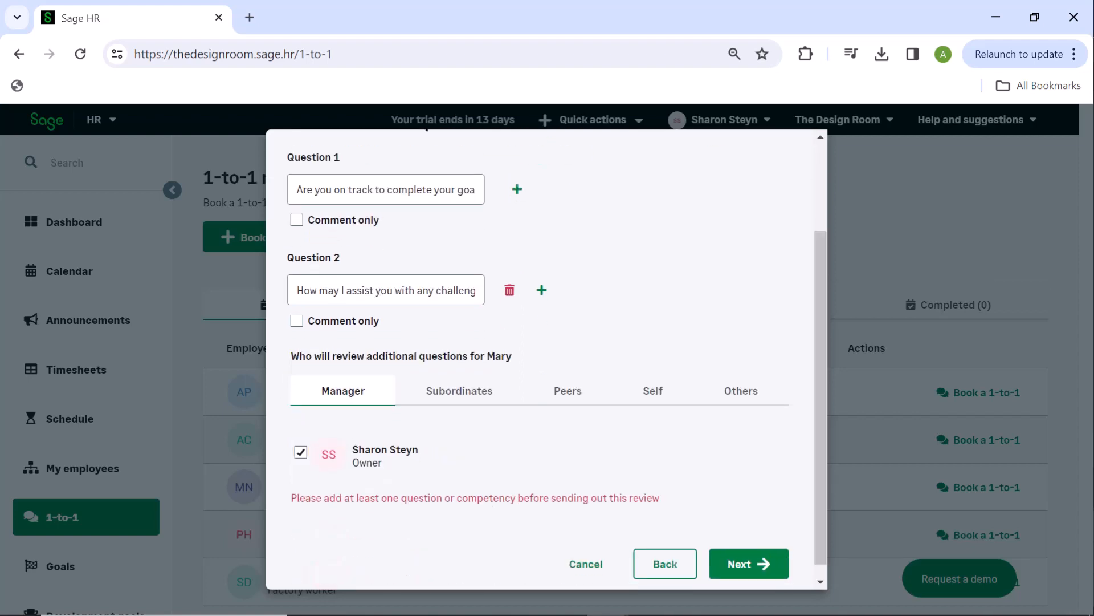
pyautogui.click(747, 563)
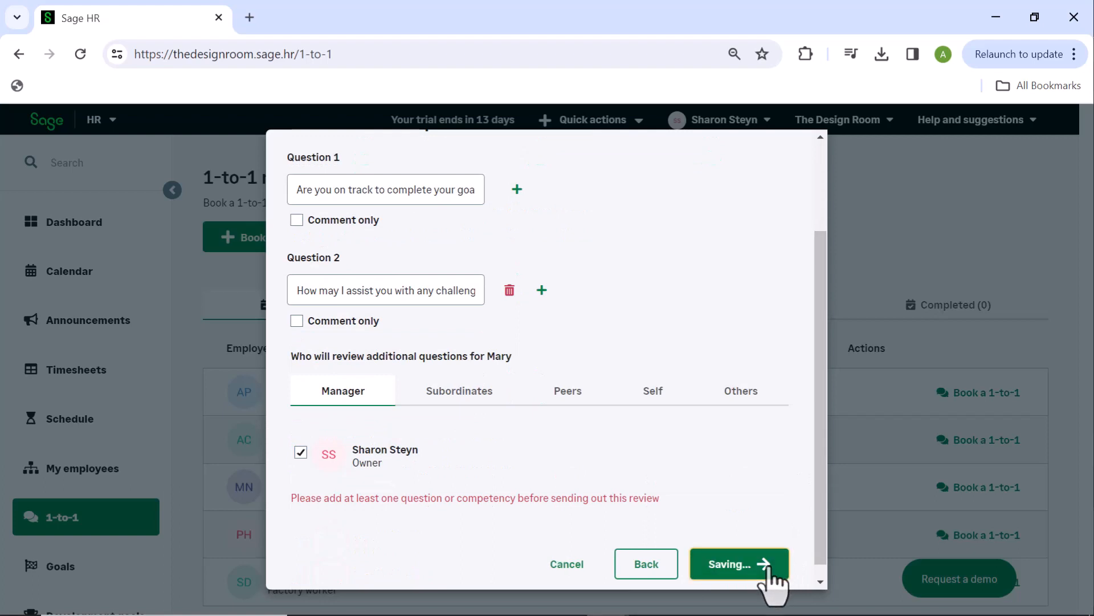
pyautogui.click(739, 563)
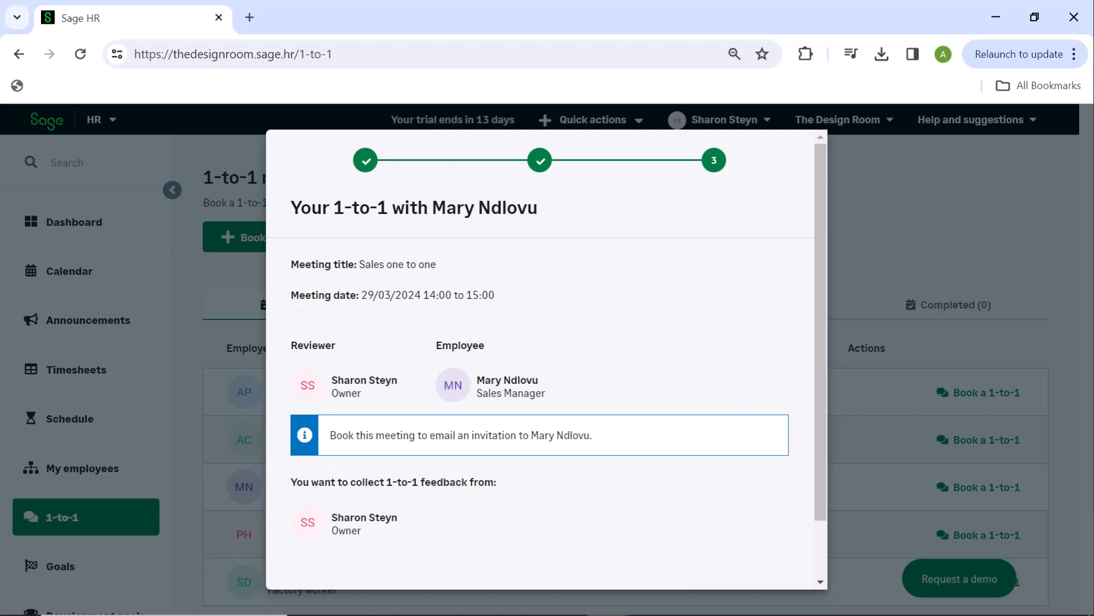
pyautogui.scroll(-3)
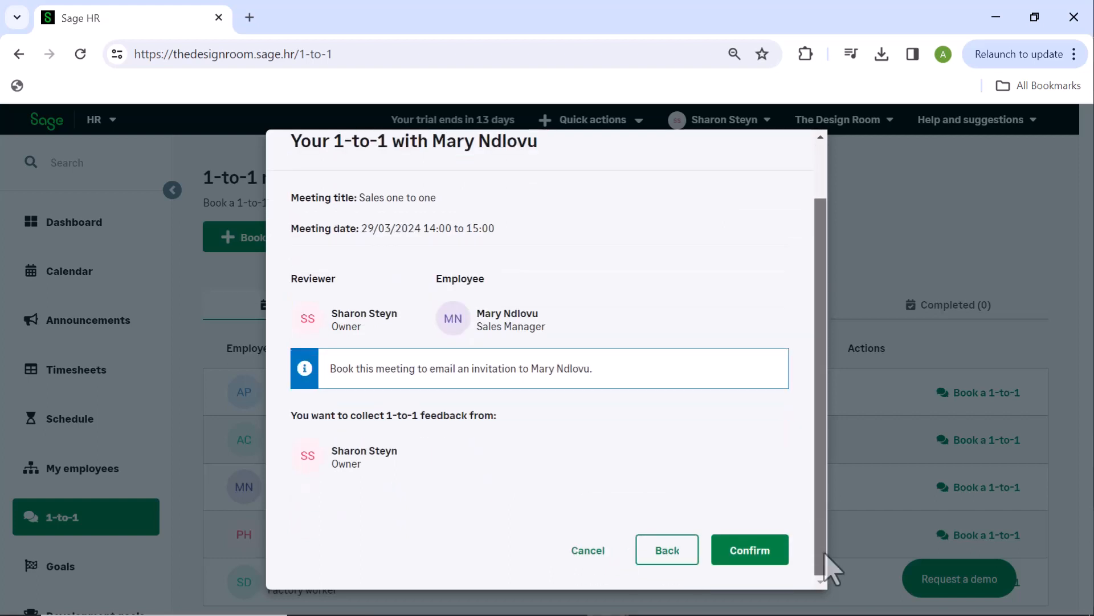
pyautogui.click(749, 550)
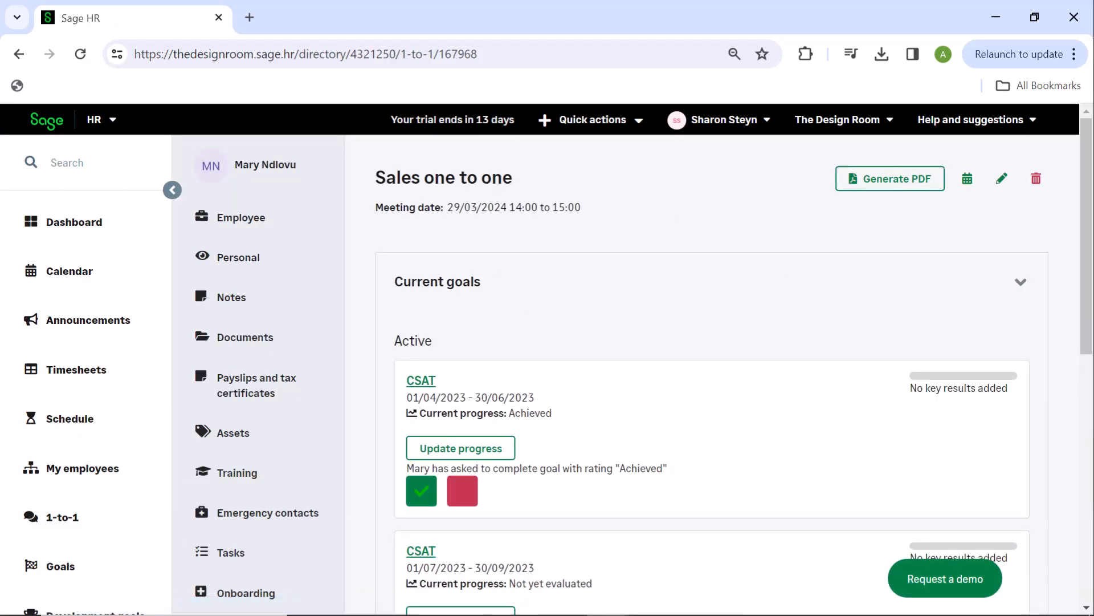
# Step: Find the meeting under Future 1-to-1 meetings and start preparing for it
pyautogui.click(62, 516)
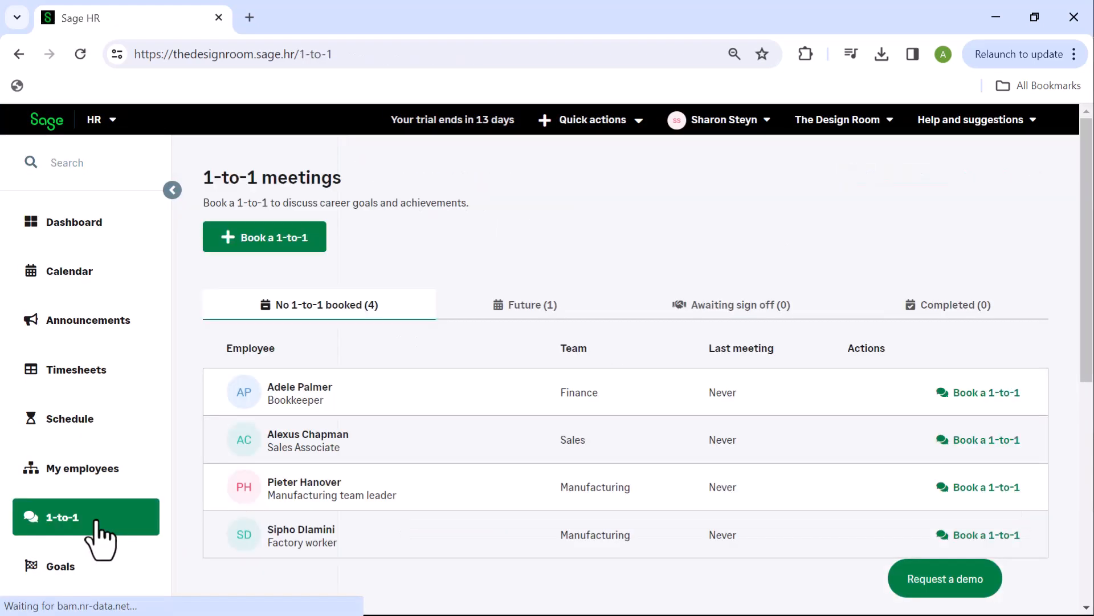
pyautogui.click(525, 304)
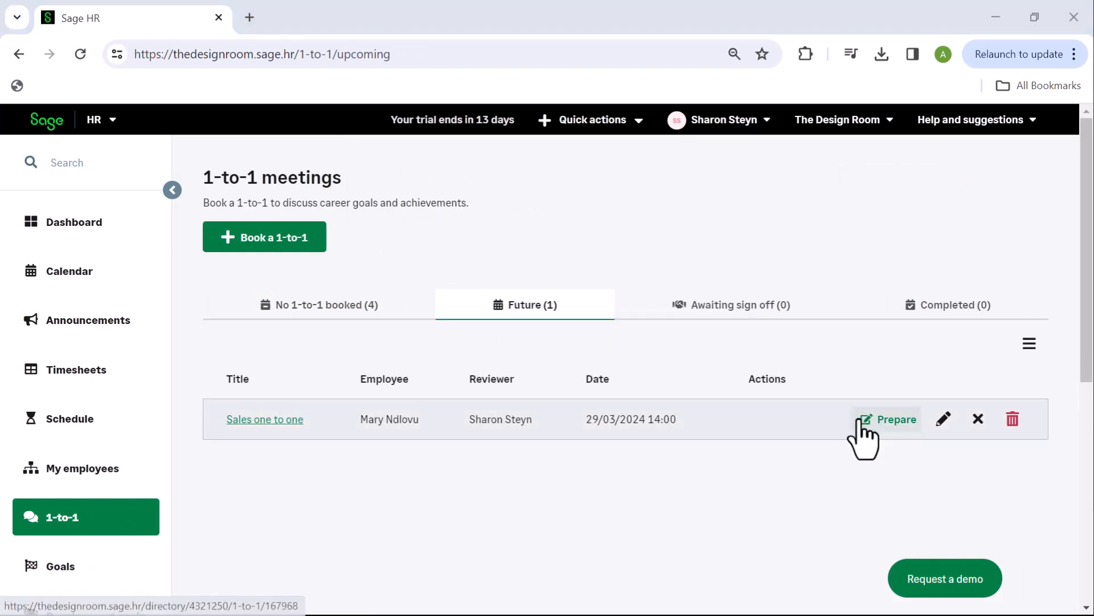
pyautogui.click(895, 419)
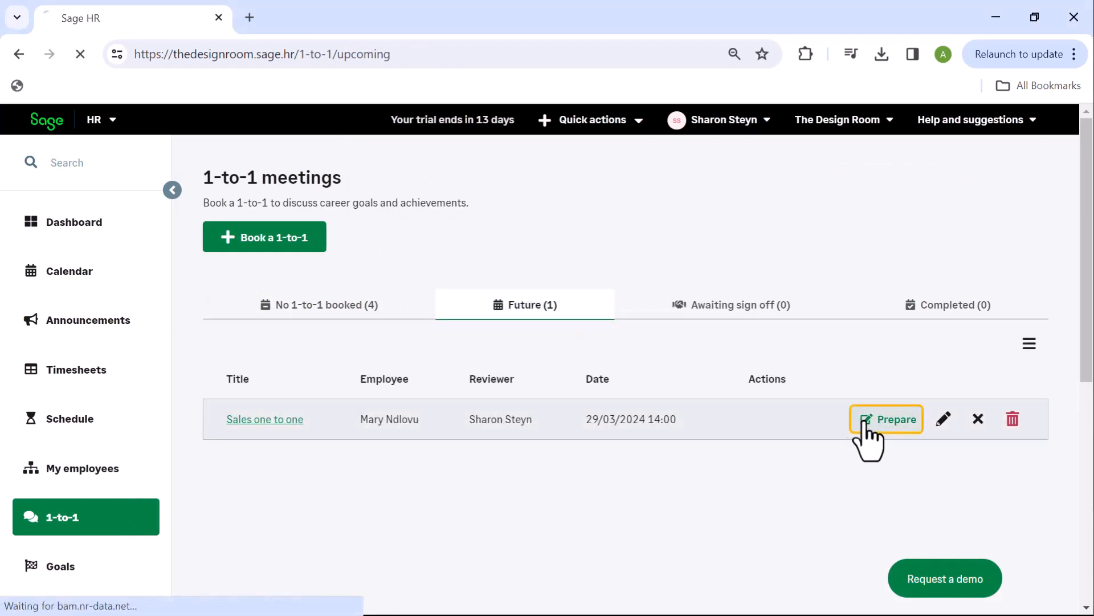
pyautogui.click(887, 419)
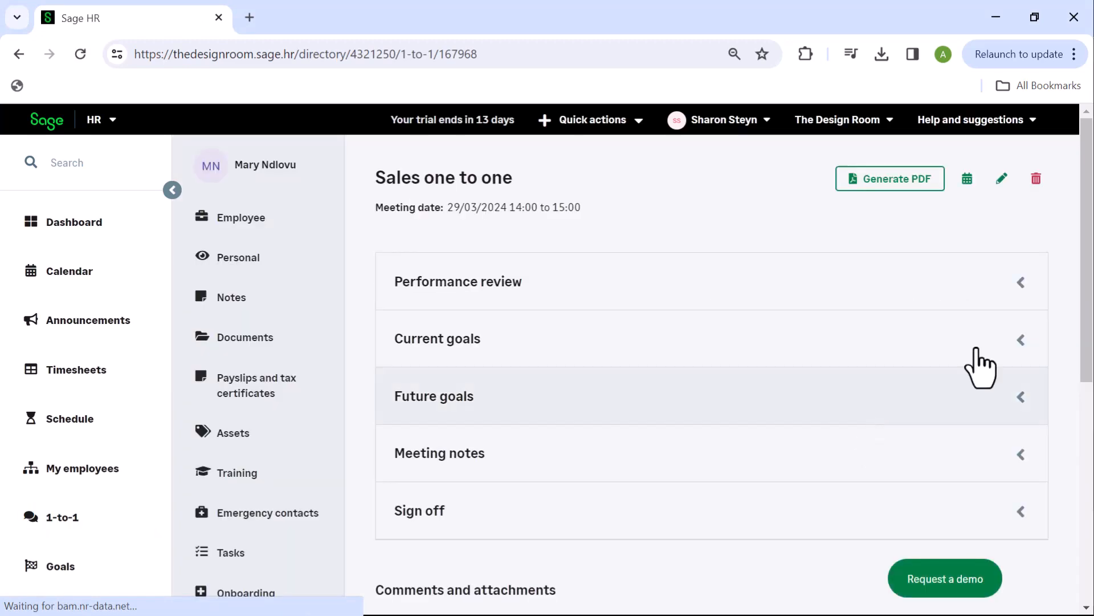
pyautogui.click(1021, 282)
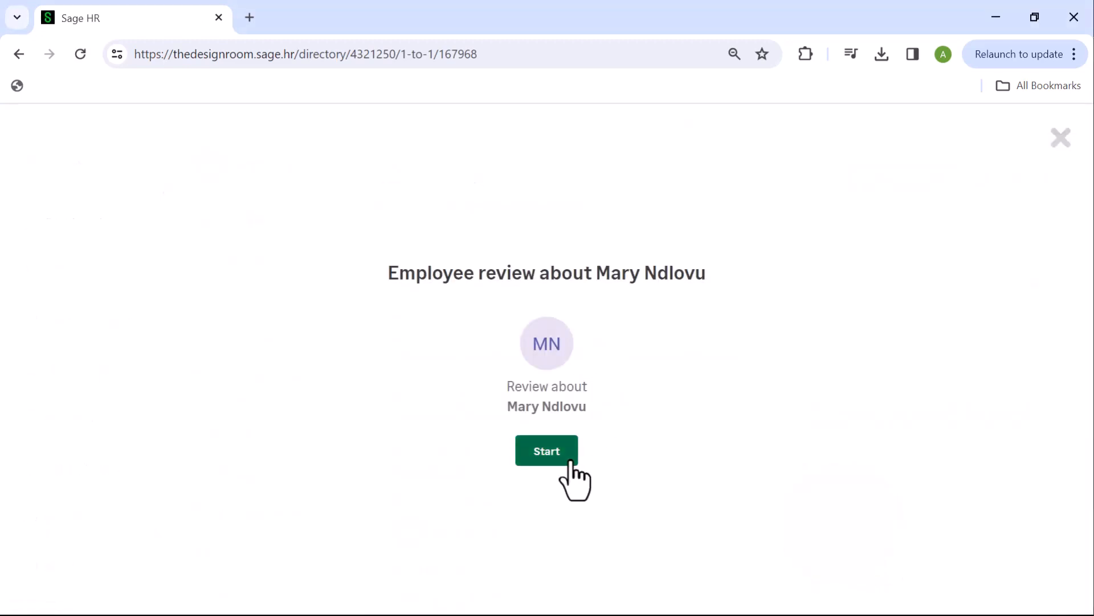
pyautogui.click(546, 450)
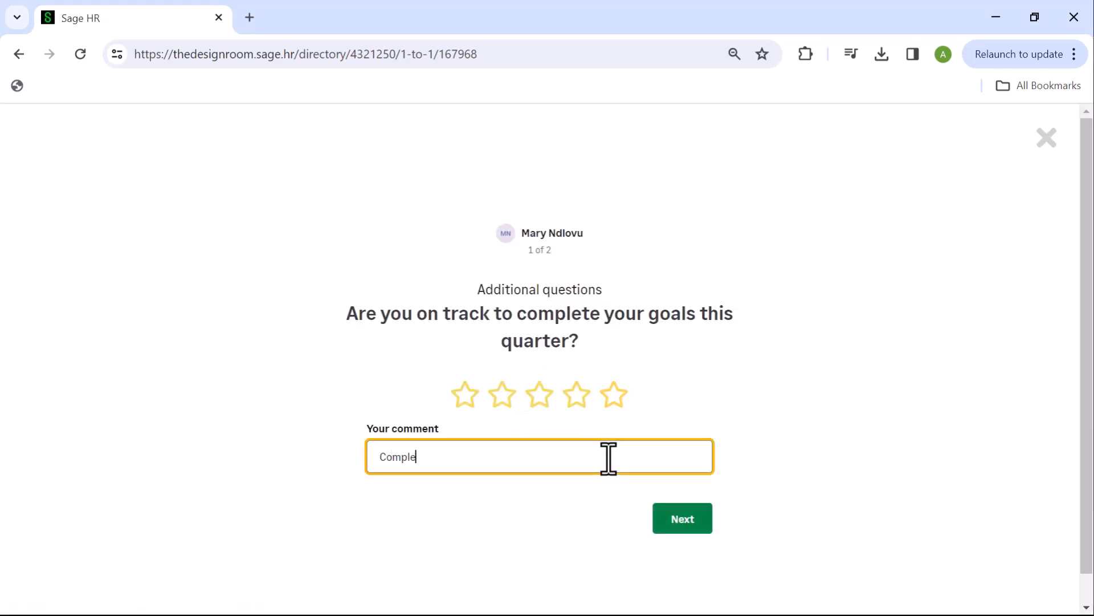
pyautogui.click(681, 518)
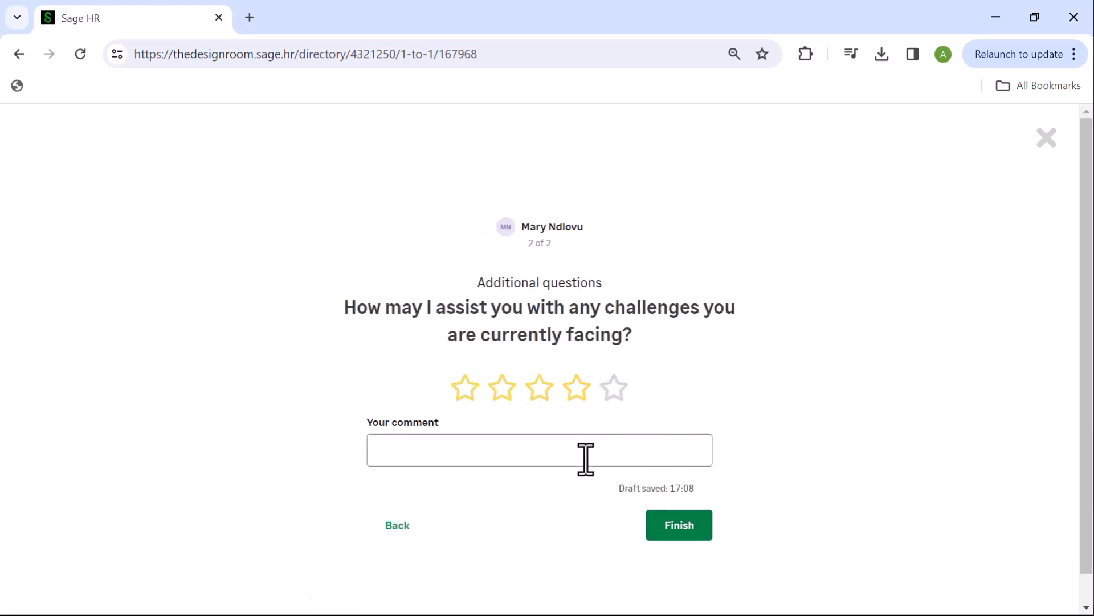
pyautogui.write('Discussed and')
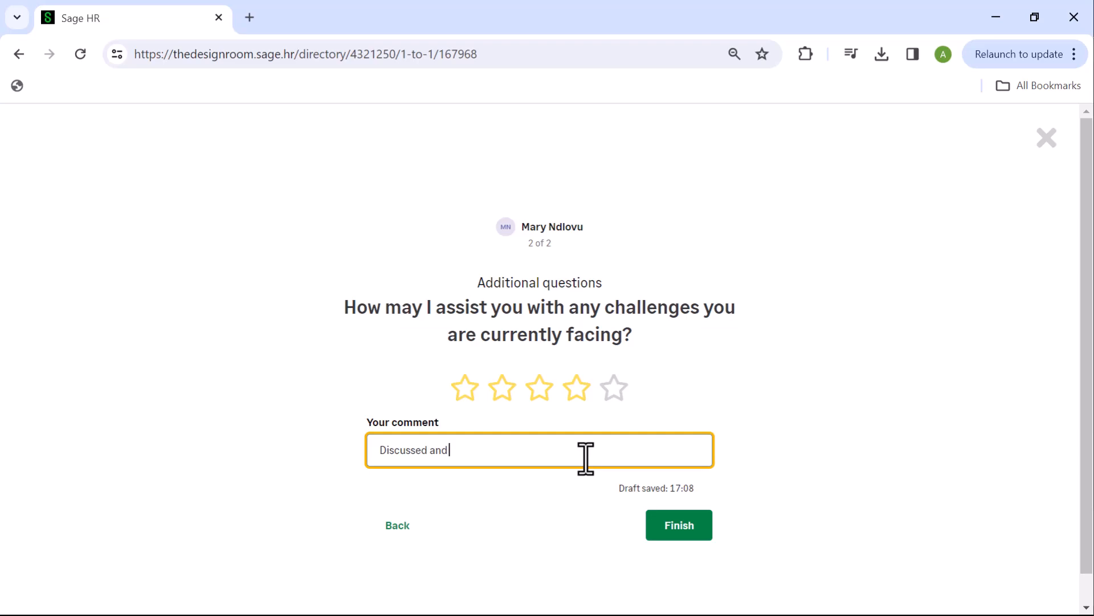
pyautogui.click(677, 525)
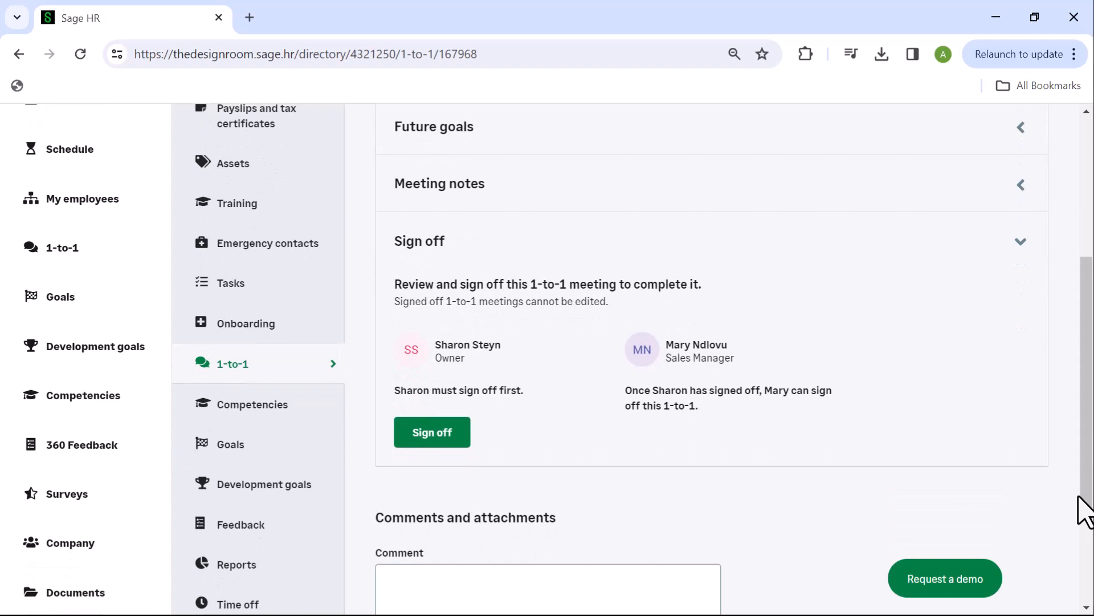
pyautogui.moveTo(1079, 510)
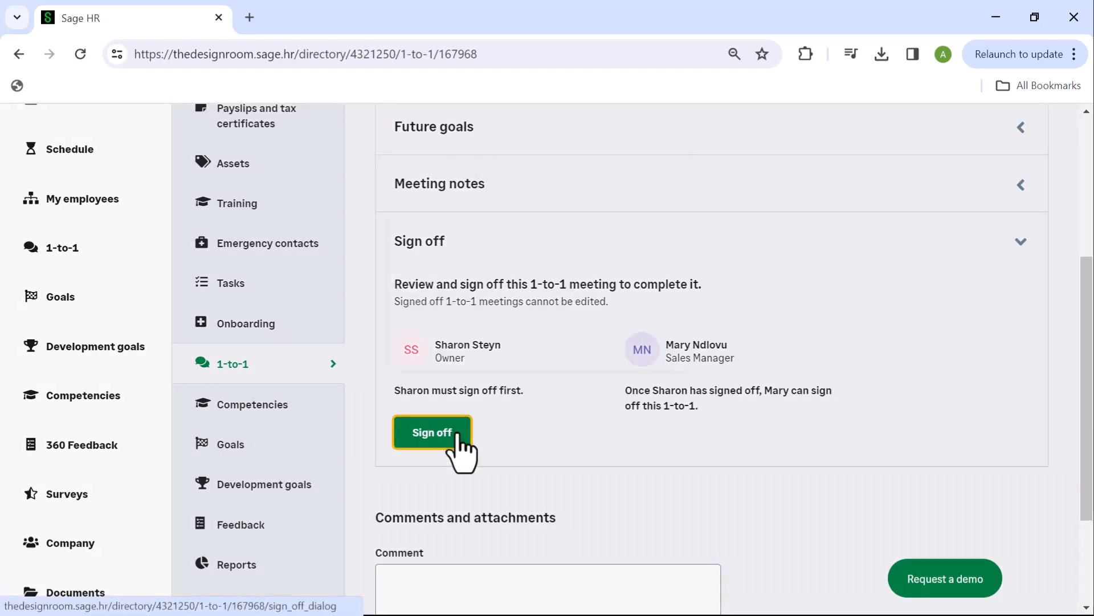
# Step: Sign off the Sales one to one and confirm Complete sign off in the dialog
pyautogui.click(432, 432)
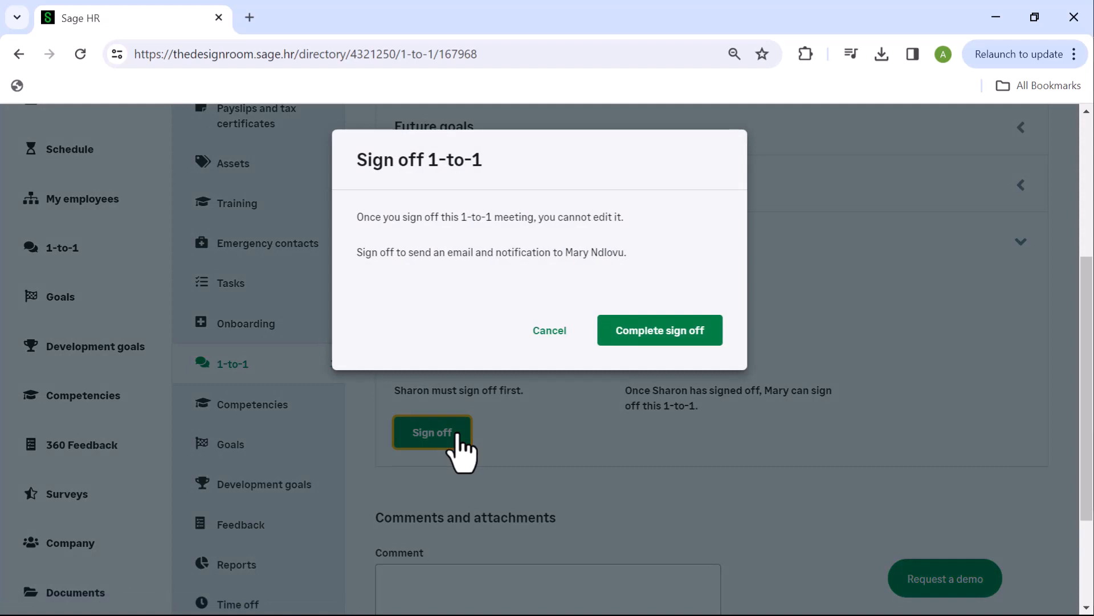
pyautogui.moveTo(658, 329)
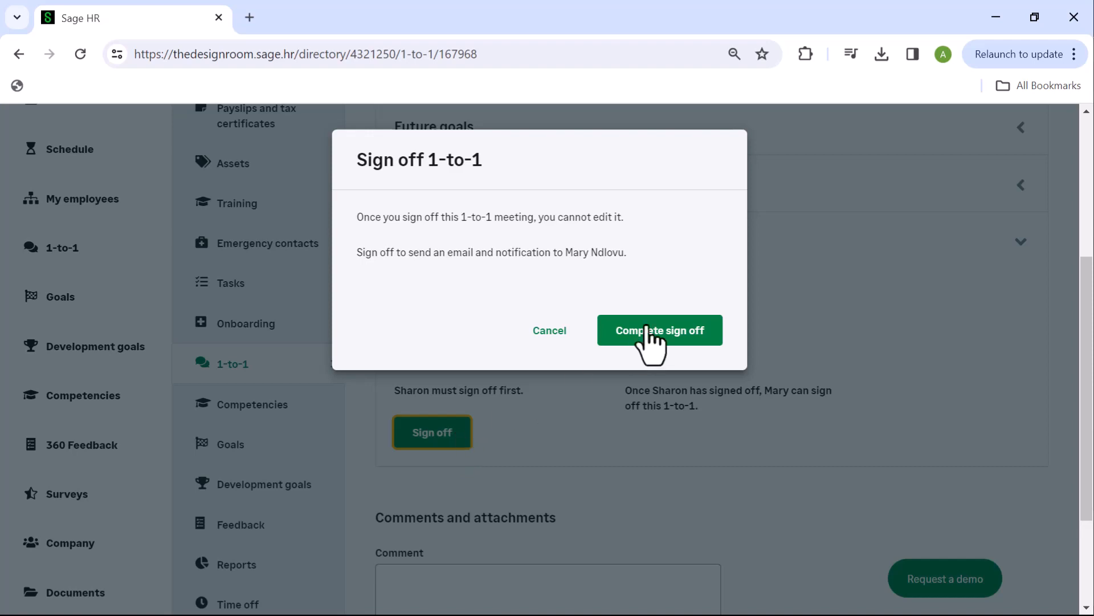
pyautogui.click(659, 330)
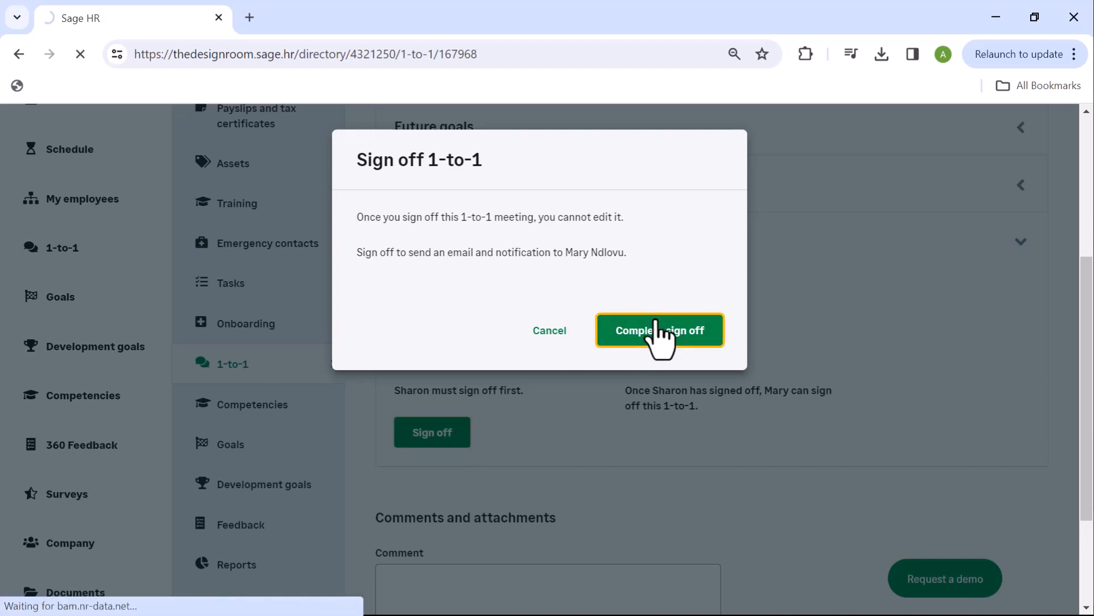
pyautogui.click(659, 330)
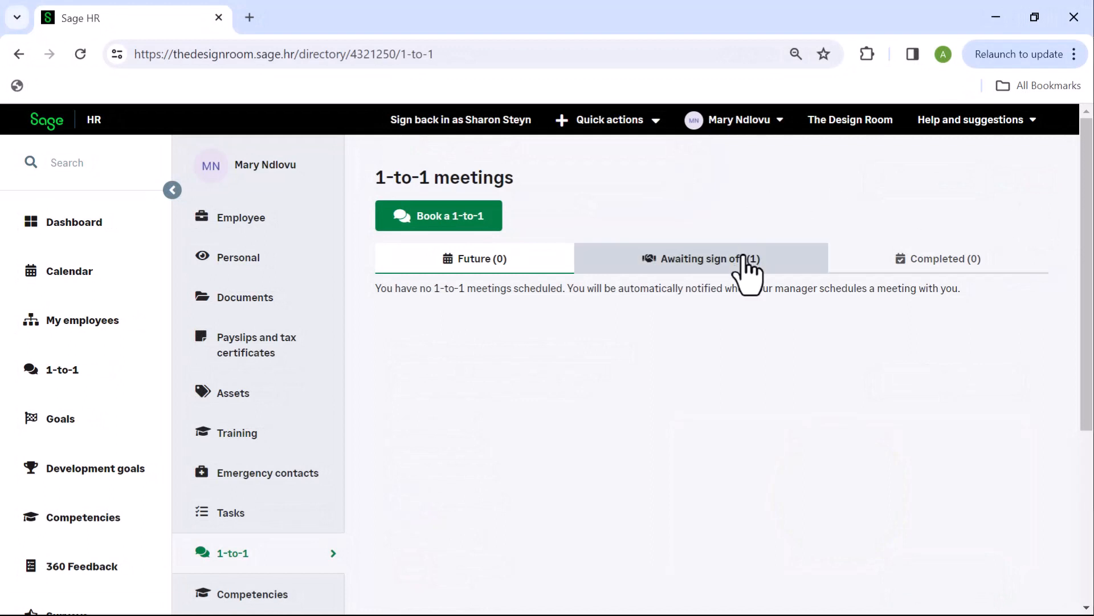
# Step: Sign off the Sales one-to-one meeting from the awaiting sign-off list and confirm completion
pyautogui.click(700, 259)
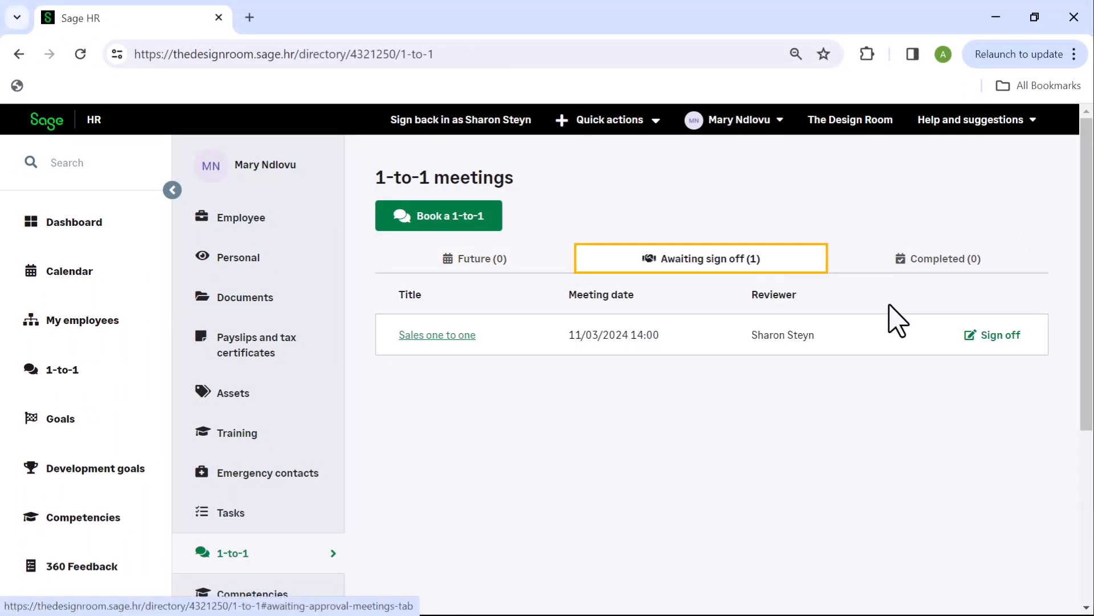
pyautogui.click(437, 335)
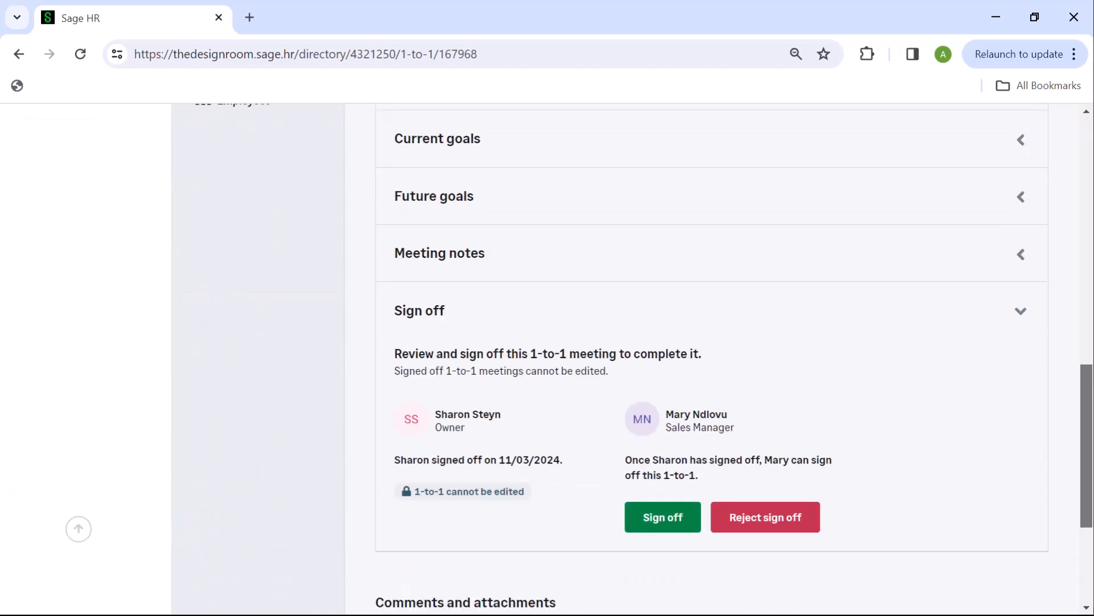
pyautogui.click(662, 517)
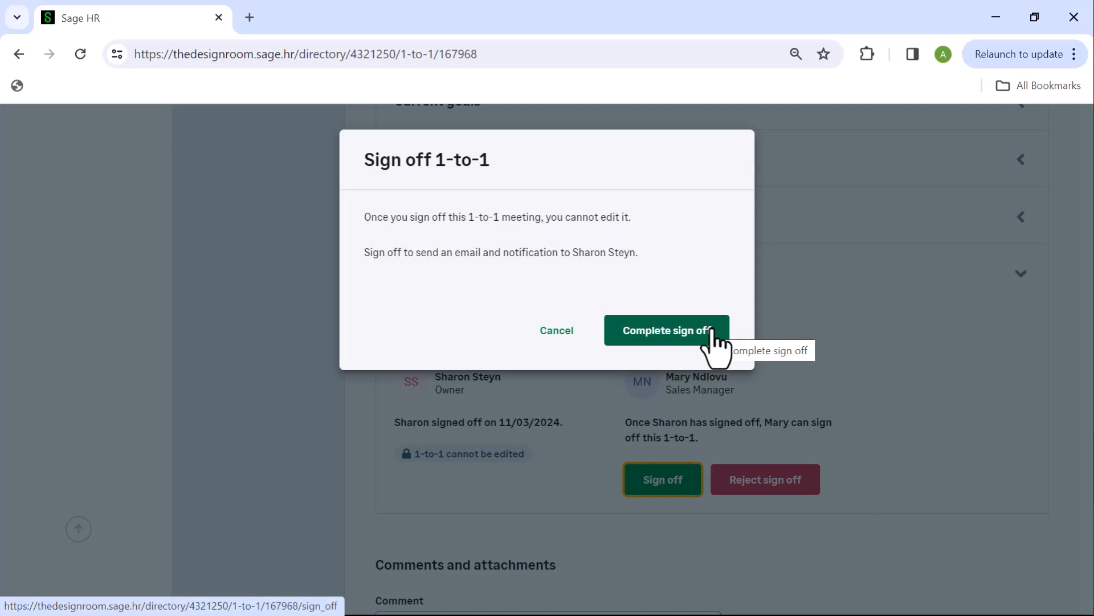
pyautogui.click(666, 330)
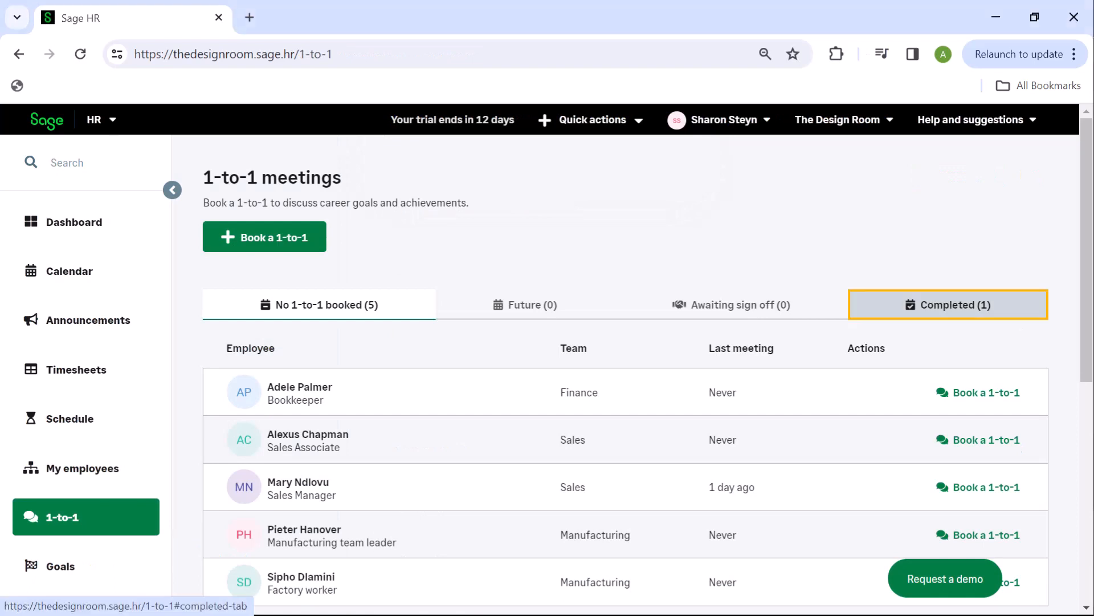
# Step: Create the Venue survey category, then a Theme category, saving each one
pyautogui.click(947, 304)
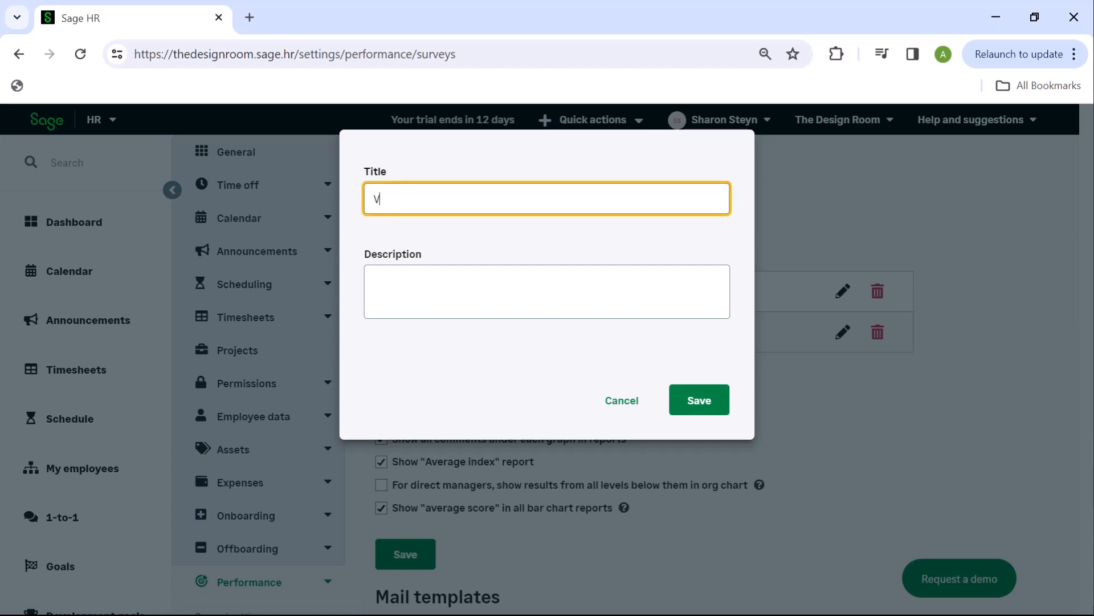
pyautogui.write('Venue for year end party')
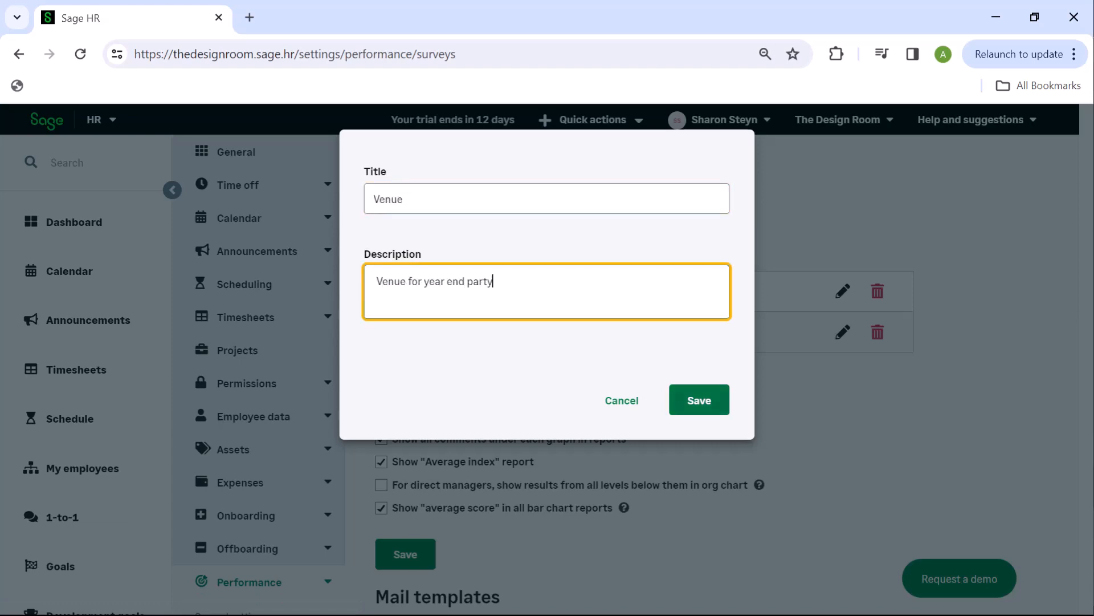
pyautogui.click(699, 400)
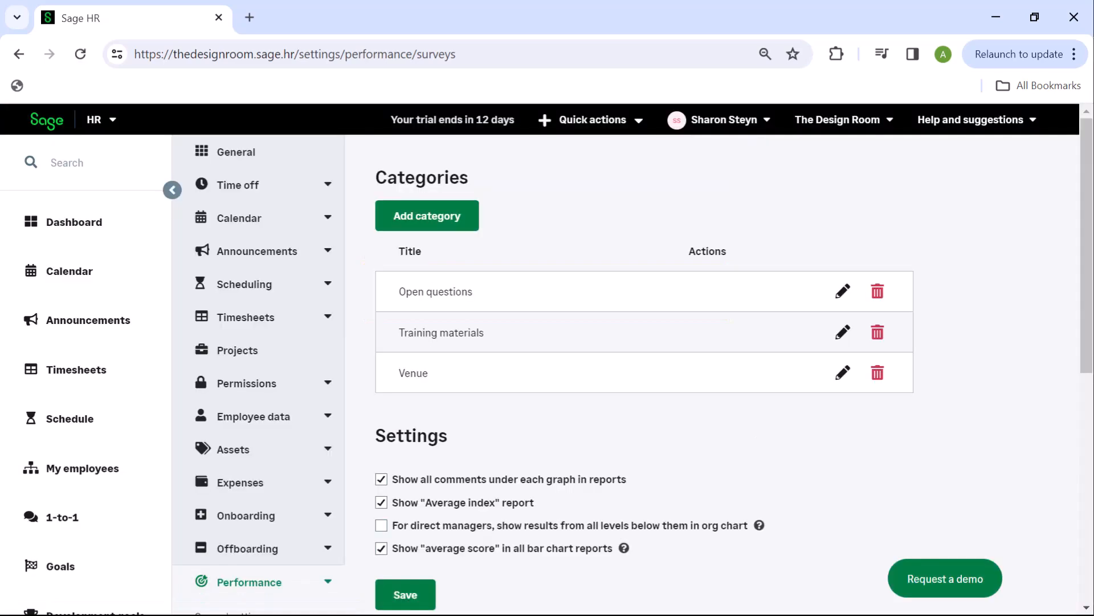
pyautogui.click(426, 215)
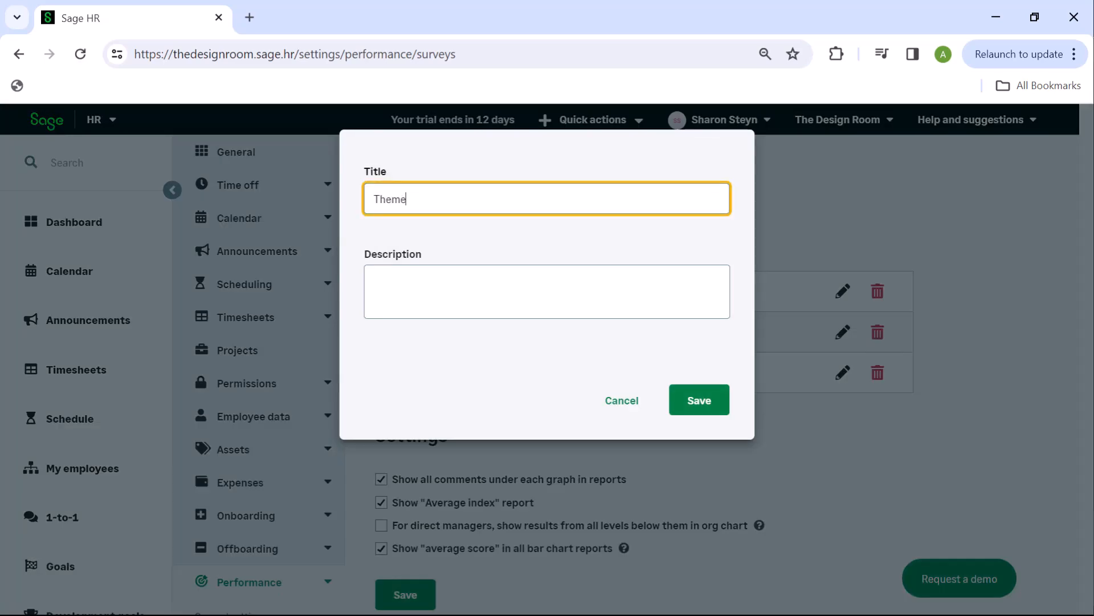
pyautogui.click(699, 400)
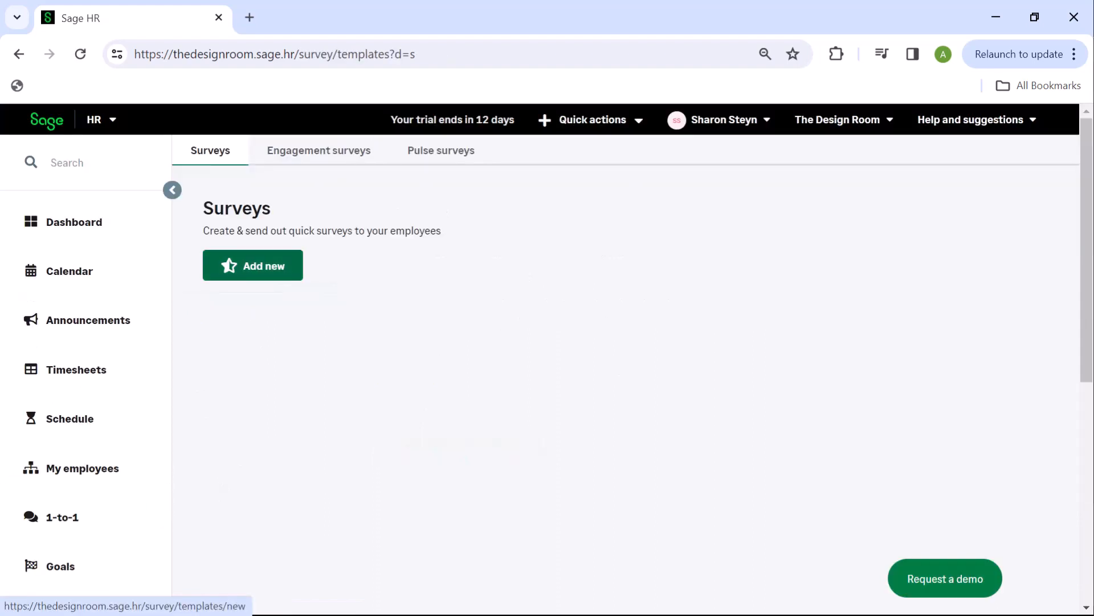
# Step: Create a new survey titled 'Year end party' with the description 'Party options'
pyautogui.click(252, 265)
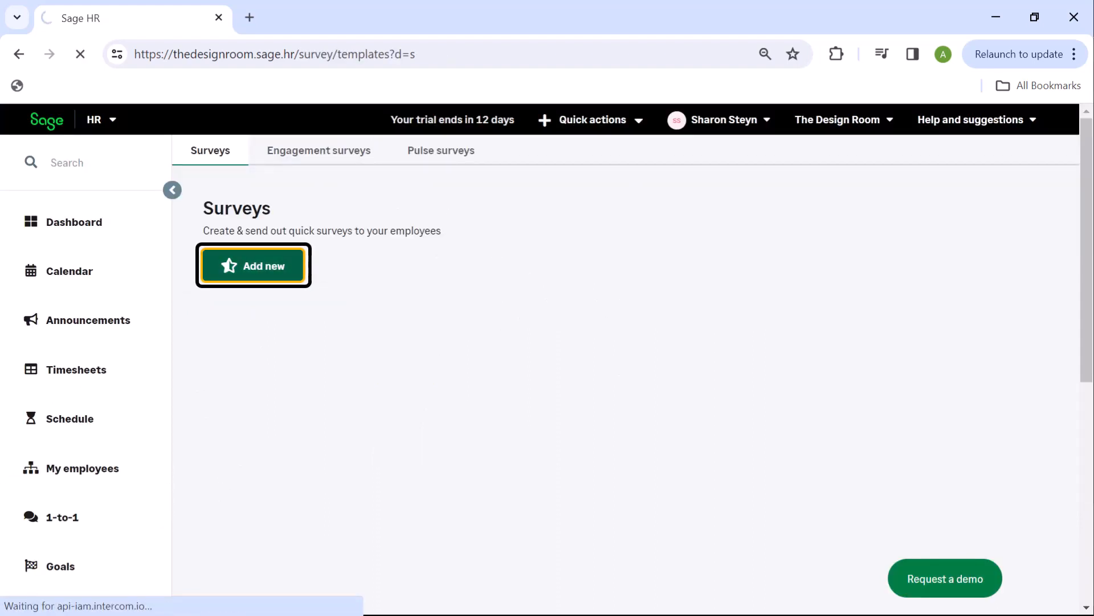
pyautogui.click(253, 266)
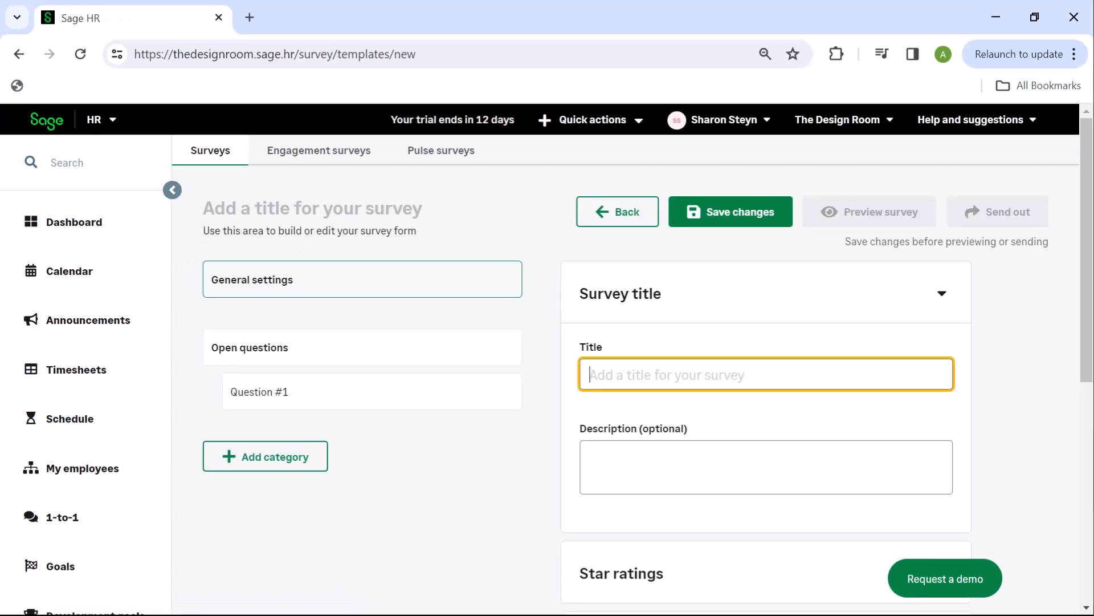
pyautogui.write('Year end party')
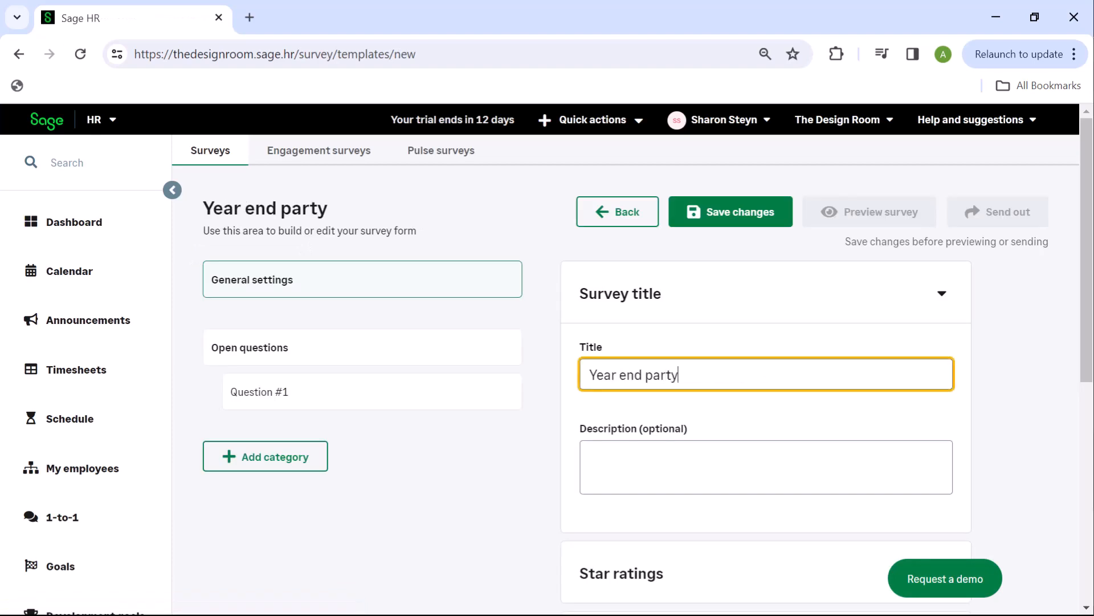
pyautogui.write('P')
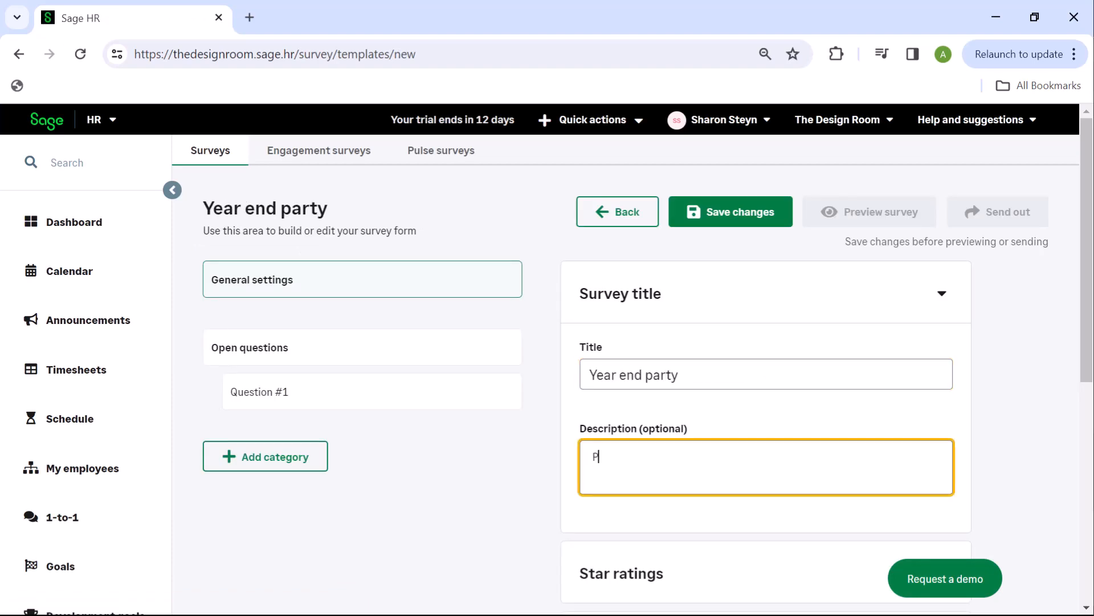
pyautogui.write('arty options')
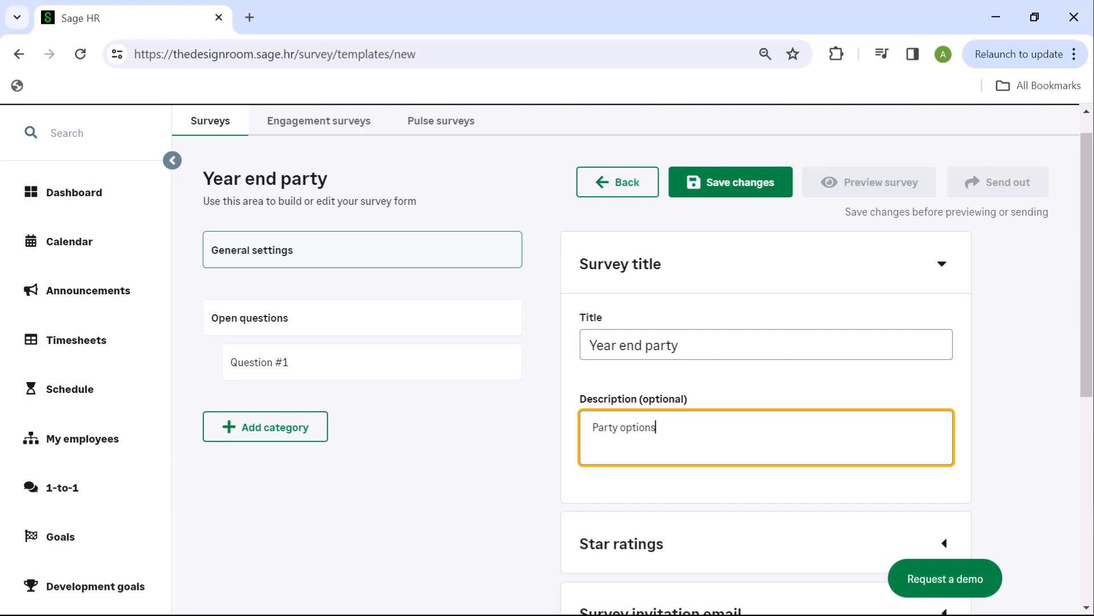
pyautogui.click(265, 426)
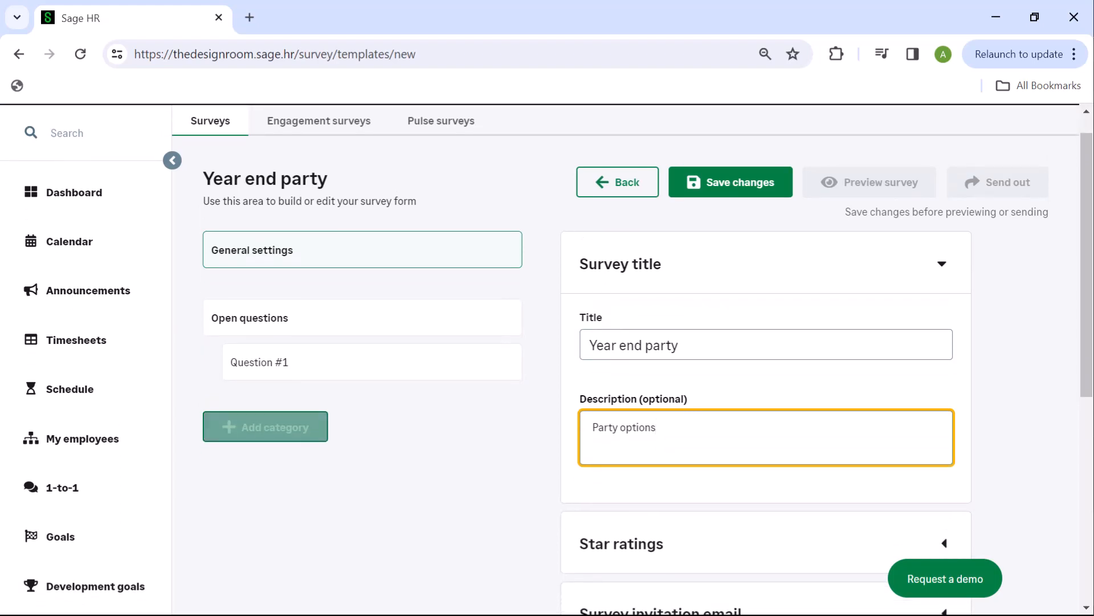
# Step: Add the Venue category with a 'Where should the party' question and option 'Conference venue'
pyautogui.click(265, 427)
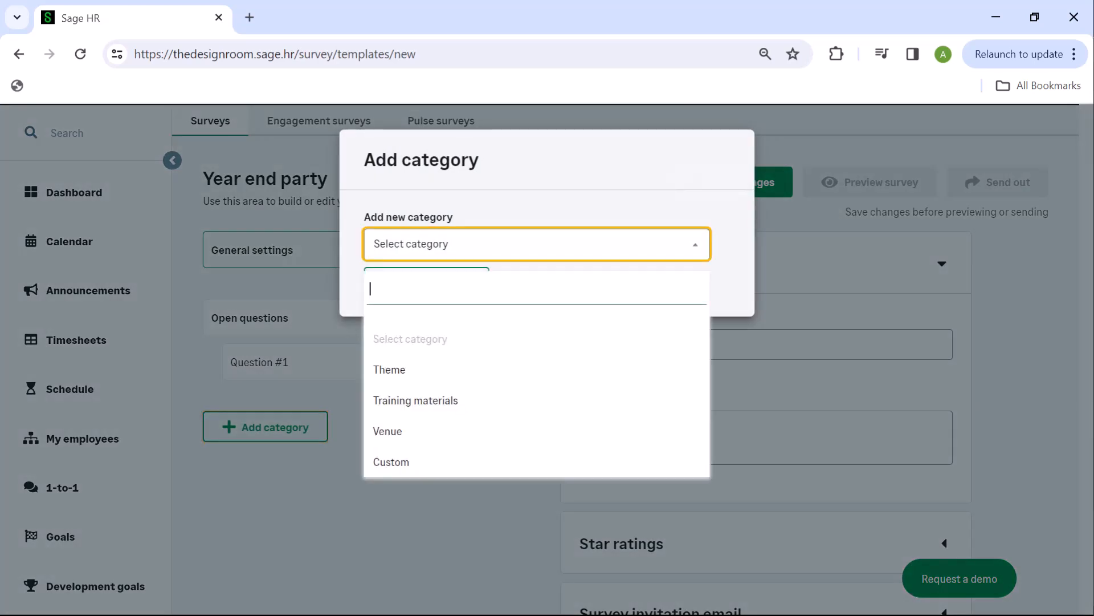
pyautogui.click(387, 431)
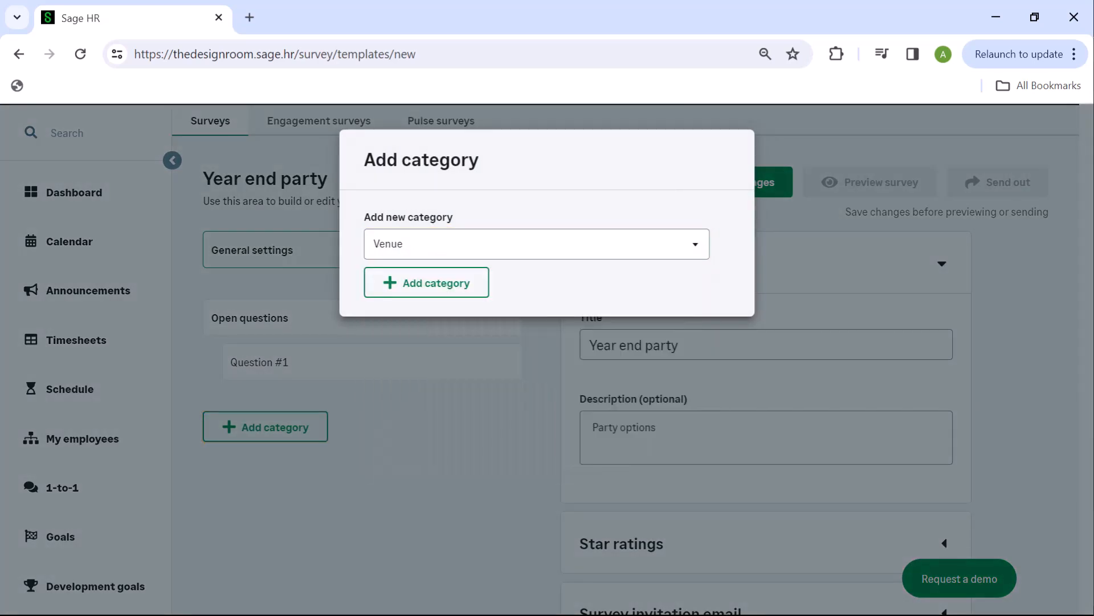
pyautogui.click(426, 282)
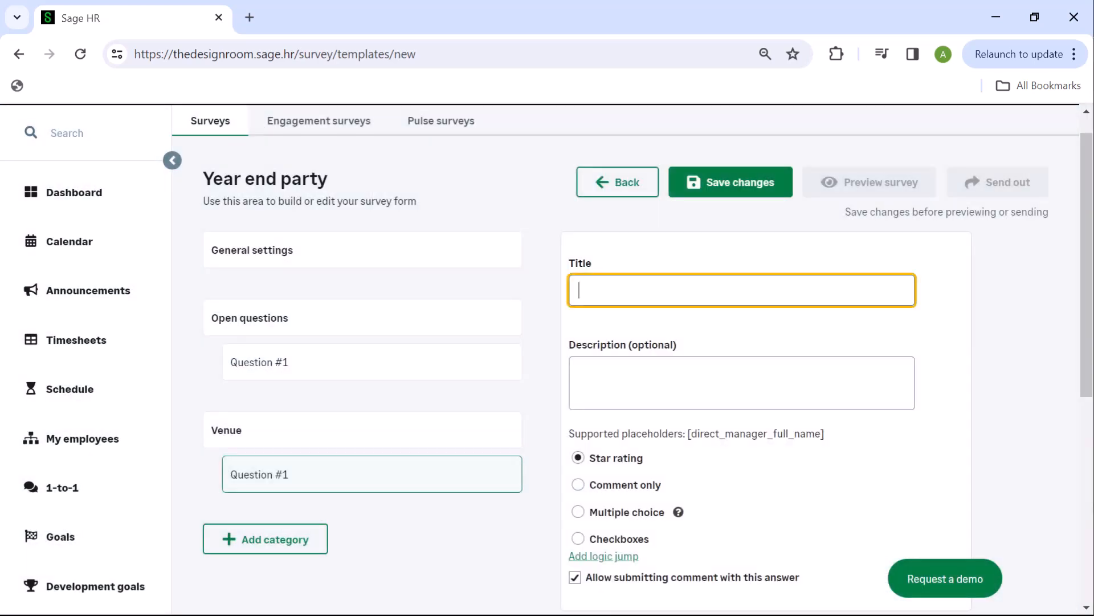
pyautogui.write('Venue')
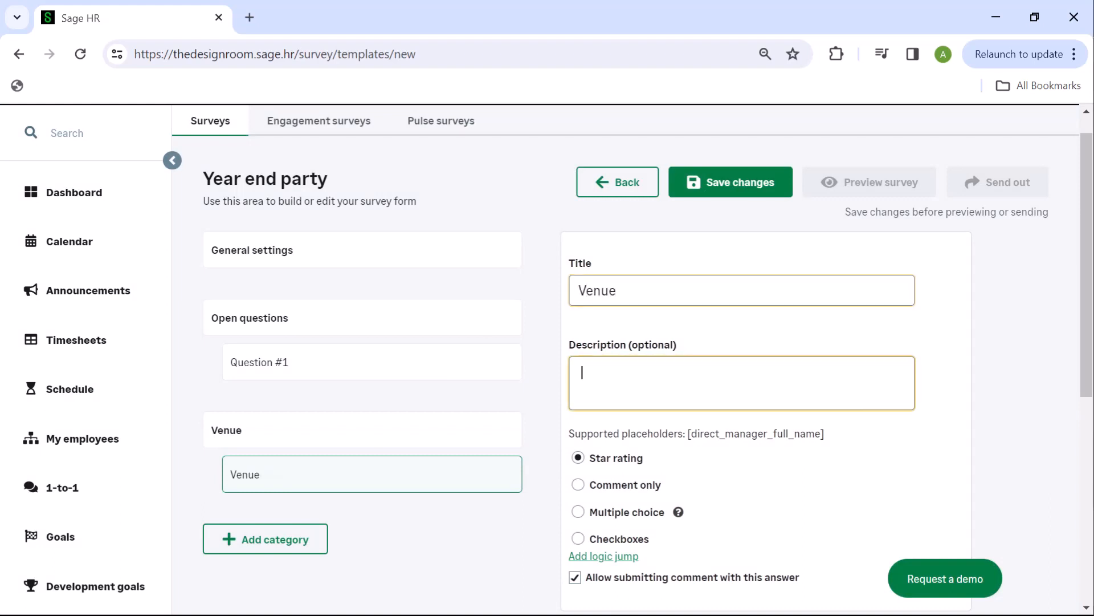
pyautogui.write('Where should the party be held?')
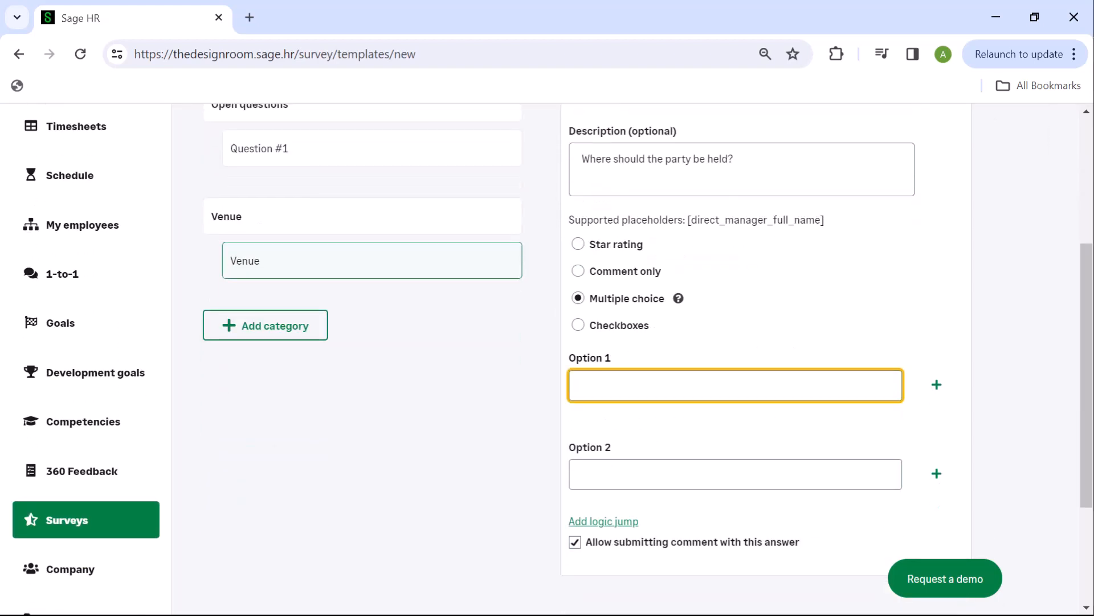
pyautogui.write('Conference venue')
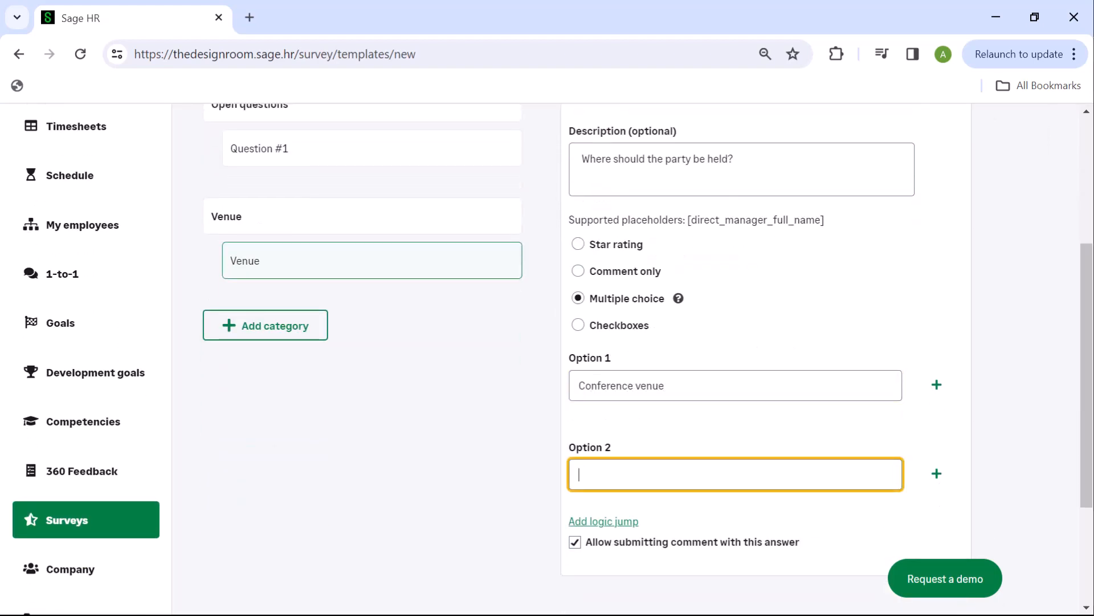
pyautogui.write('Ba')
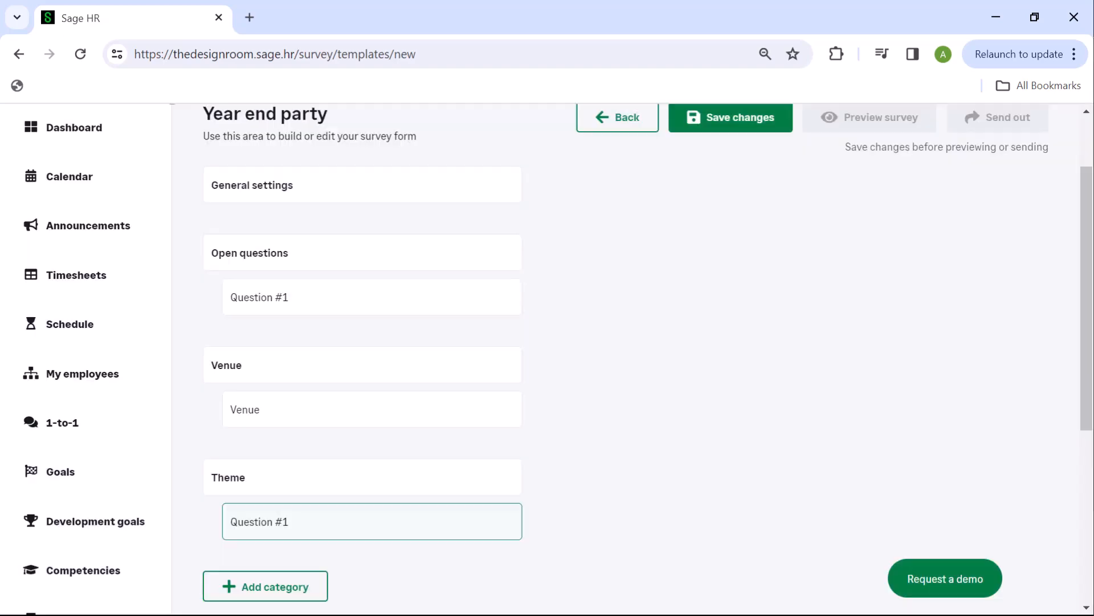
# Step: Add a Theme question with options Superheros and Black tie, remove Open questions, and save
pyautogui.write('What should we wear?')
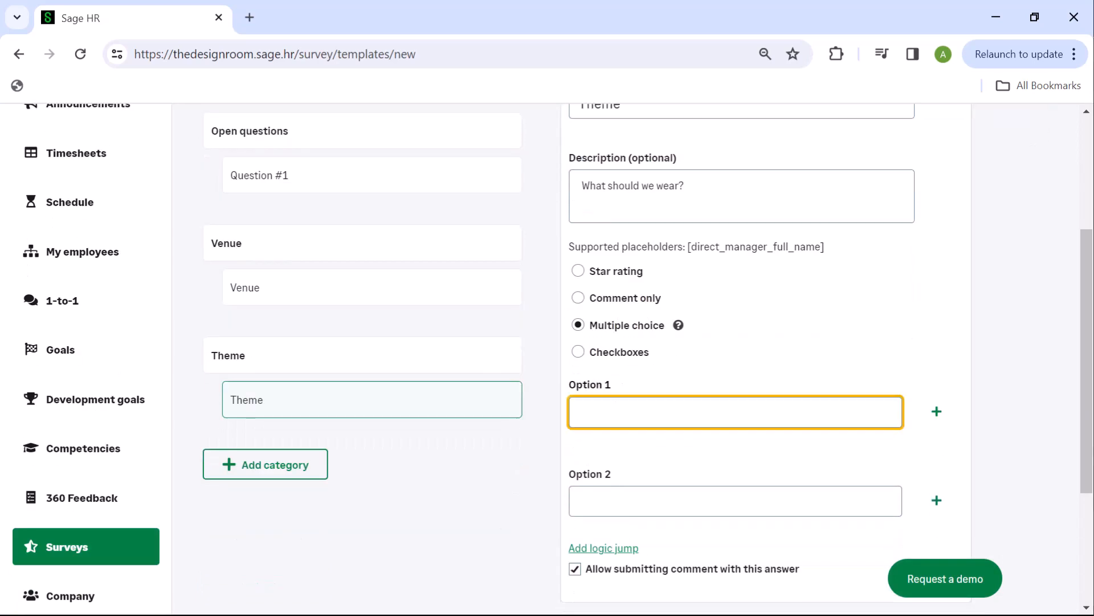
pyautogui.write('Superheros')
pyautogui.click(735, 501)
pyautogui.write('Casual')
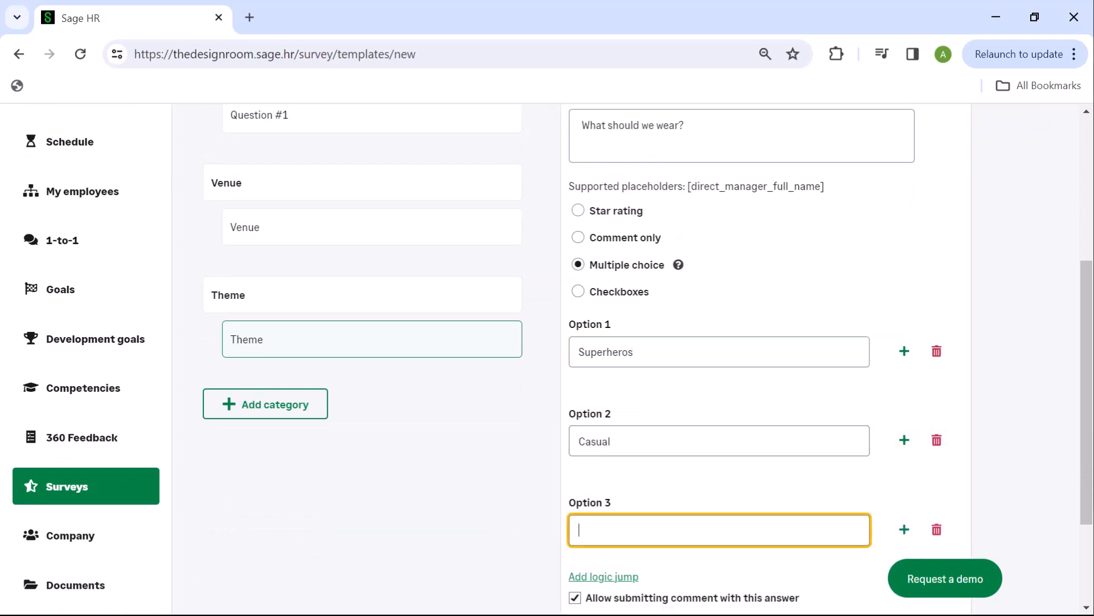
pyautogui.write('Black tie')
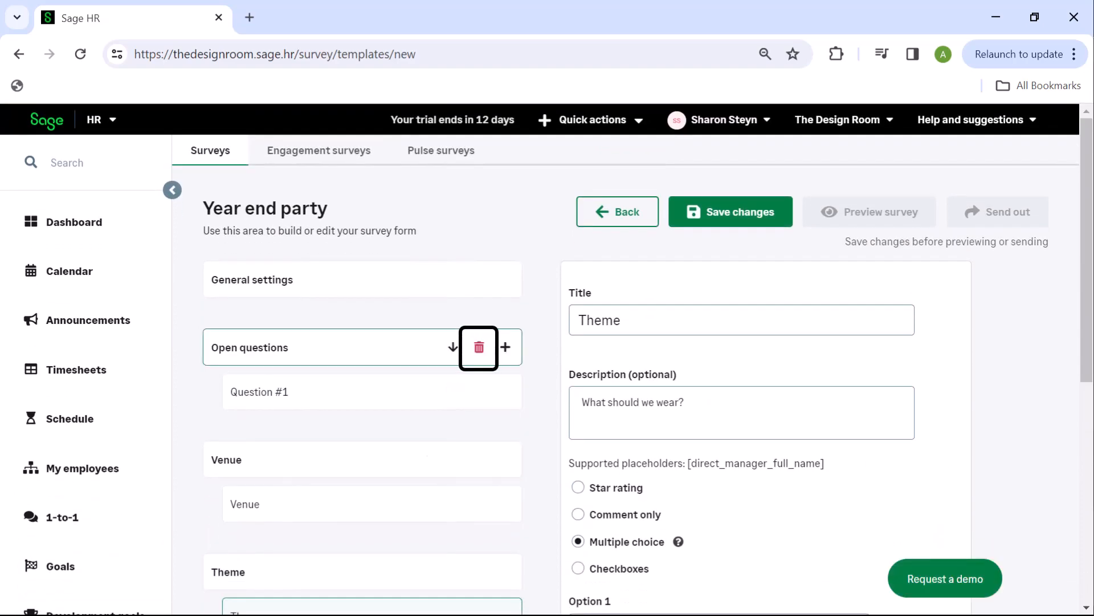
pyautogui.click(479, 348)
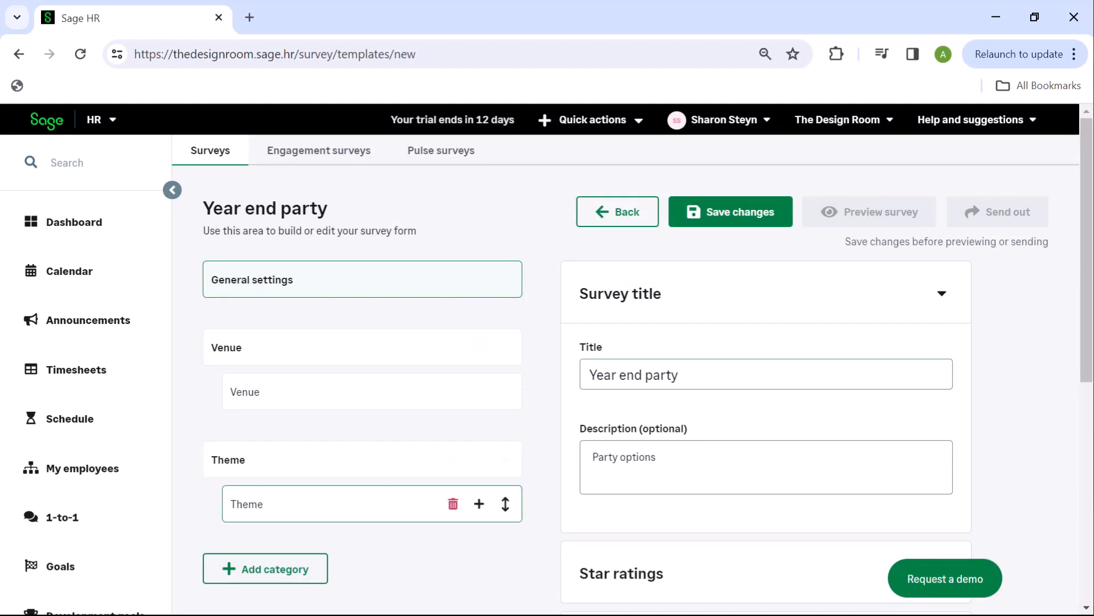
pyautogui.click(730, 211)
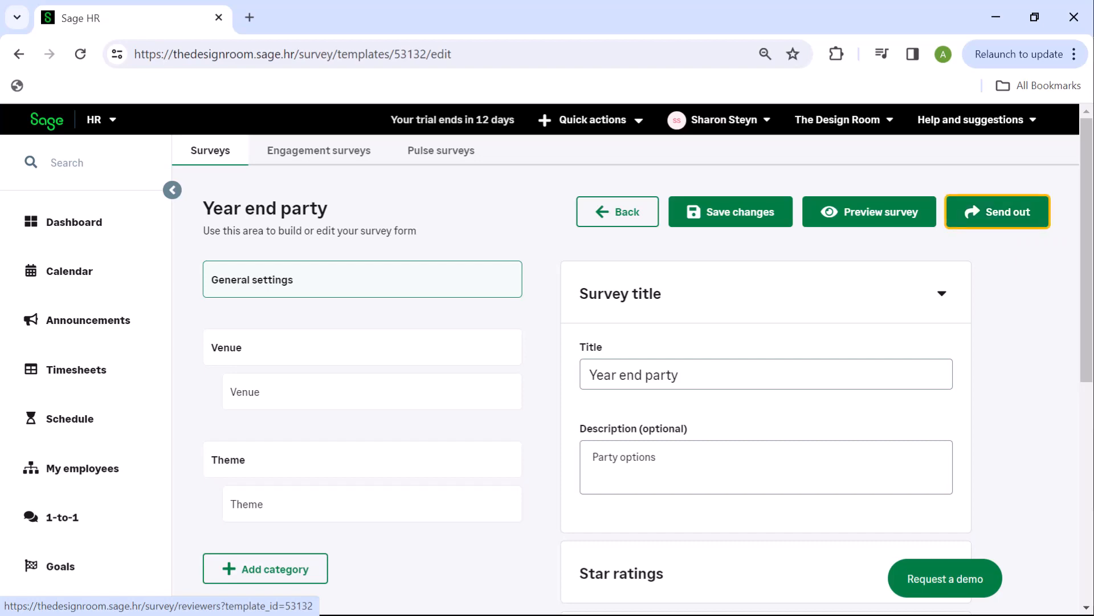
# Step: Send the Year end party survey to all six employees, then return to Engagement surveys
pyautogui.click(997, 212)
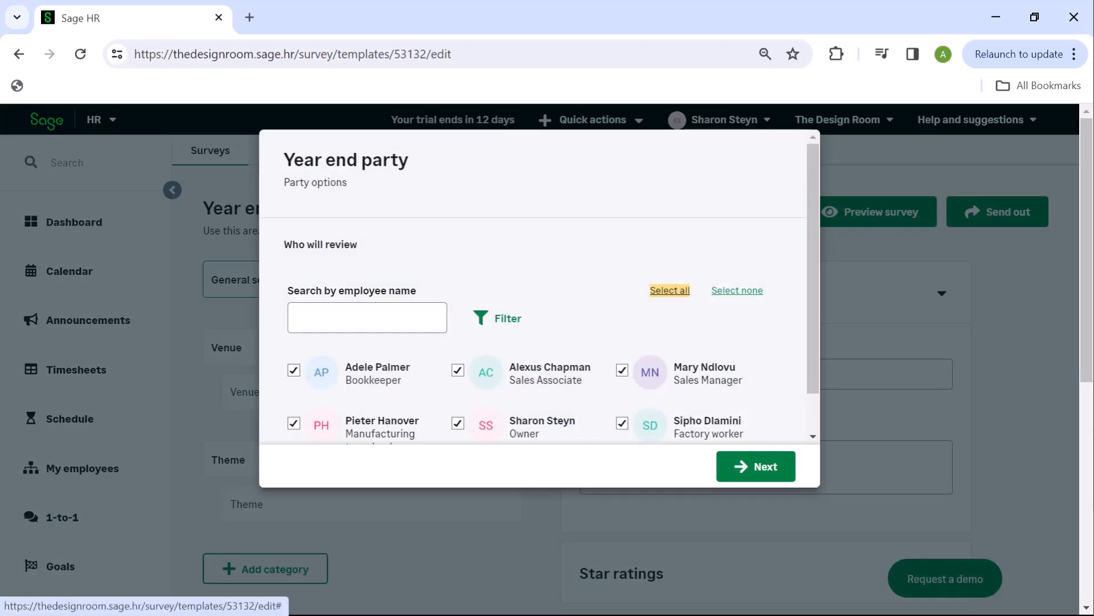
pyautogui.click(756, 466)
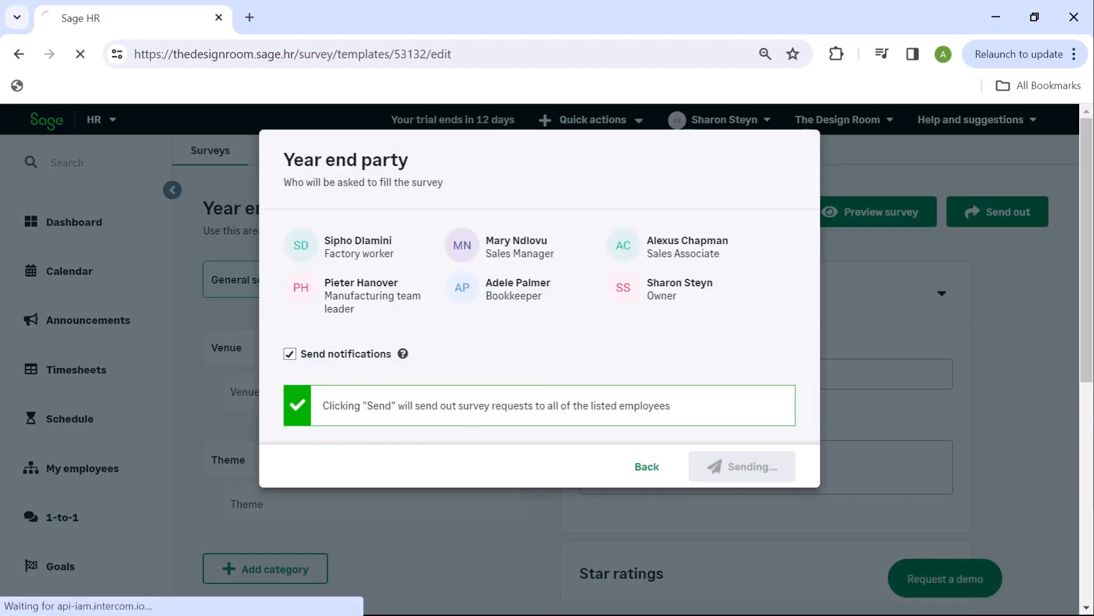
pyautogui.click(741, 466)
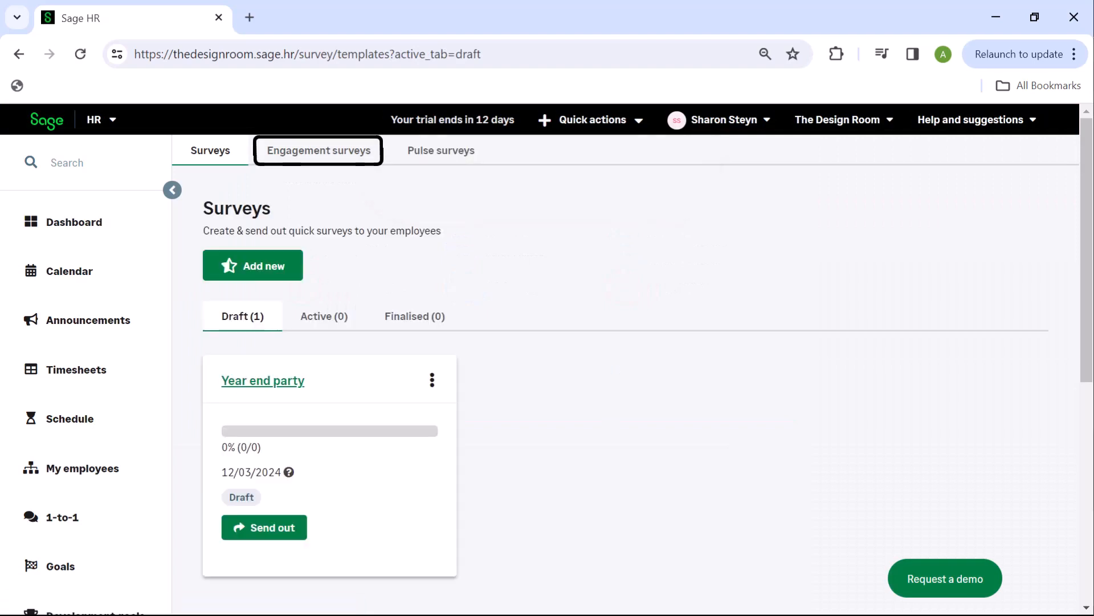
pyautogui.click(318, 150)
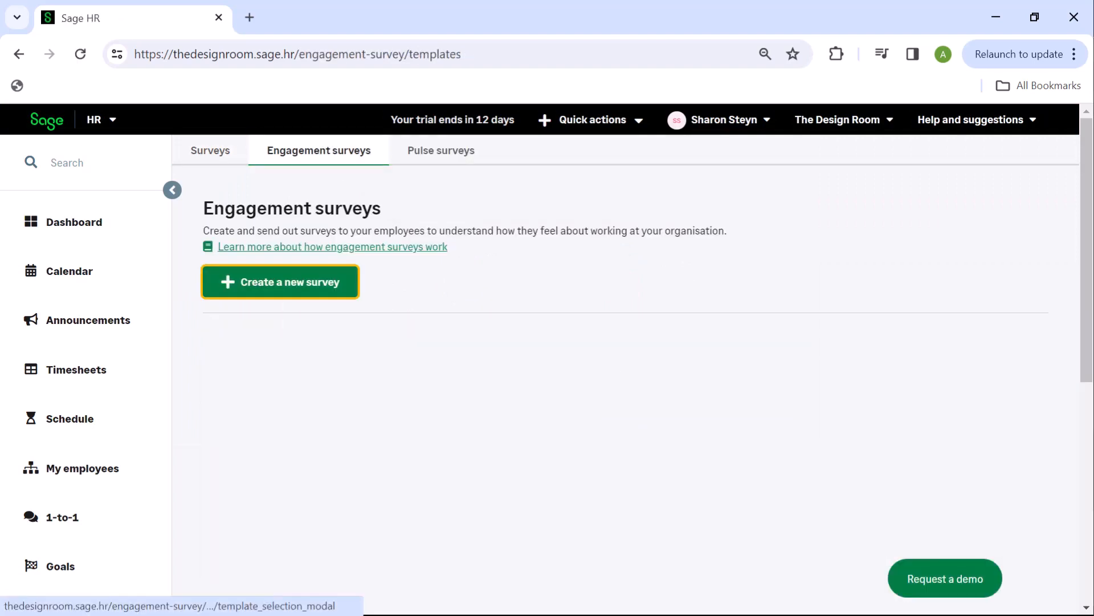
# Step: Browse the Engagement surveys and Pulse surveys sections
pyautogui.click(279, 281)
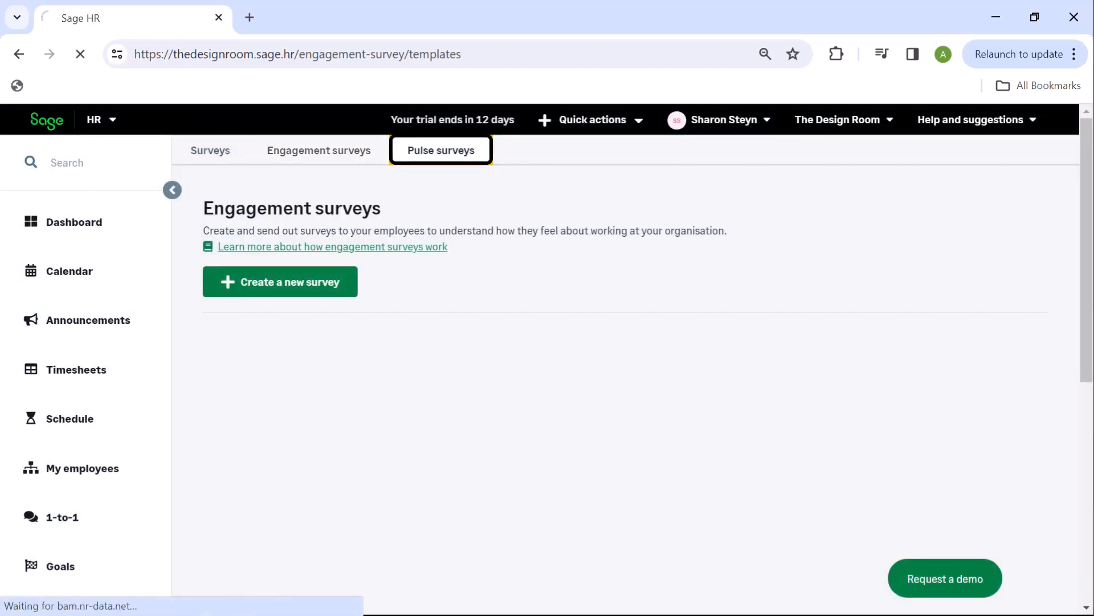
pyautogui.click(441, 150)
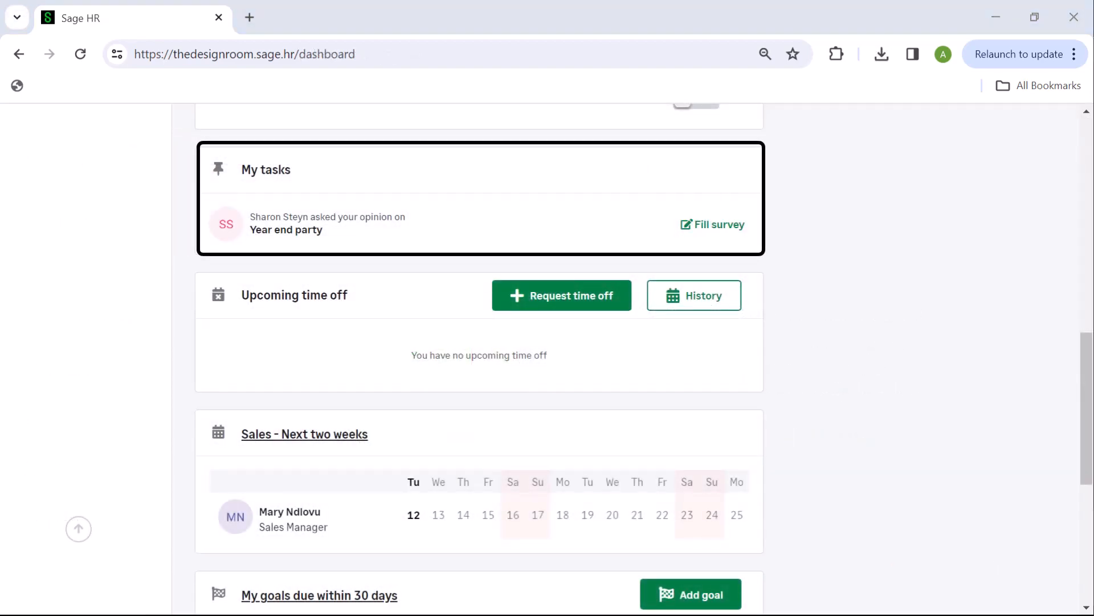
# Step: Fill in the Year end party survey from My tasks, submit it, and close the message
pyautogui.click(718, 225)
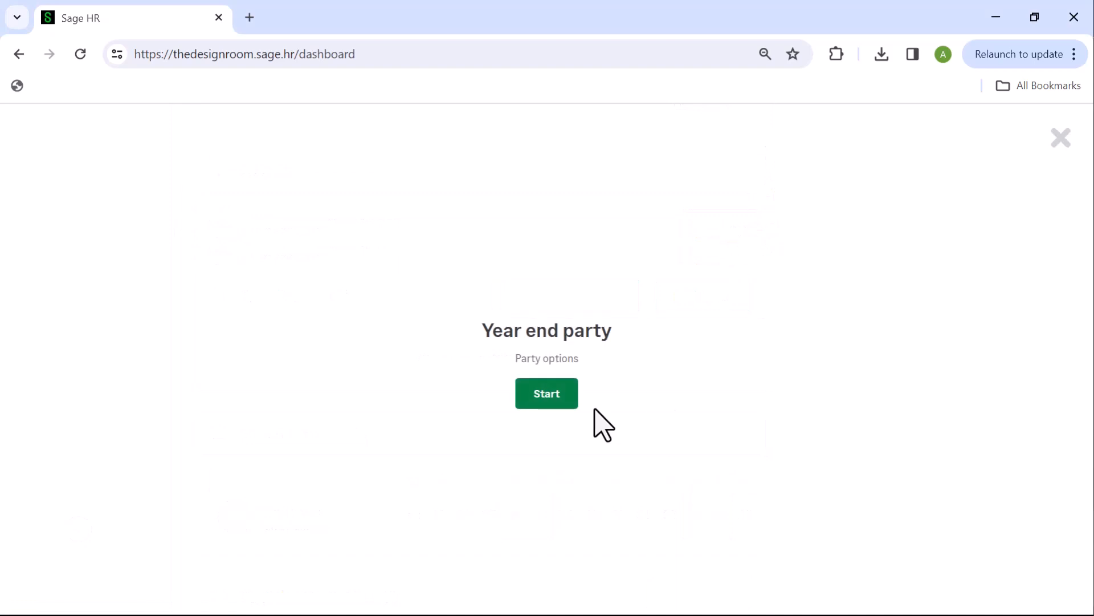
pyautogui.click(547, 393)
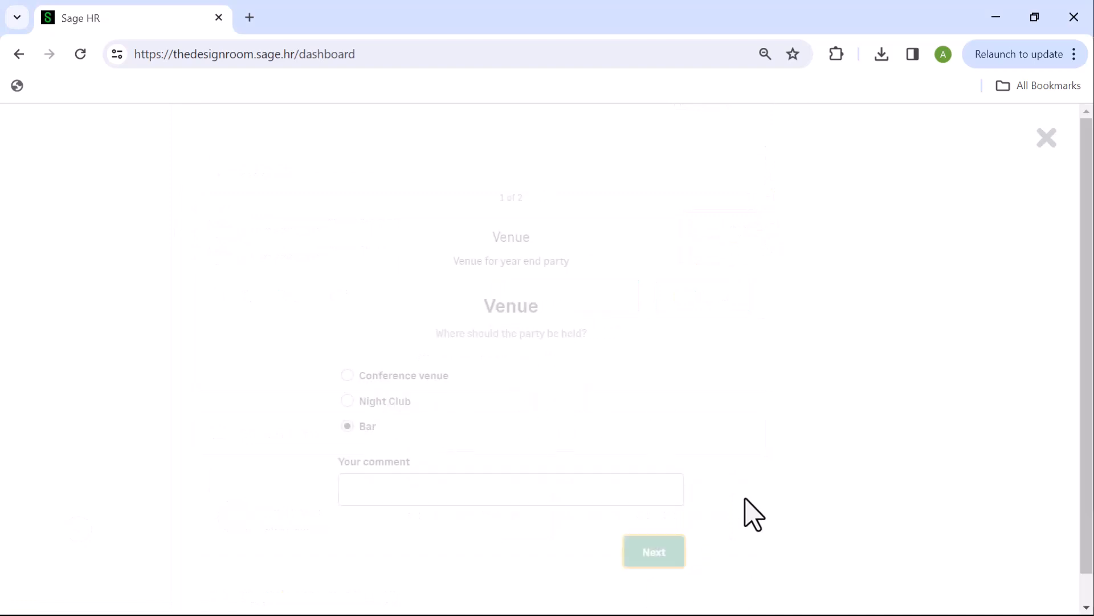
pyautogui.click(652, 551)
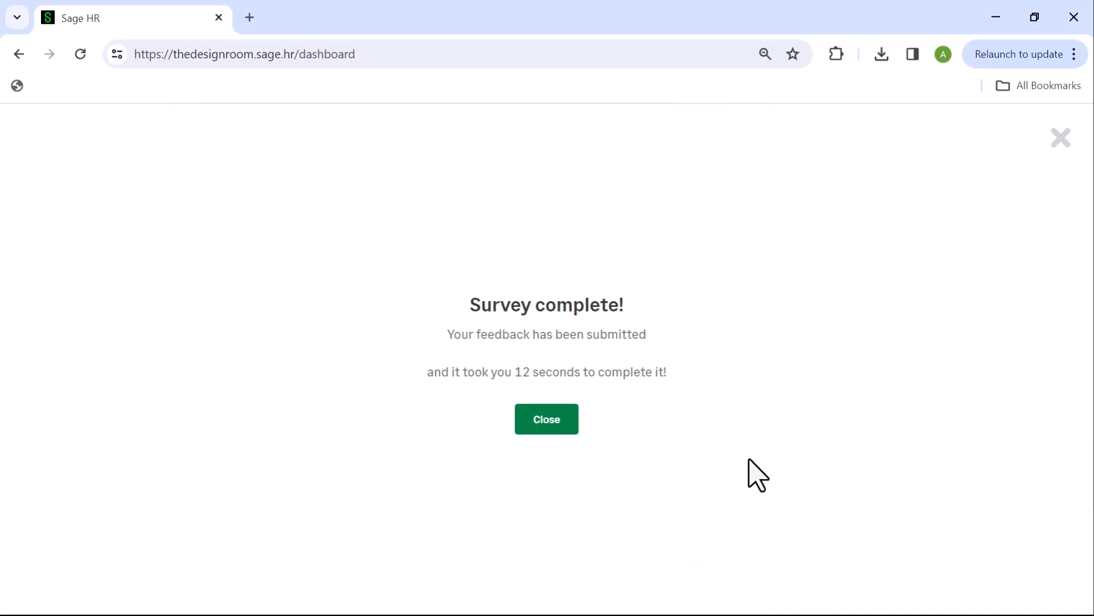
pyautogui.click(546, 419)
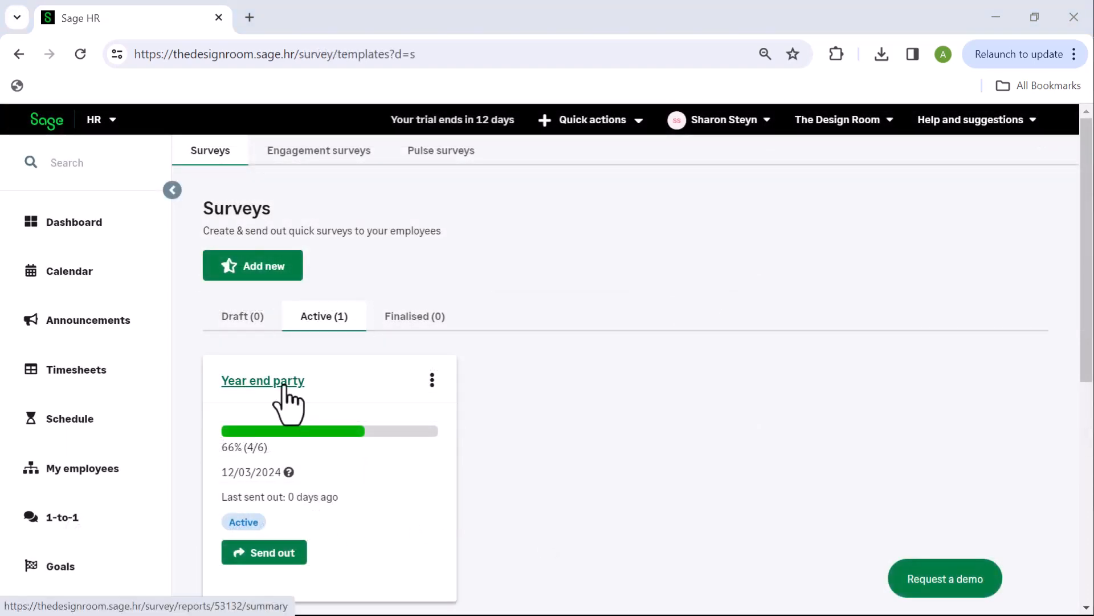
# Step: Open the Year end party survey results and expand the pie chart report
pyautogui.click(262, 380)
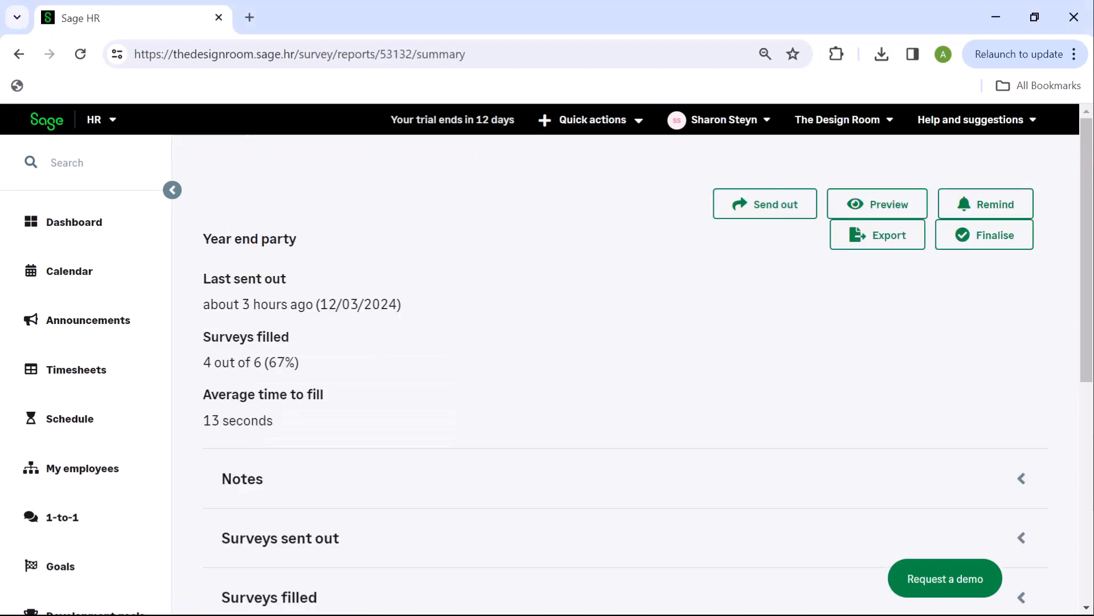
pyautogui.scroll(-3)
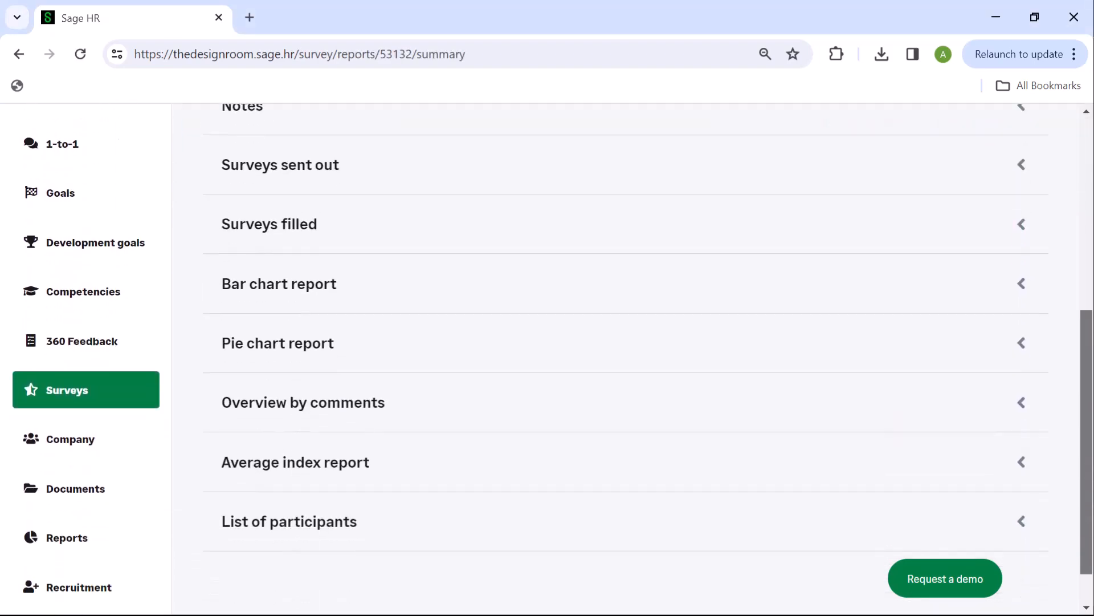
pyautogui.scroll(-3)
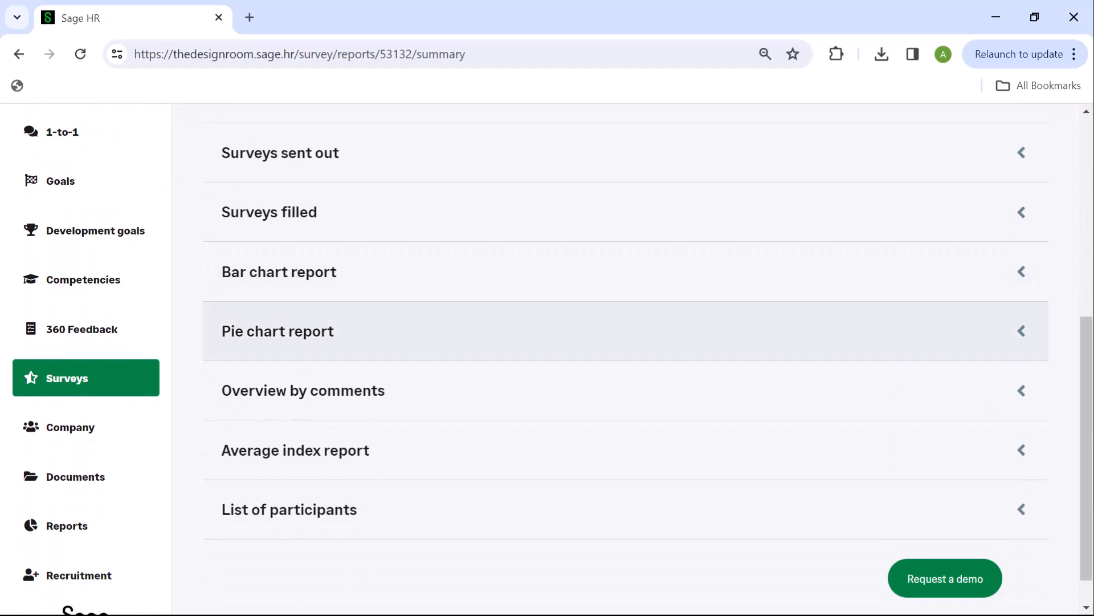
pyautogui.click(277, 330)
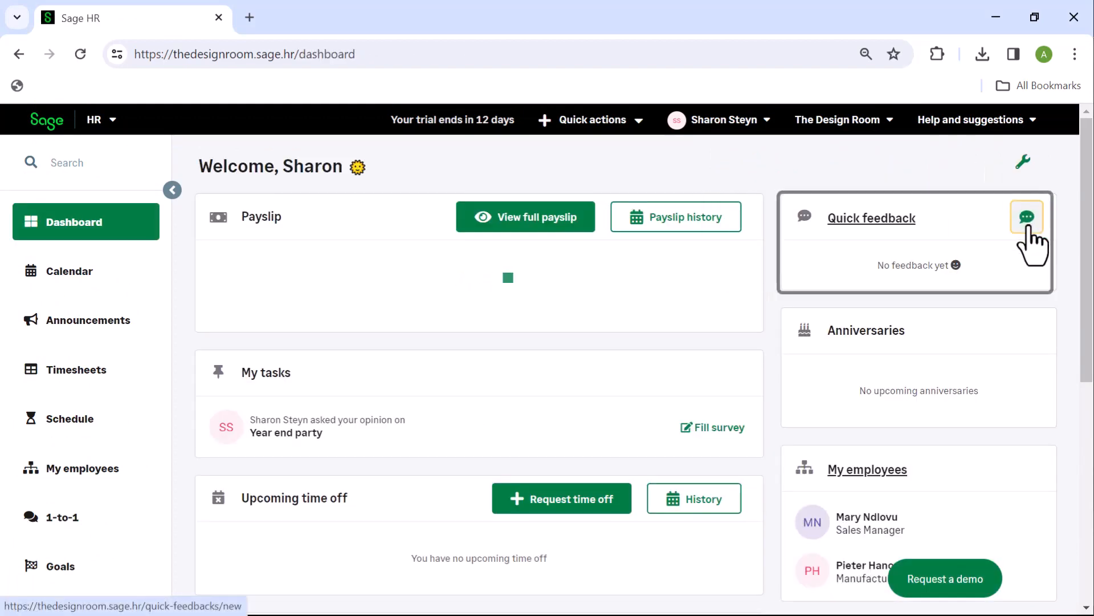
# Step: Give the sales manager High achiever feedback: 'Well done on achieving your CSAT goal'
pyautogui.click(1026, 217)
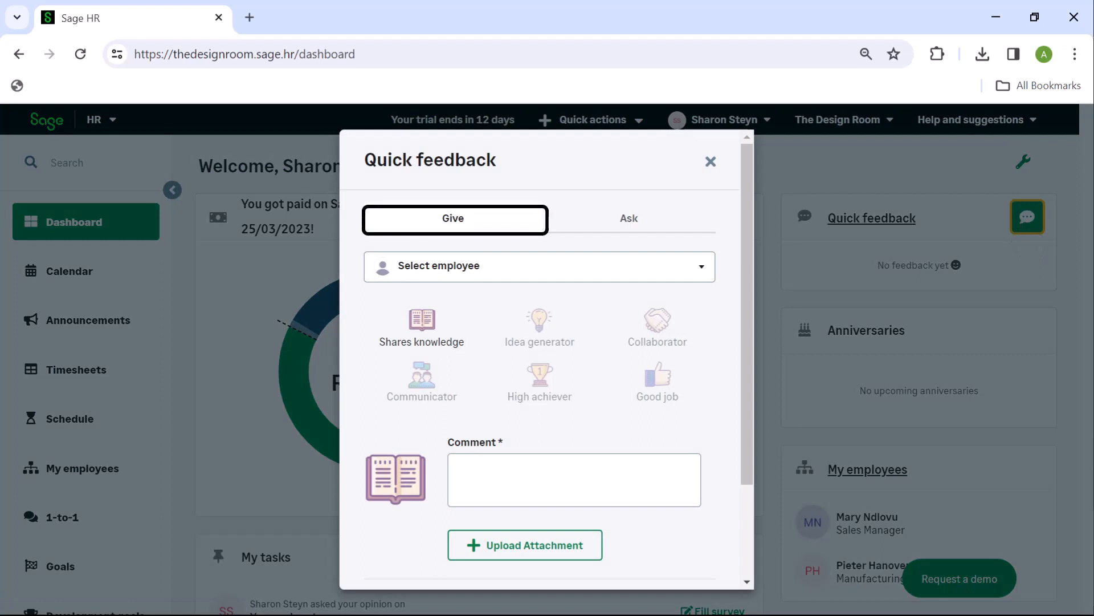
pyautogui.click(628, 218)
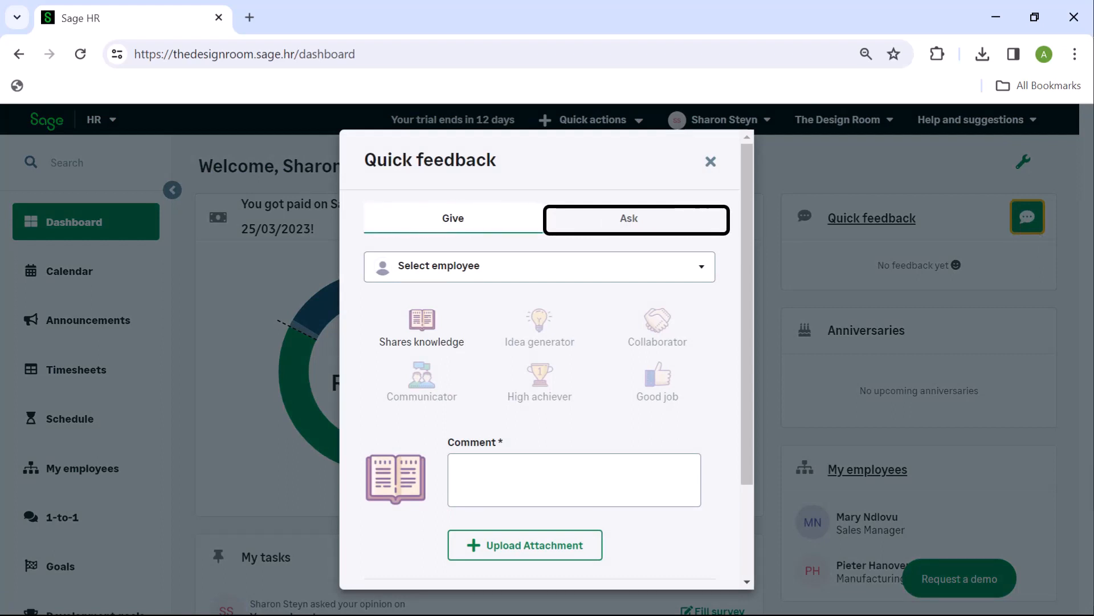
pyautogui.click(454, 217)
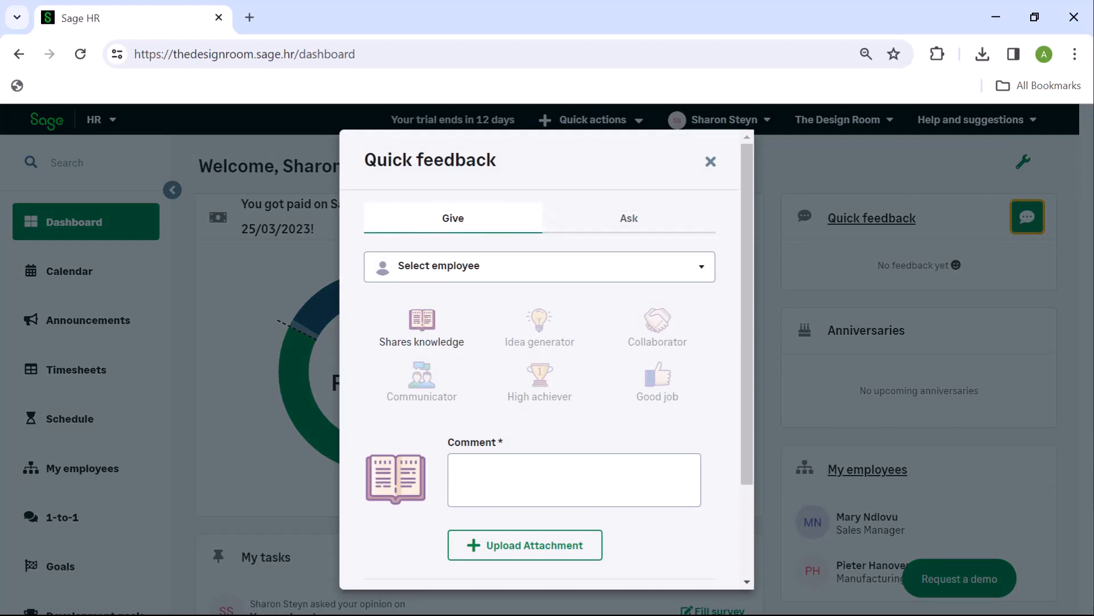
pyautogui.click(539, 266)
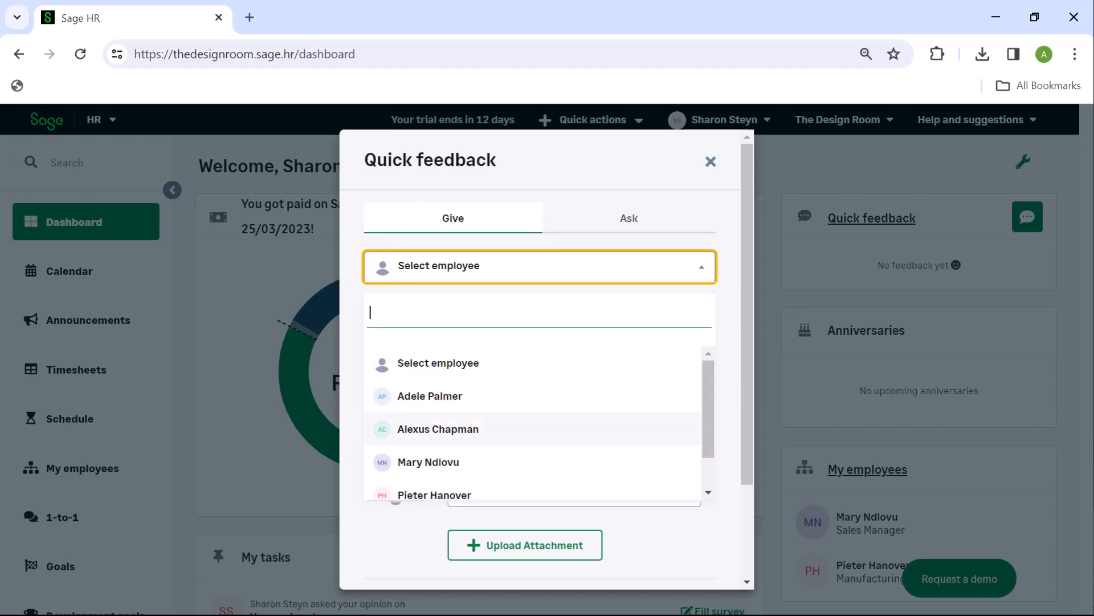
pyautogui.click(428, 461)
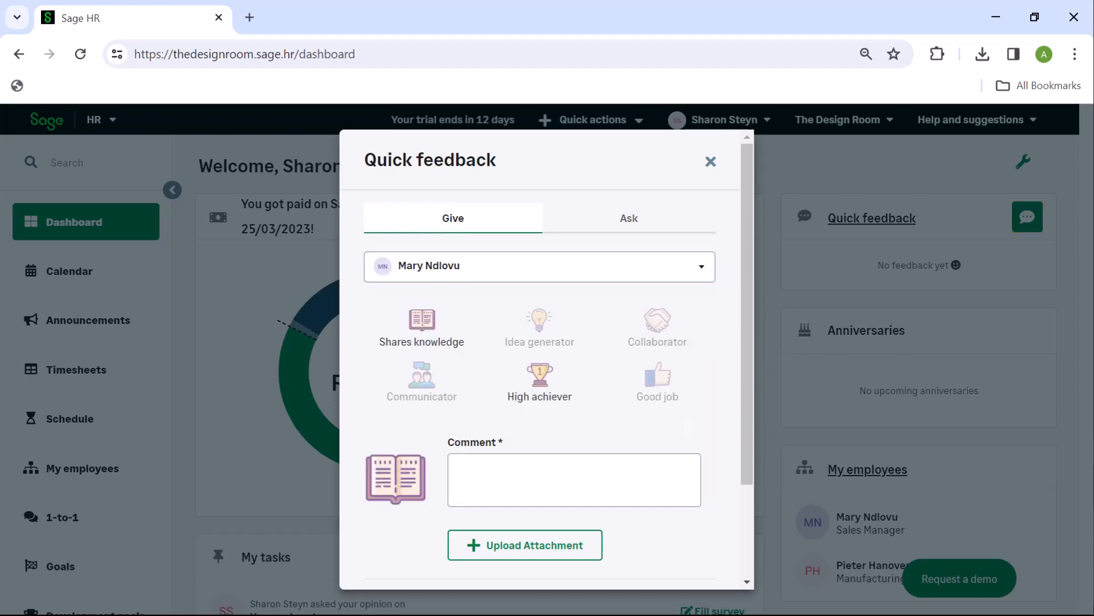
pyautogui.write('w')
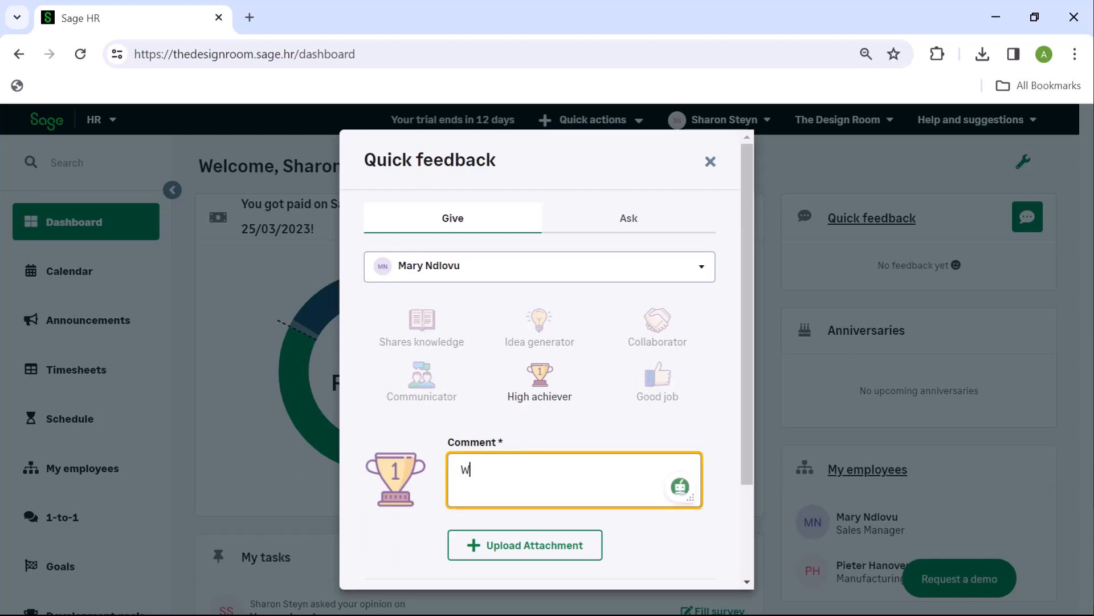
pyautogui.write('ell done on achieving your')
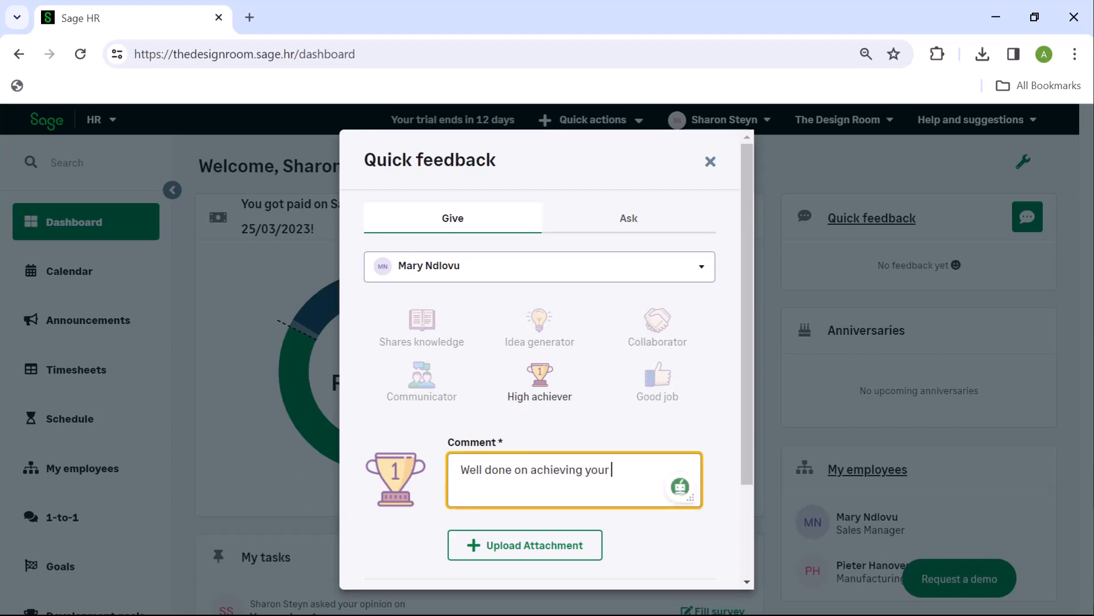
pyautogui.write('CSAT goal!')
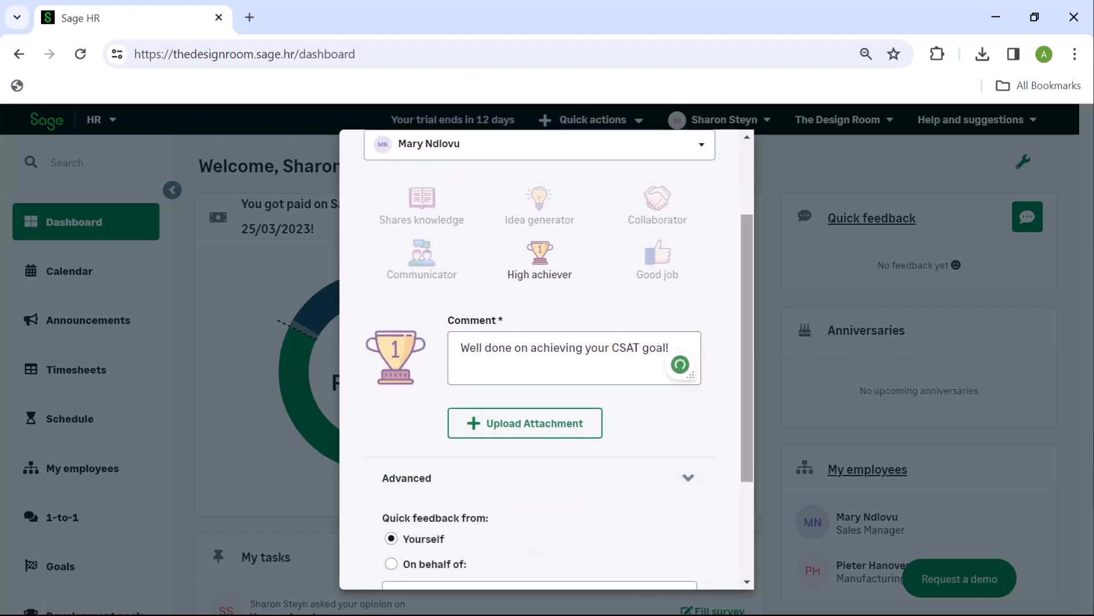
pyautogui.scroll(-3)
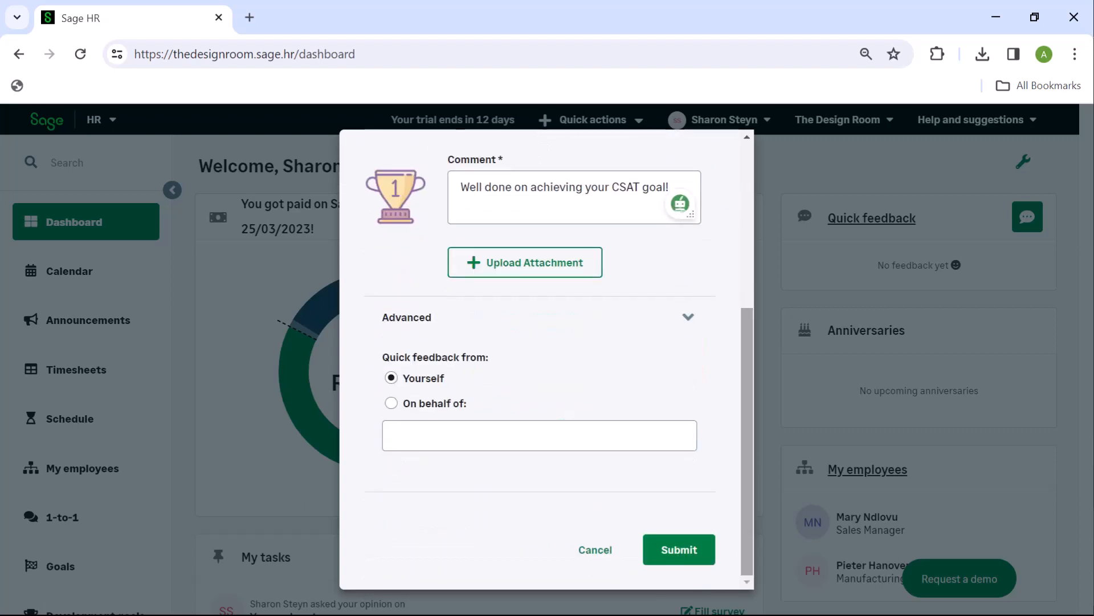
pyautogui.click(677, 549)
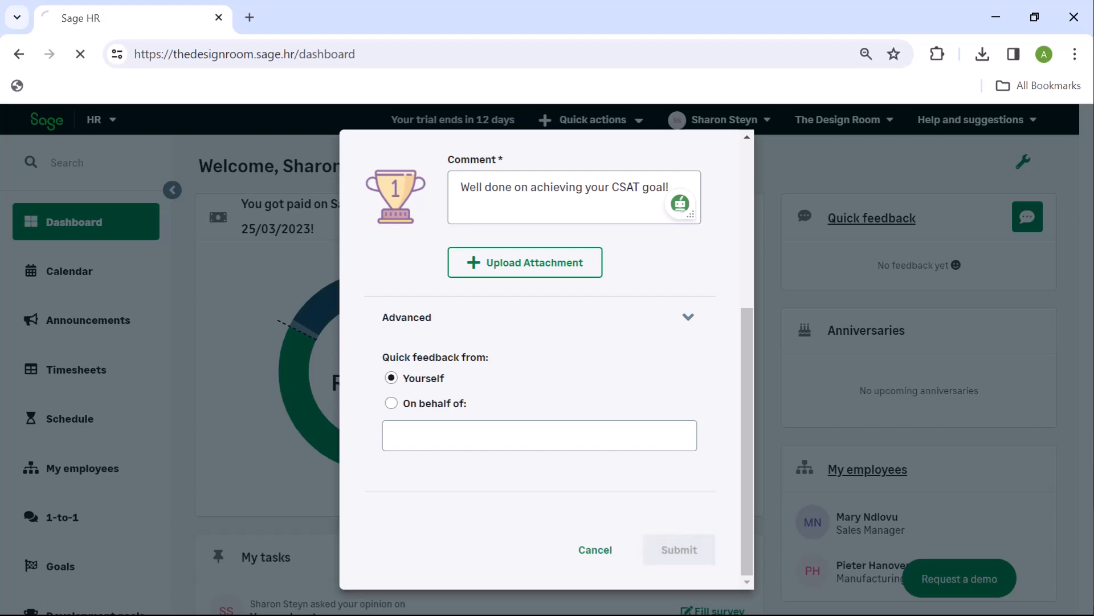
pyautogui.click(678, 550)
pyautogui.write('How did your tr')
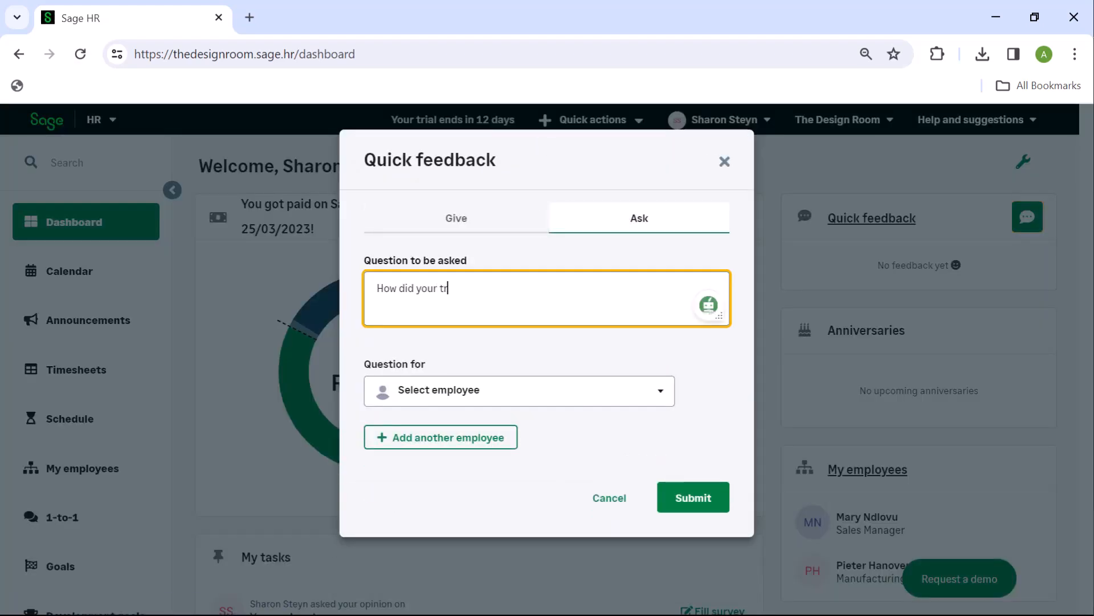
# Step: Pick the employee under Question for and submit the question about this morning's training
pyautogui.click(519, 390)
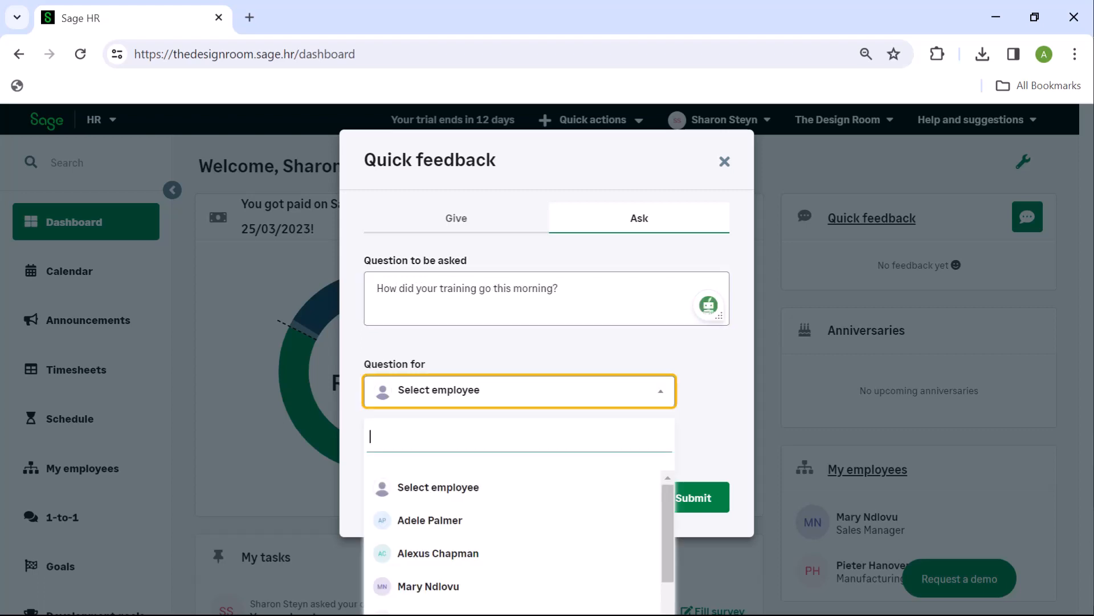
pyautogui.click(430, 520)
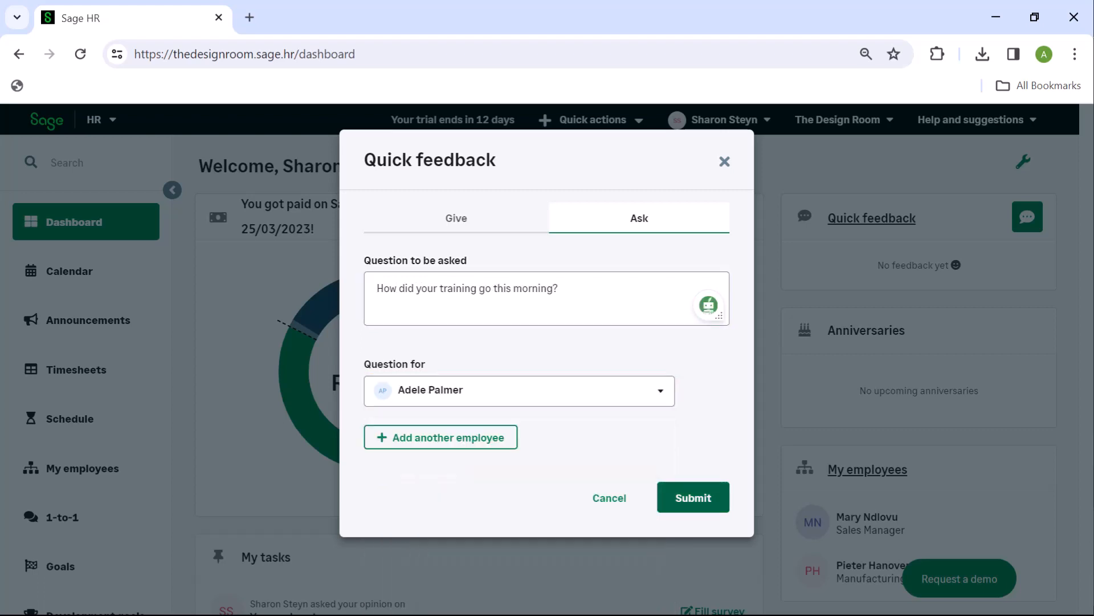
pyautogui.click(693, 497)
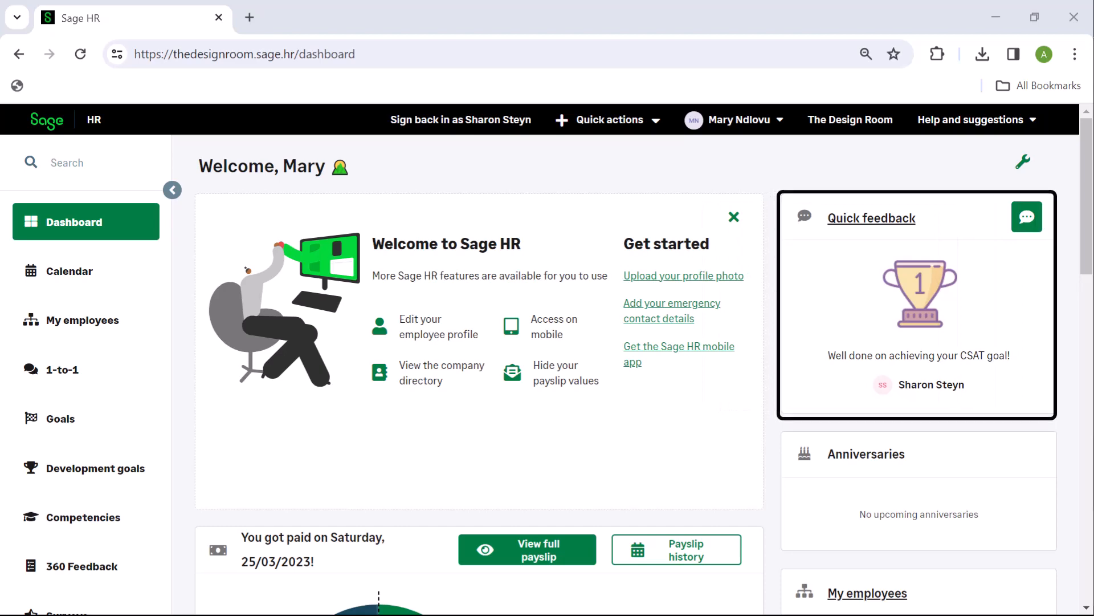
# Step: Reply 'Thank you very much!' to Sharon's CSAT goal praise in Quick feedback
pyautogui.click(1026, 218)
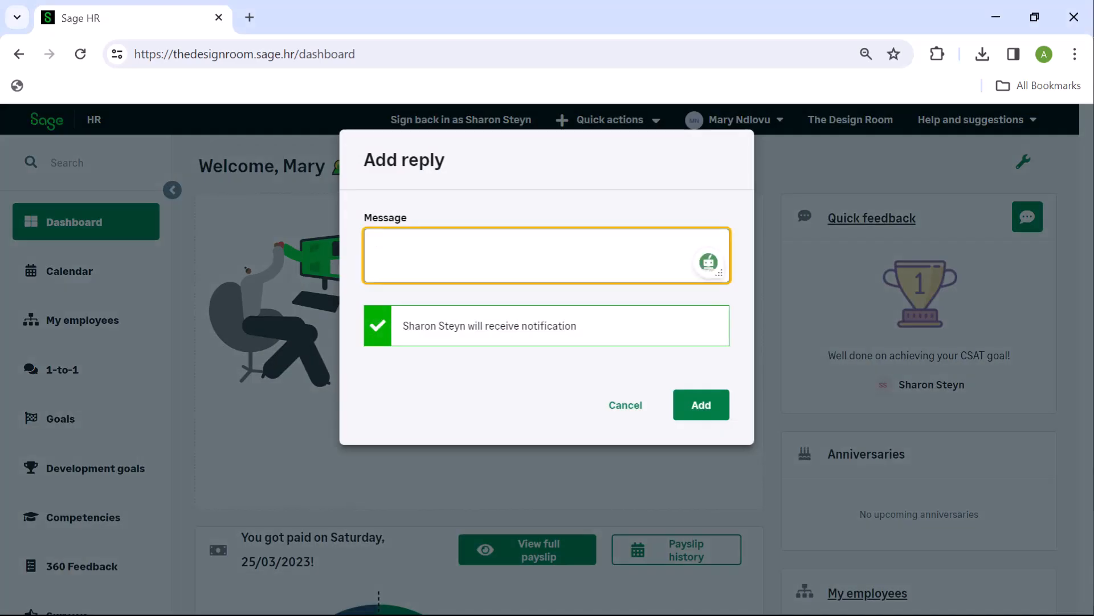
pyautogui.write('Thank you very m')
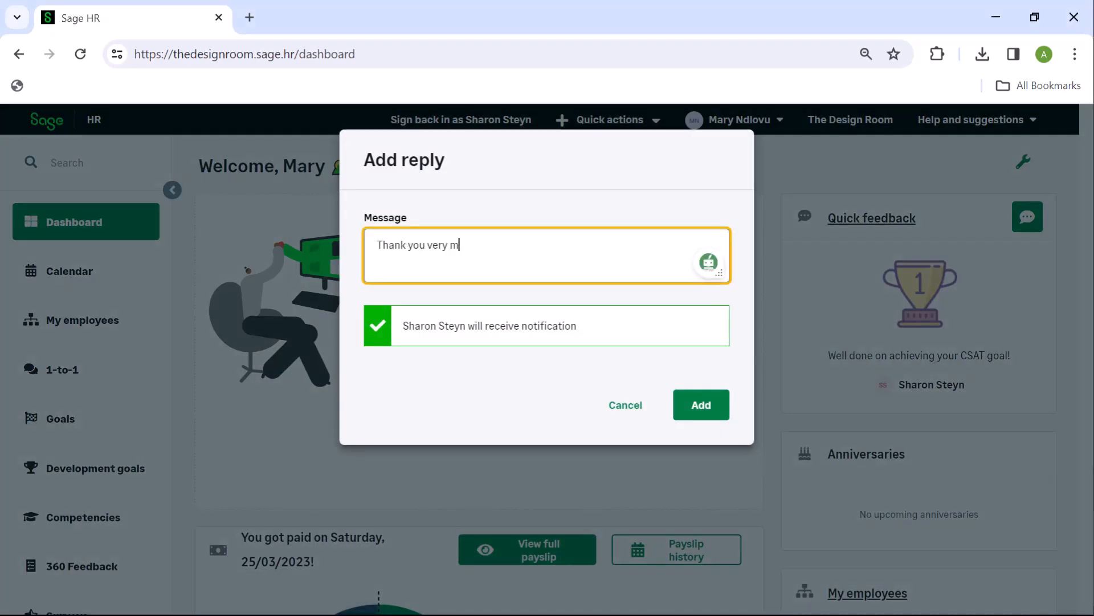
pyautogui.click(700, 404)
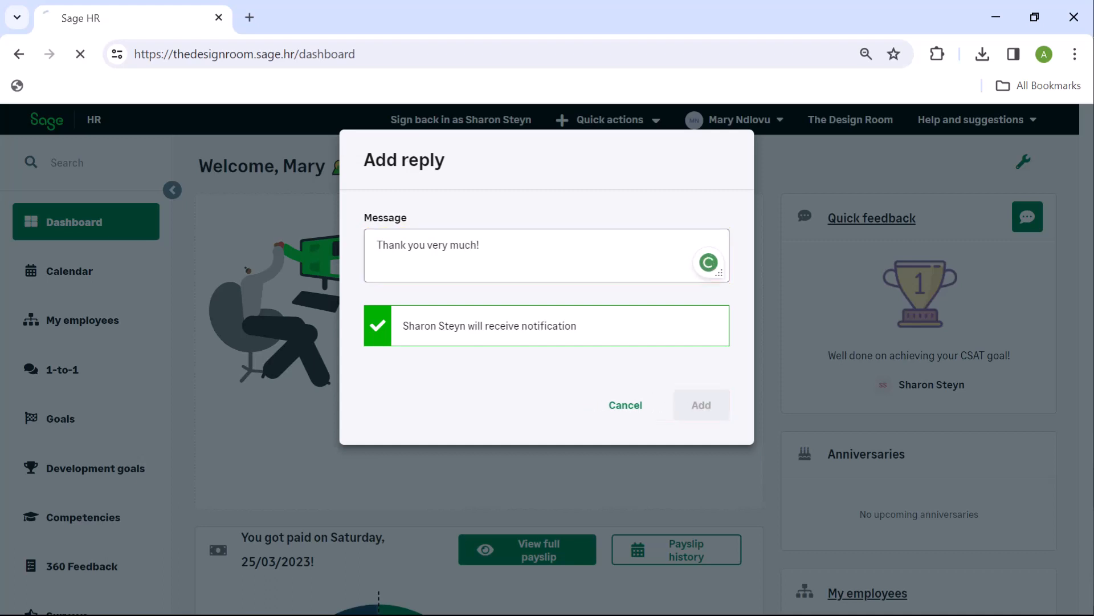
pyautogui.click(701, 405)
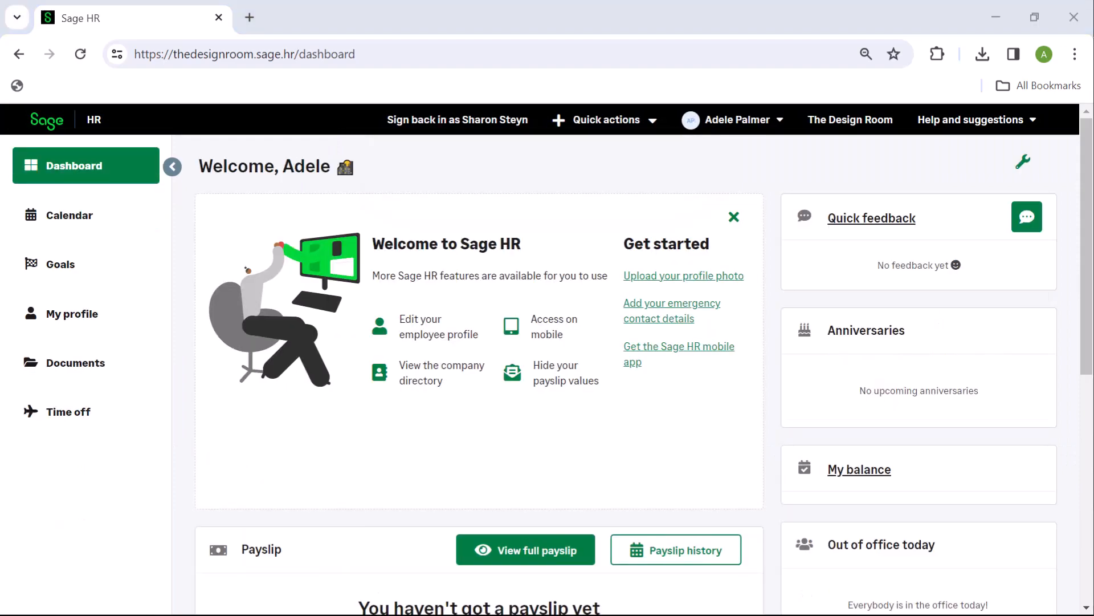
# Step: Submit the My tasks answer 'It was great, I can definitely use the skills at work.'
pyautogui.scroll(-3)
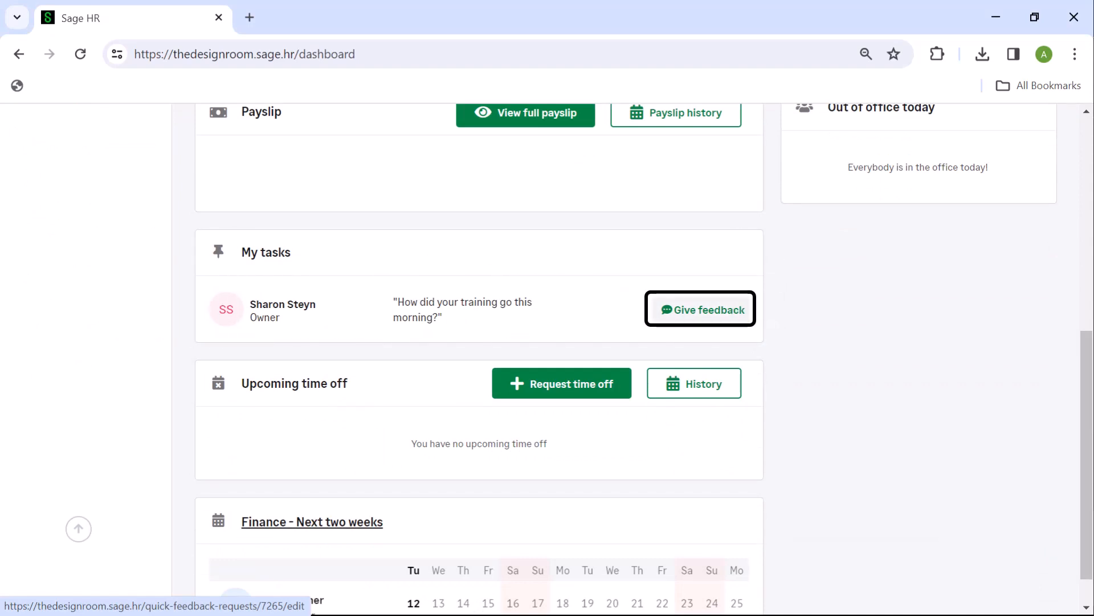
pyautogui.click(700, 309)
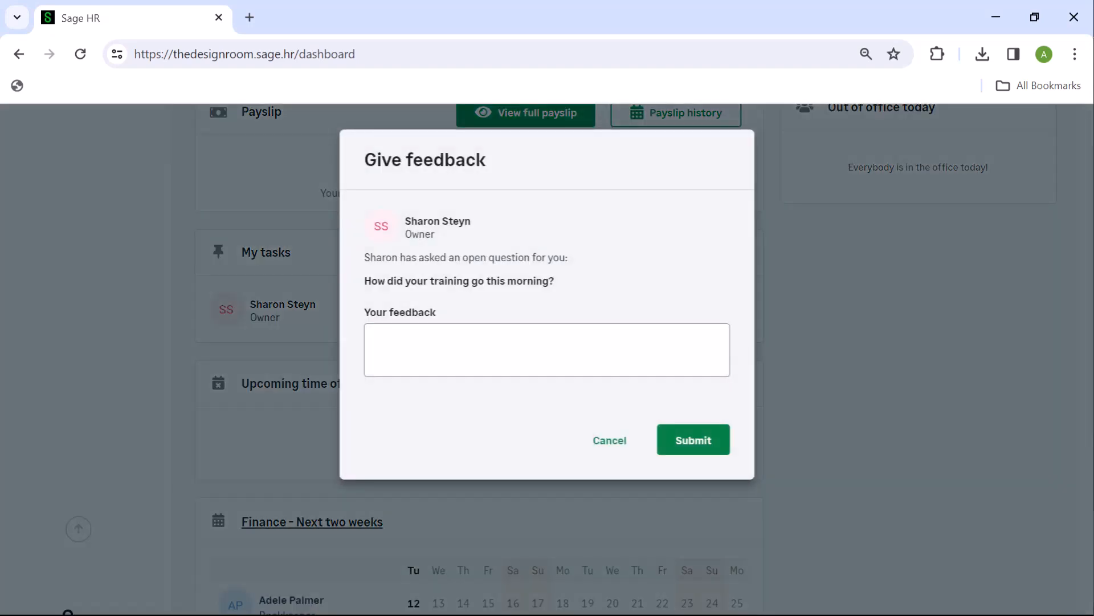
pyautogui.write('It was great, I can definitely use the')
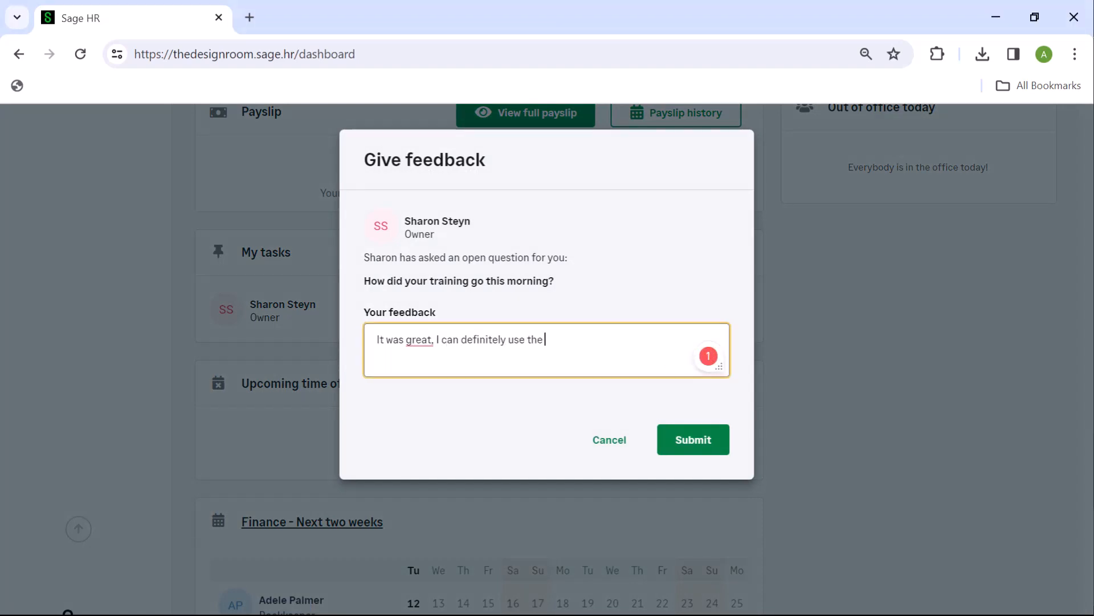
pyautogui.write('skills at work.')
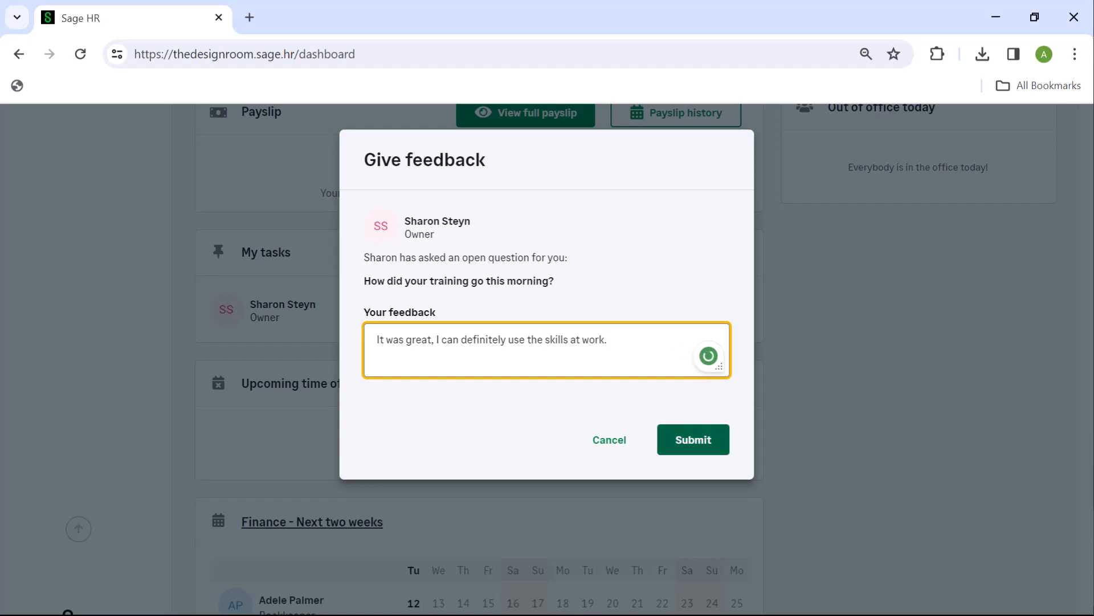
pyautogui.click(693, 439)
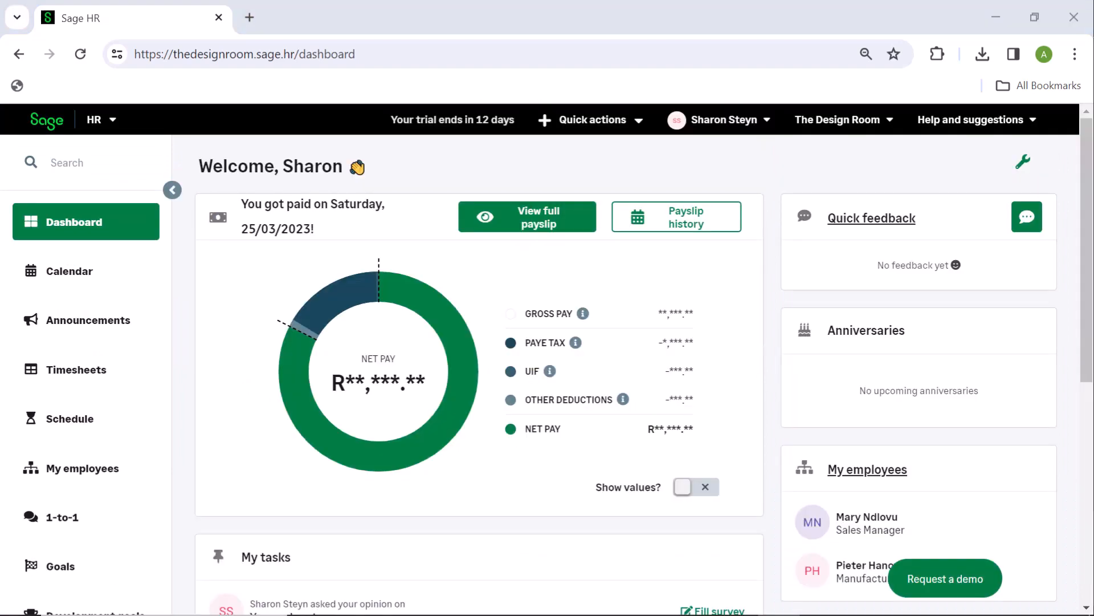
# Step: Expand Quick feedback asked in the profile Feedback section to see Adele's training answer
pyautogui.click(718, 119)
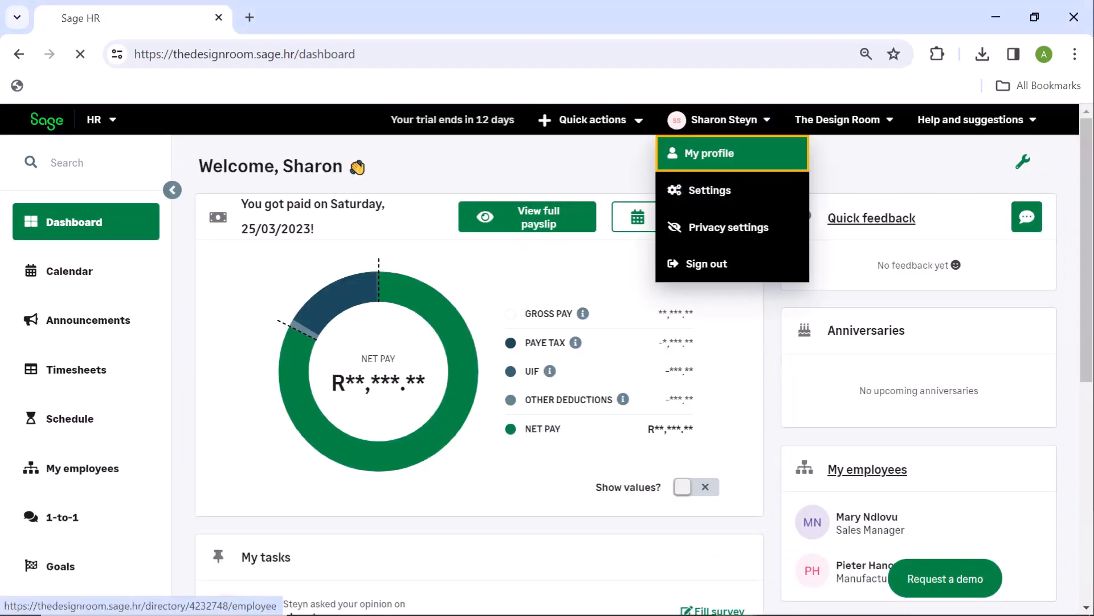
pyautogui.click(711, 153)
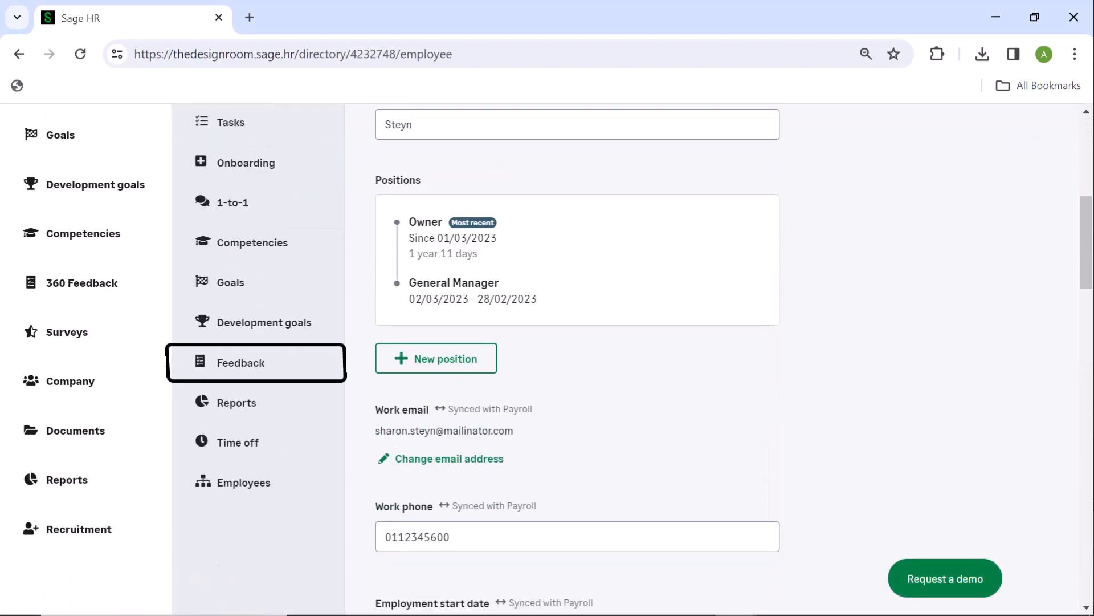
pyautogui.click(242, 363)
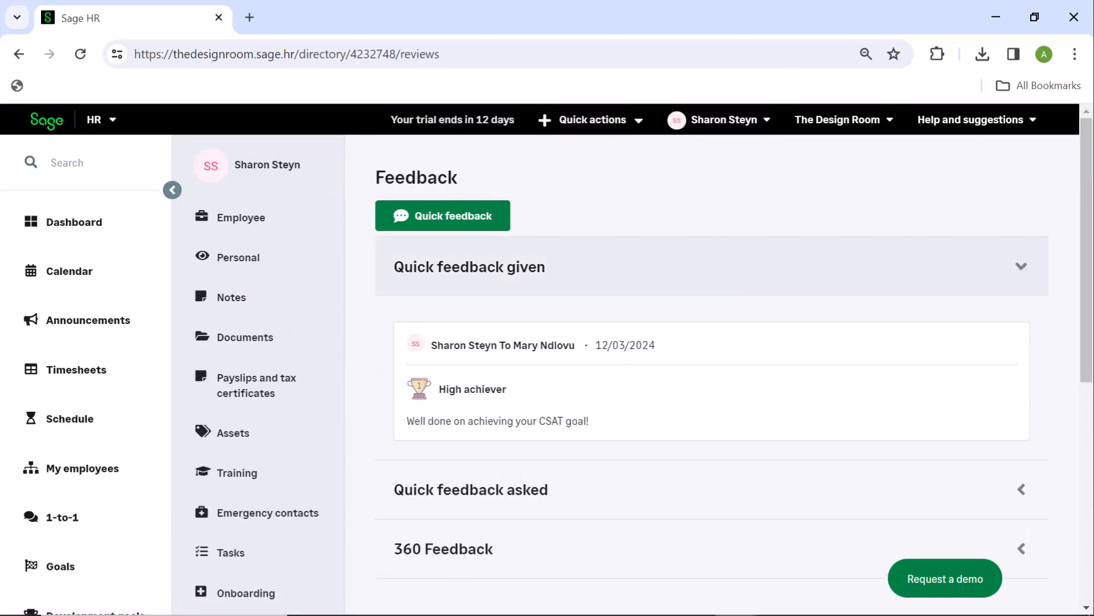
pyautogui.click(1019, 266)
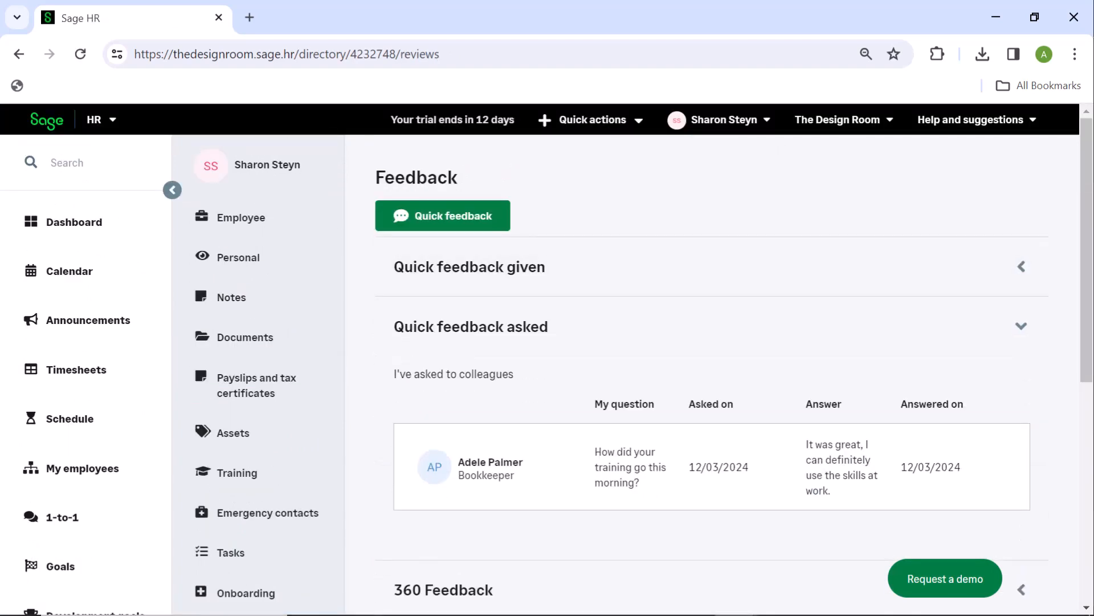
pyautogui.click(1020, 326)
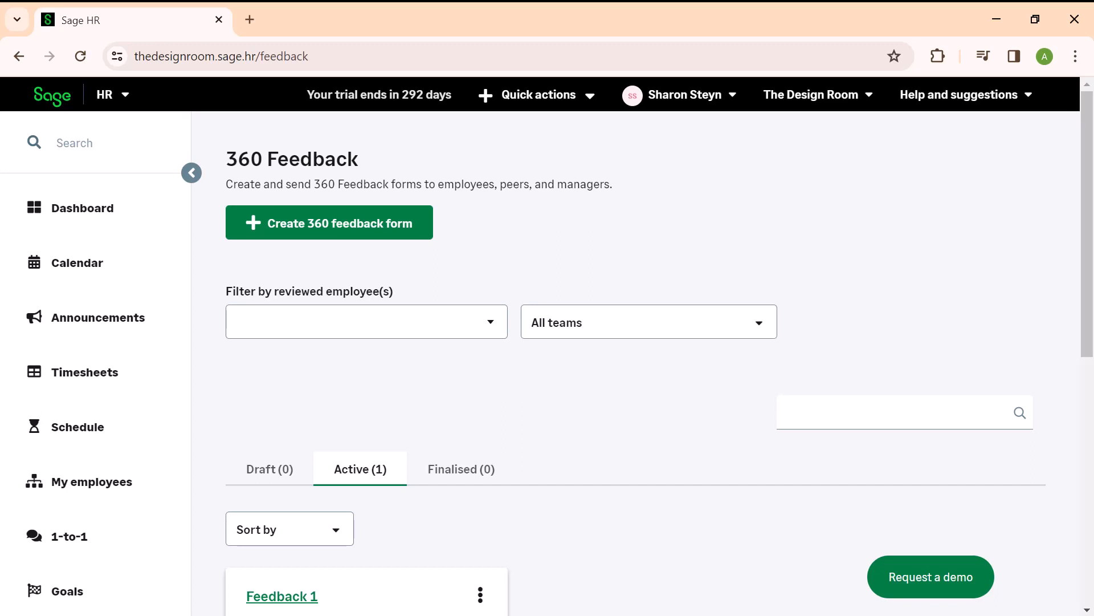
pyautogui.moveTo(329, 222)
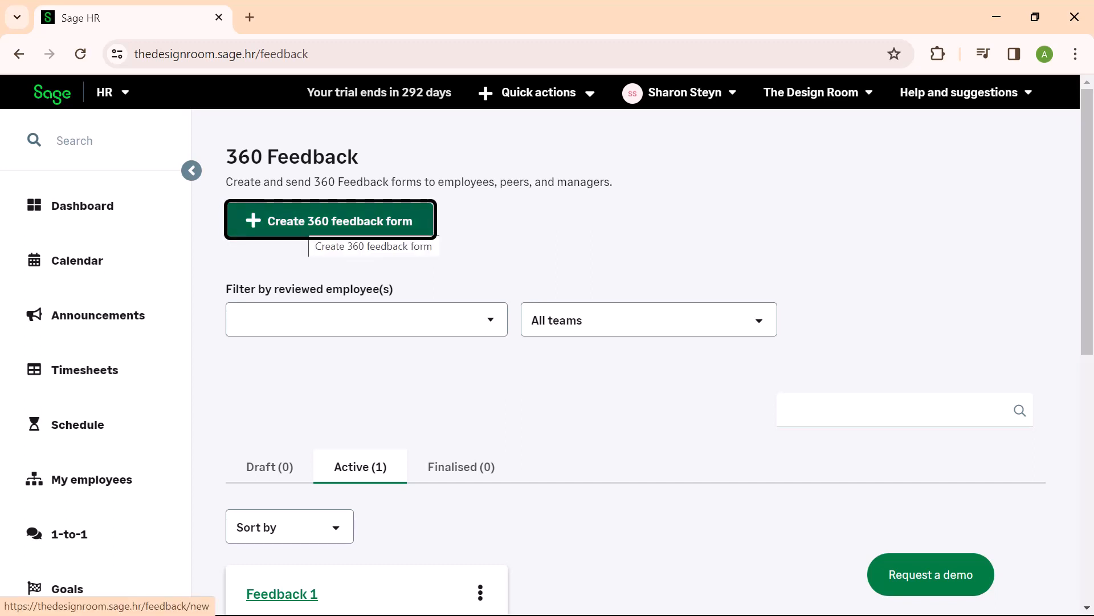
# Step: Create a new 360 feedback form titled 'Feedback 1st Quarter'
pyautogui.click(329, 220)
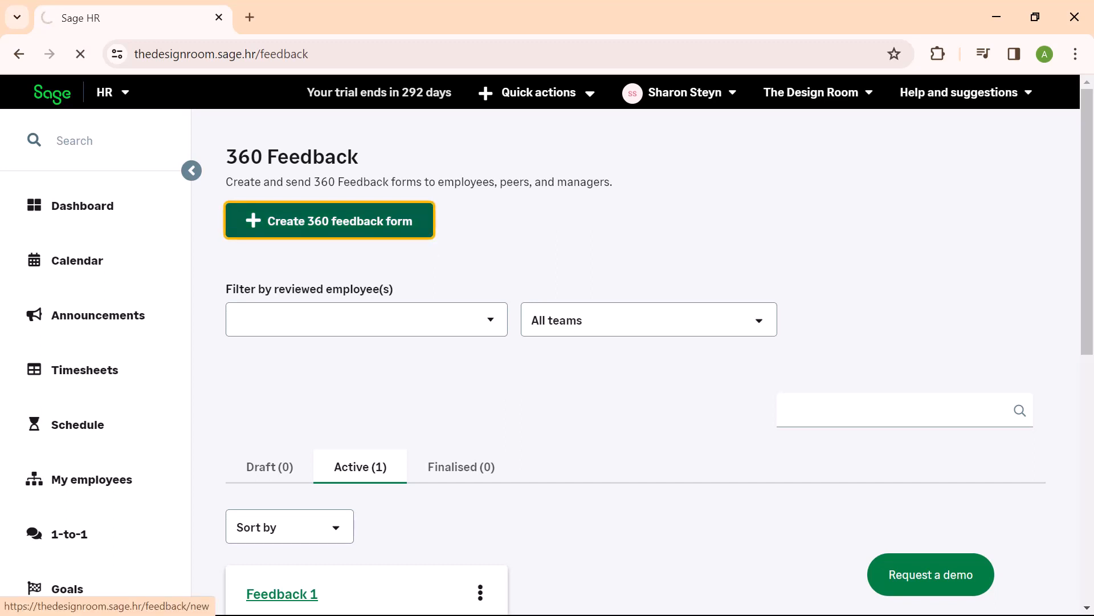
pyautogui.click(329, 221)
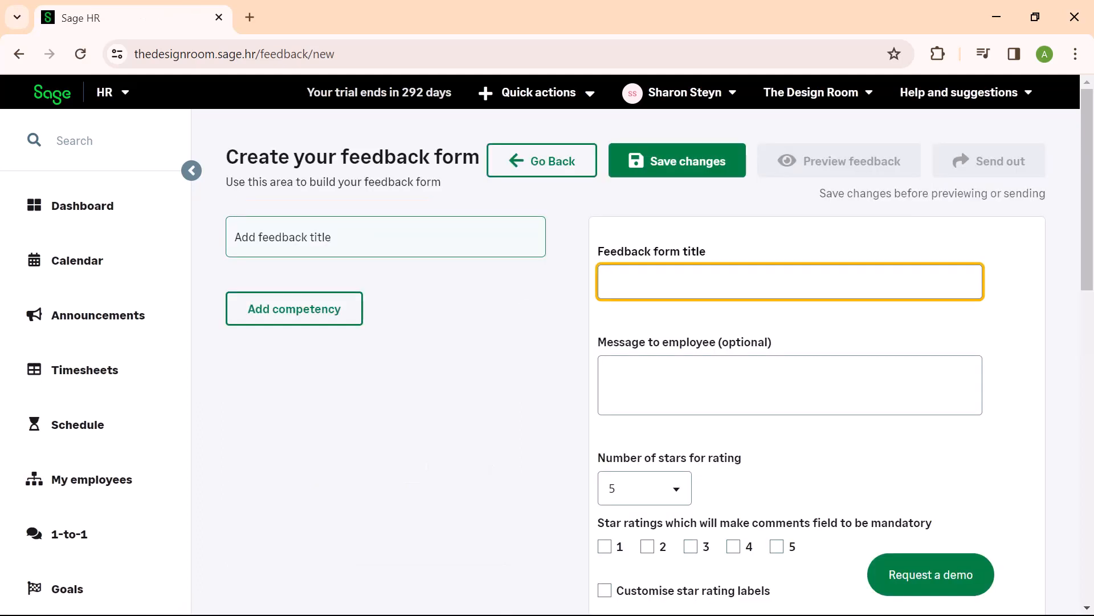
pyautogui.write('Feedback 1st Q')
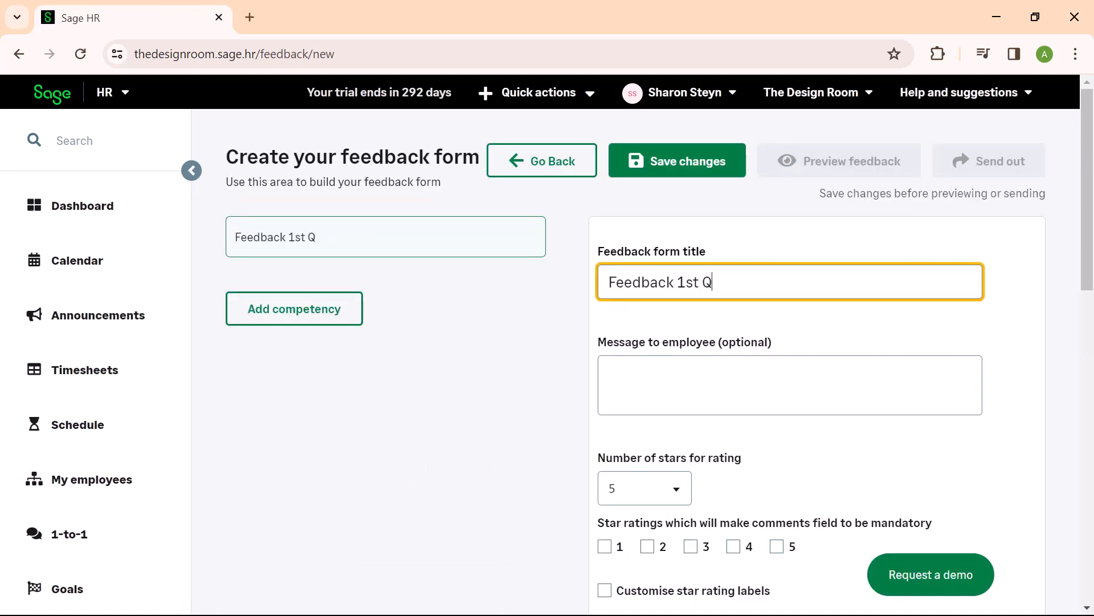
pyautogui.write('uarter')
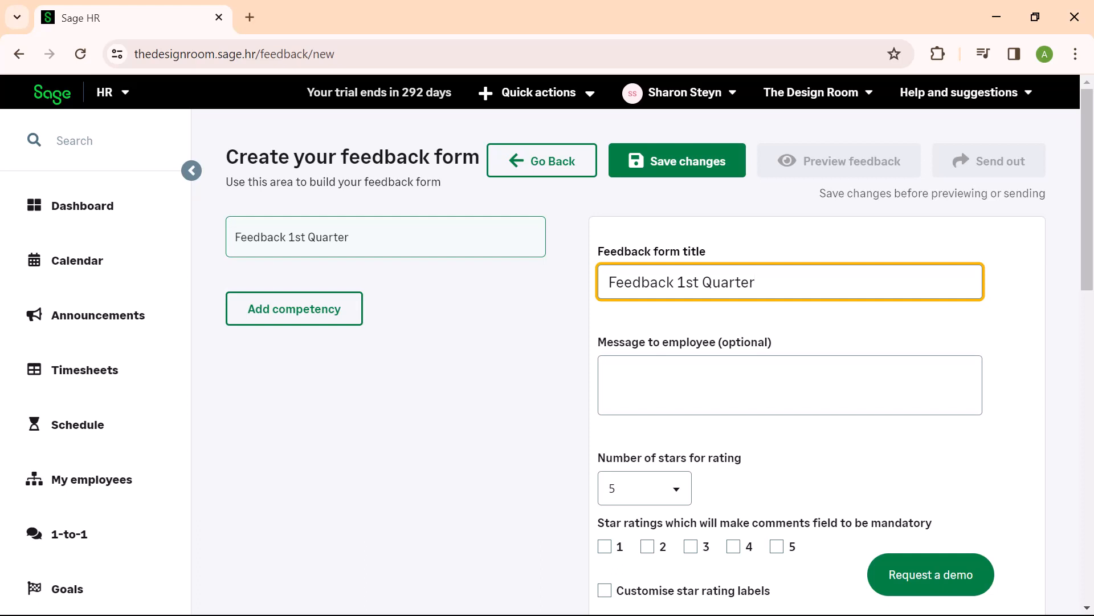
pyautogui.scroll(-3)
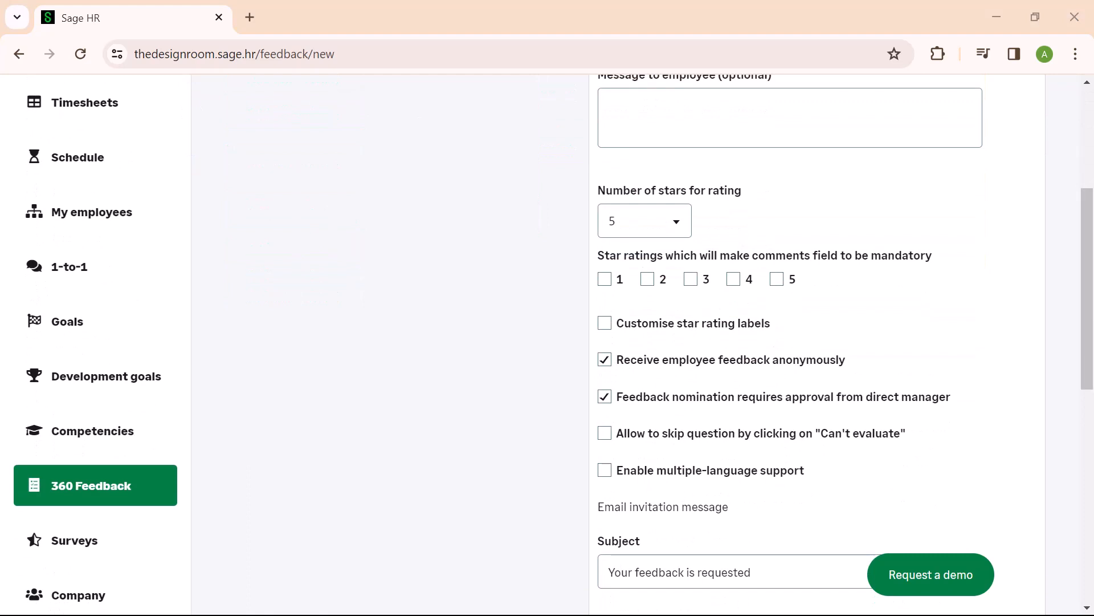
# Step: Customise the five star rating labels from Very poor through Needs work to Very good
pyautogui.click(604, 323)
pyautogui.write('Poor')
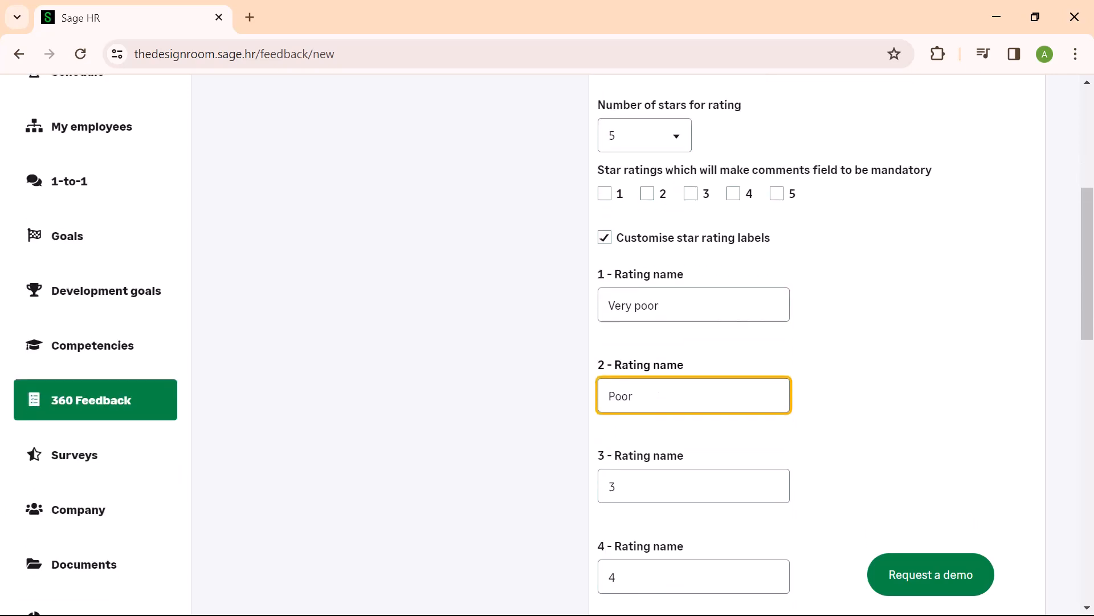
pyautogui.write('Needs work')
pyautogui.write('Very good')
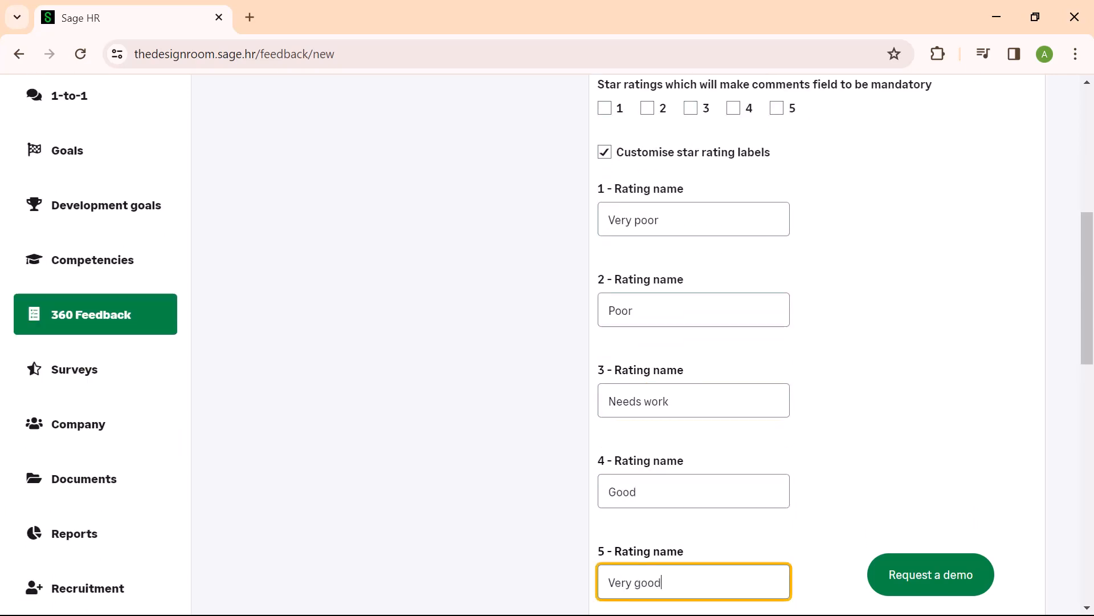
pyautogui.scroll(-3)
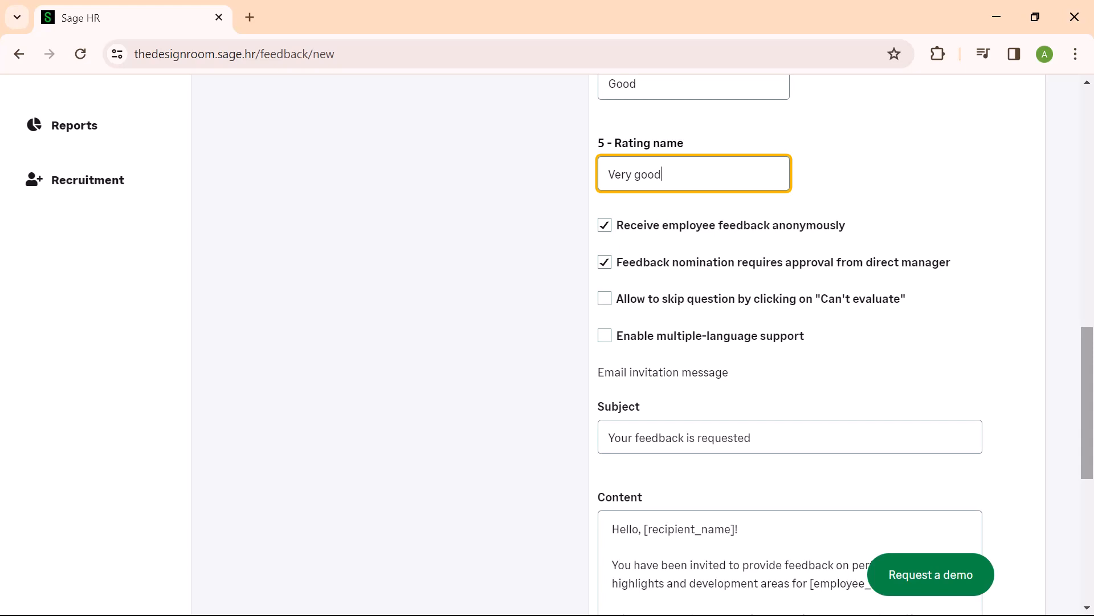
pyautogui.click(694, 174)
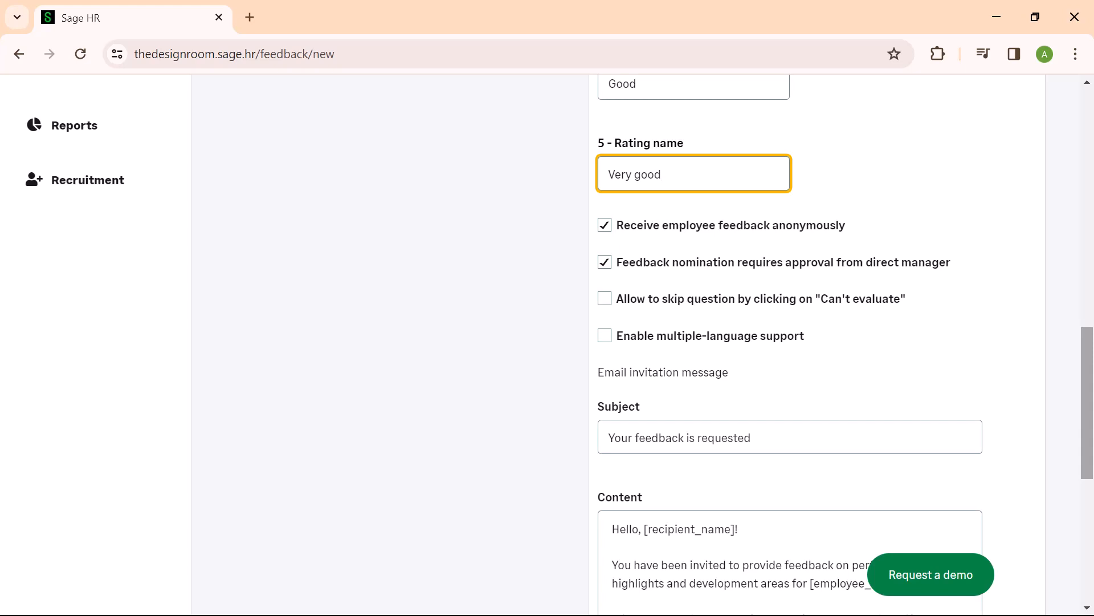
pyautogui.scroll(-3)
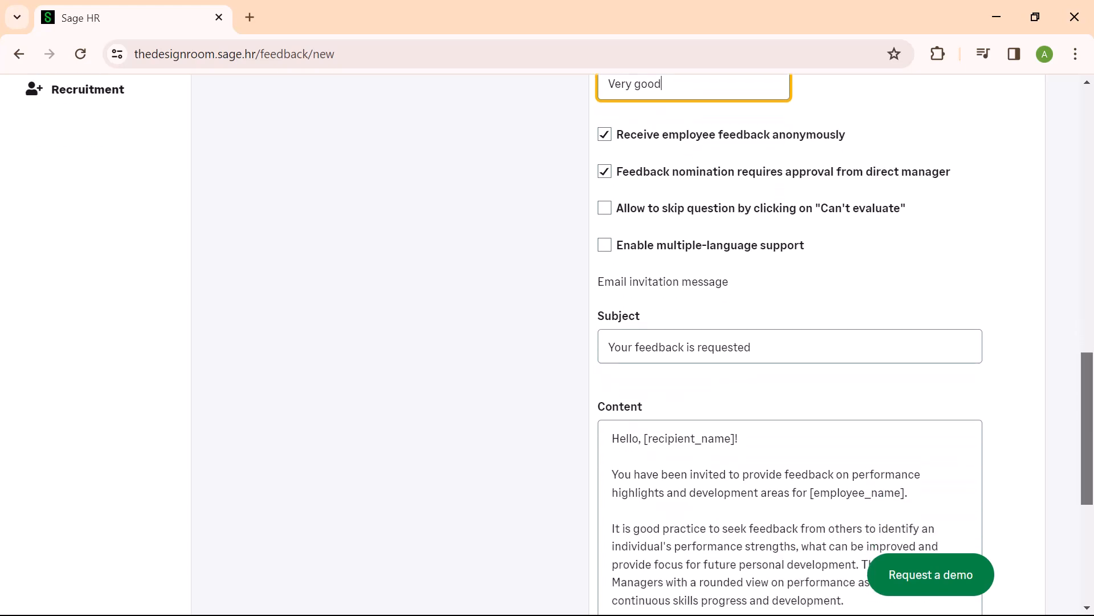
pyautogui.scroll(-3)
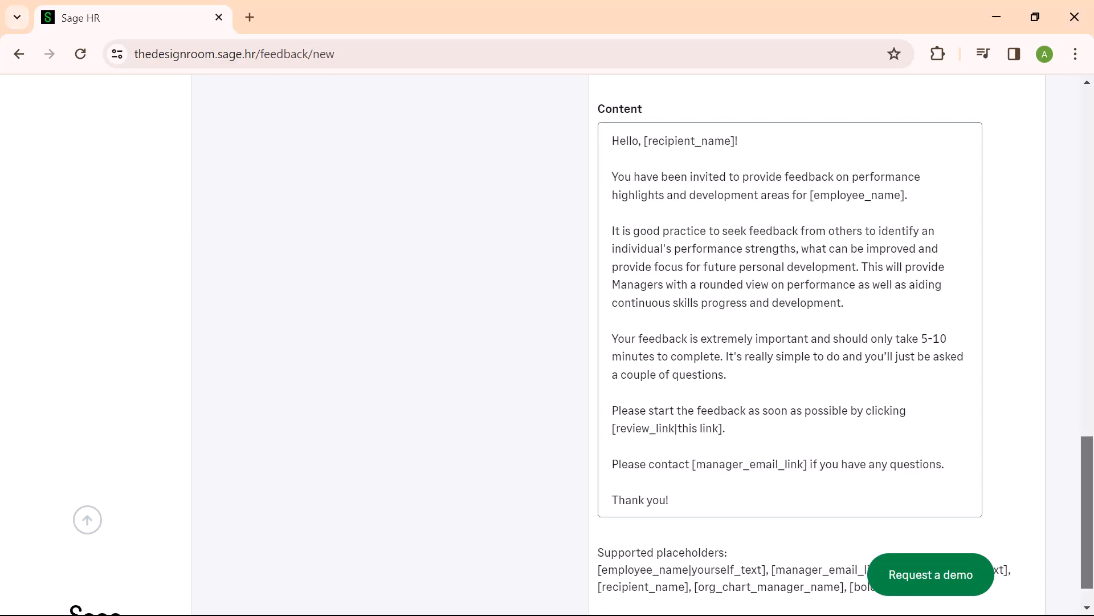
pyautogui.scroll(3)
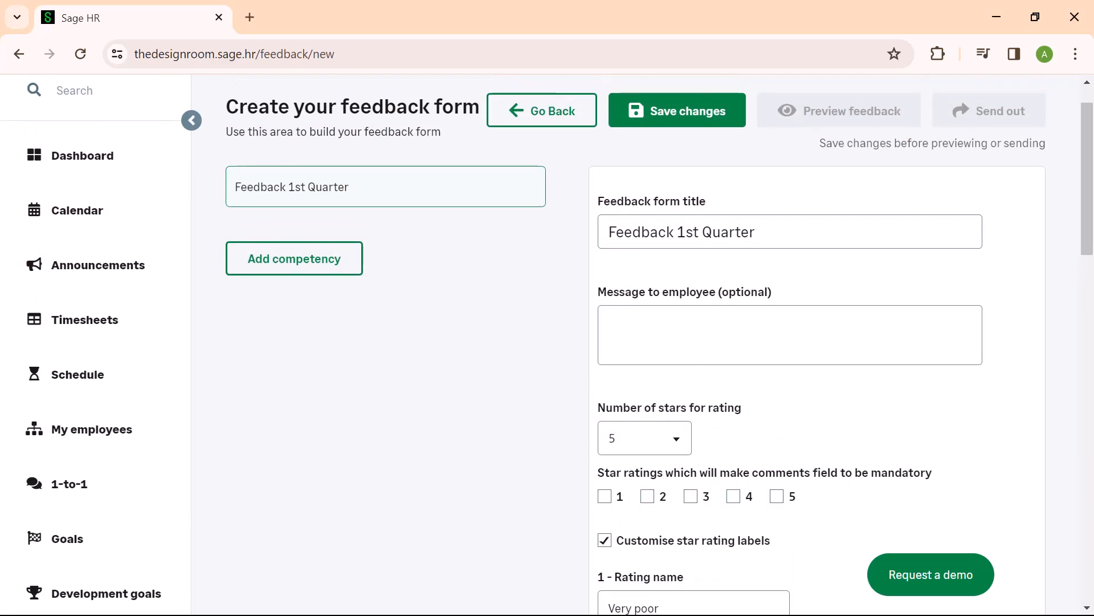
# Step: Add Attention to detail with Question 1 'Rate the employees attention to detail on manufacturing projects'
pyautogui.click(294, 258)
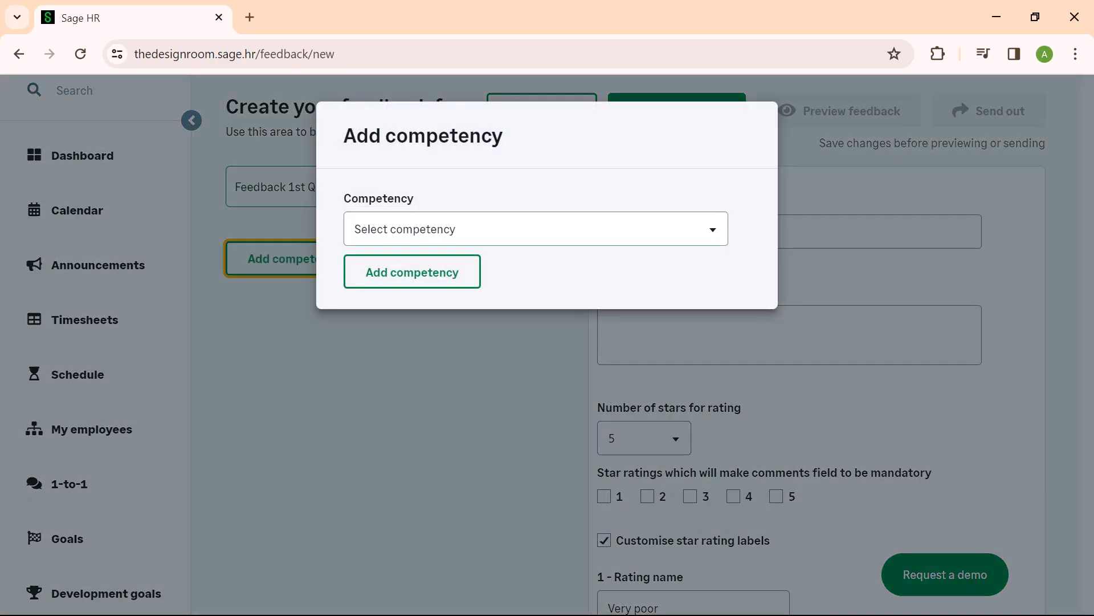
pyautogui.click(535, 228)
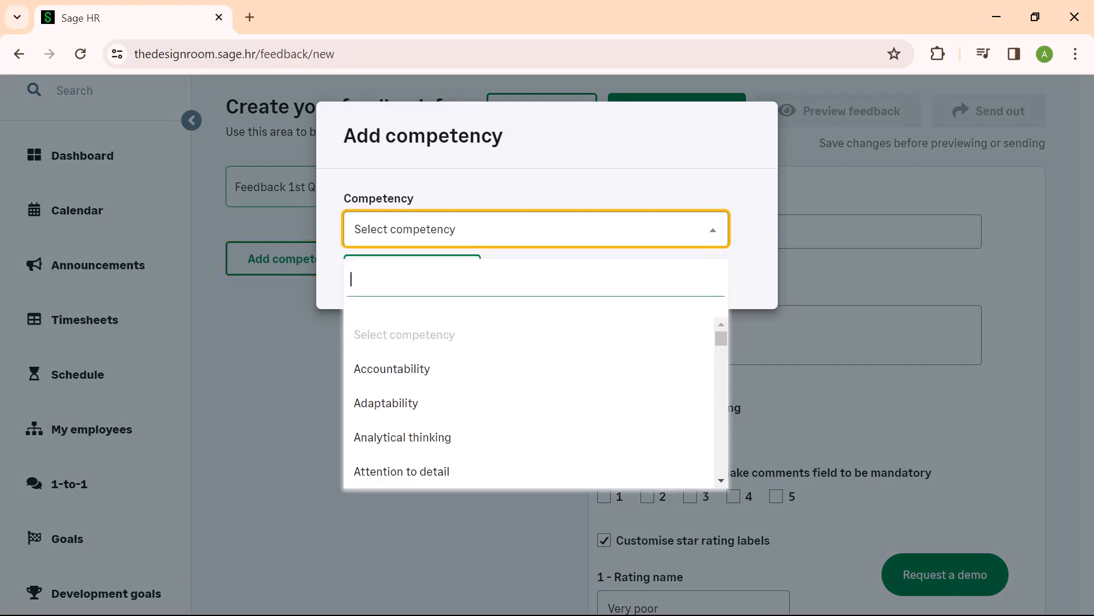
pyautogui.click(401, 470)
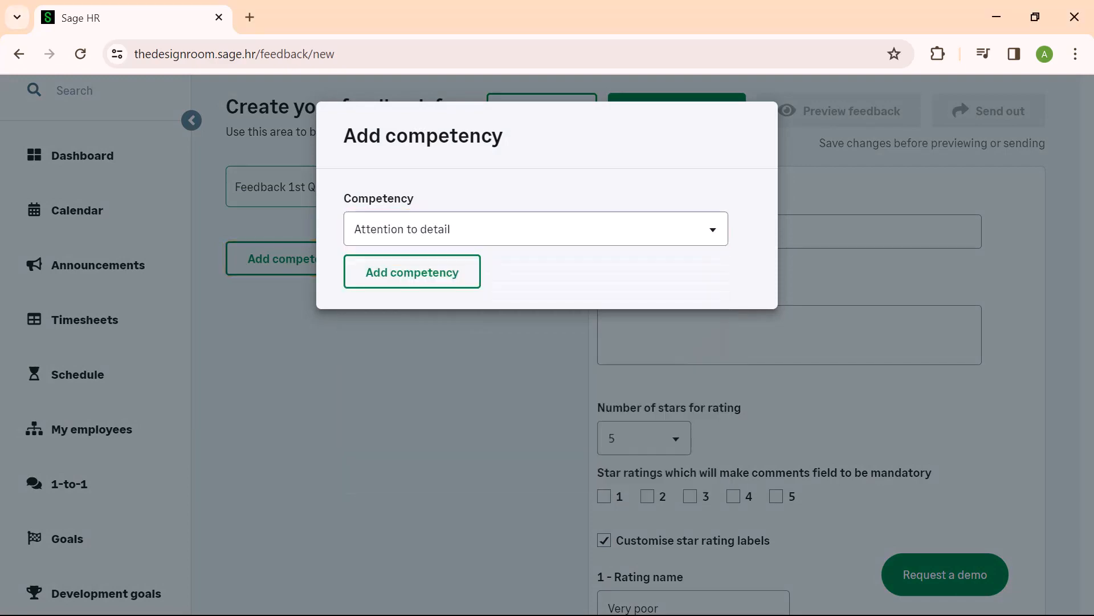
pyautogui.click(412, 271)
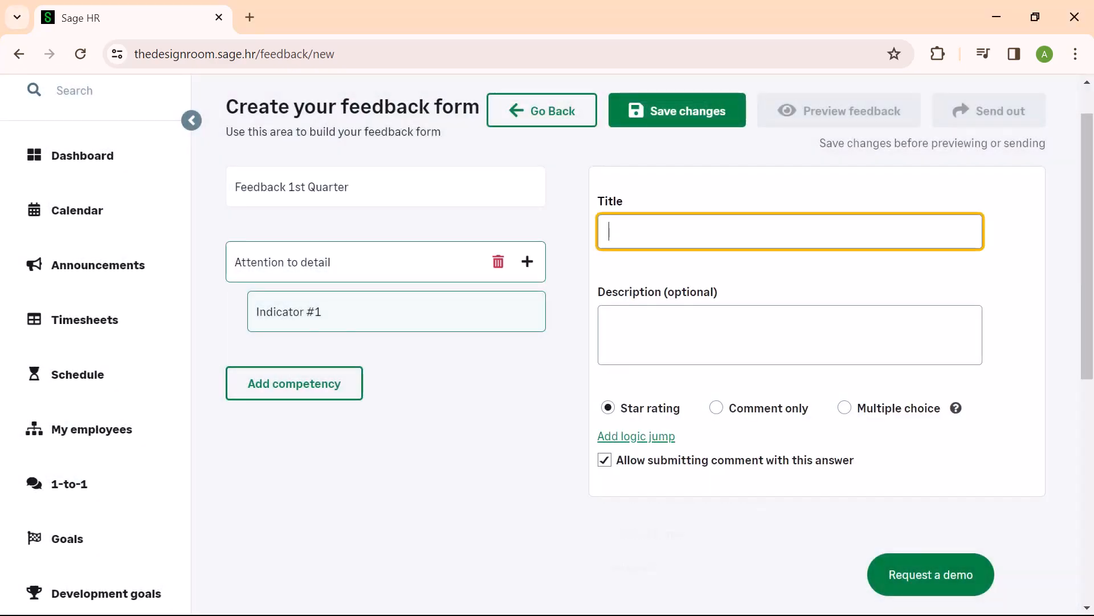
pyautogui.write('Question 1')
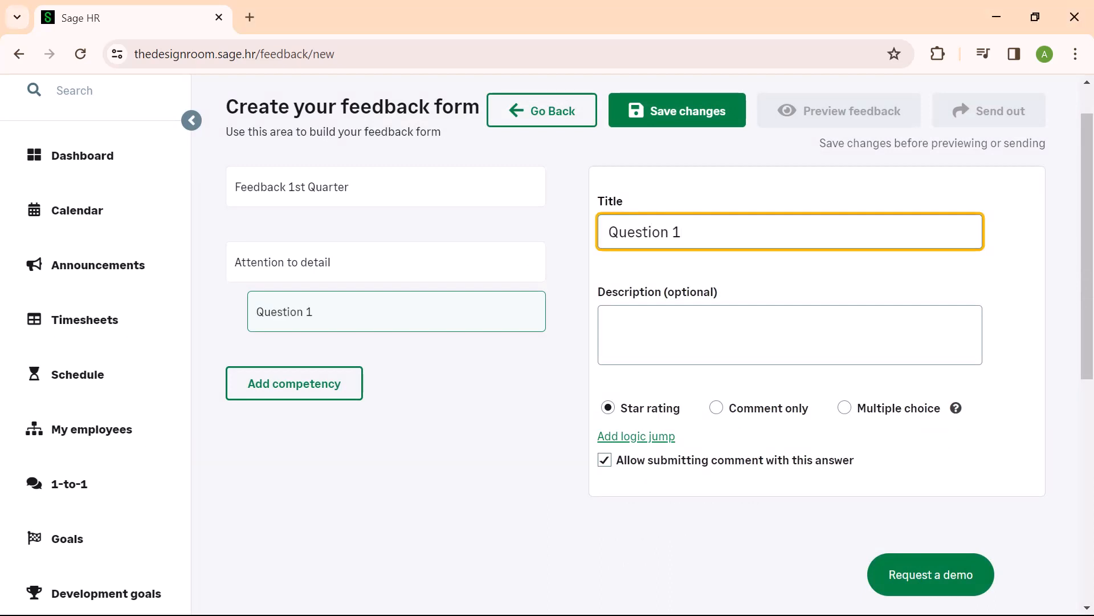
pyautogui.write('Rate the employees attention to detail on manufacturing projects')
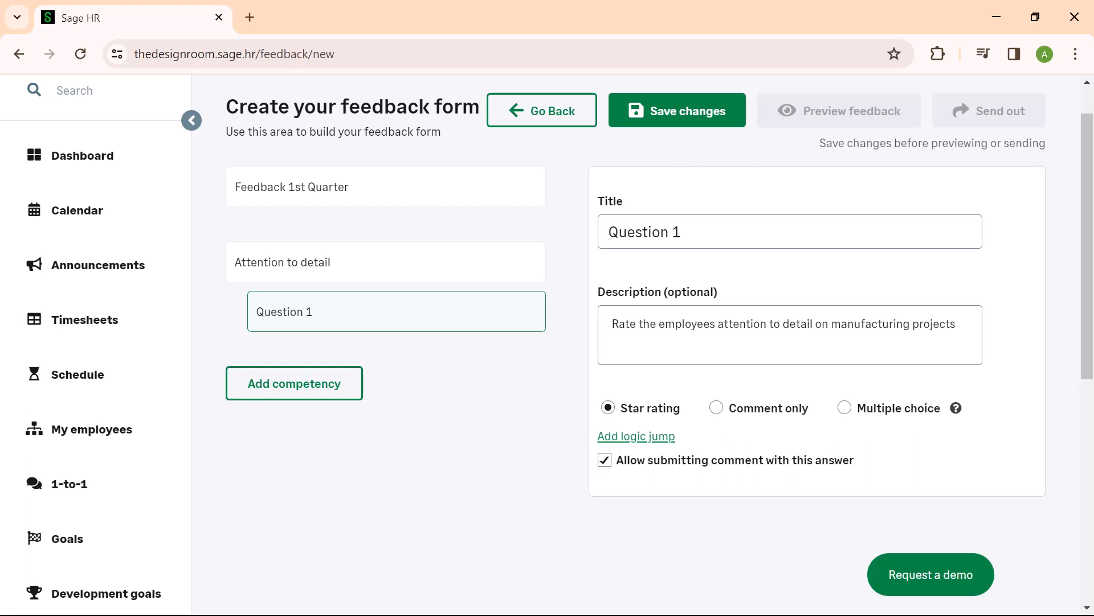
# Step: Describe Question 2 as rating communication skills and save the form
pyautogui.click(294, 383)
pyautogui.write('Rate this employees')
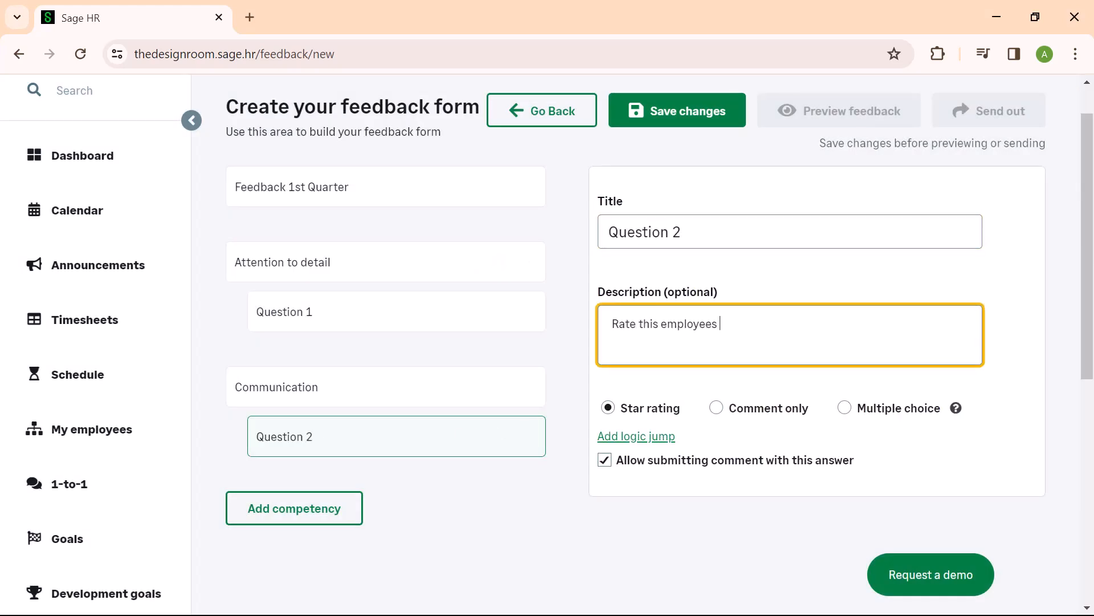
pyautogui.write('communication skills')
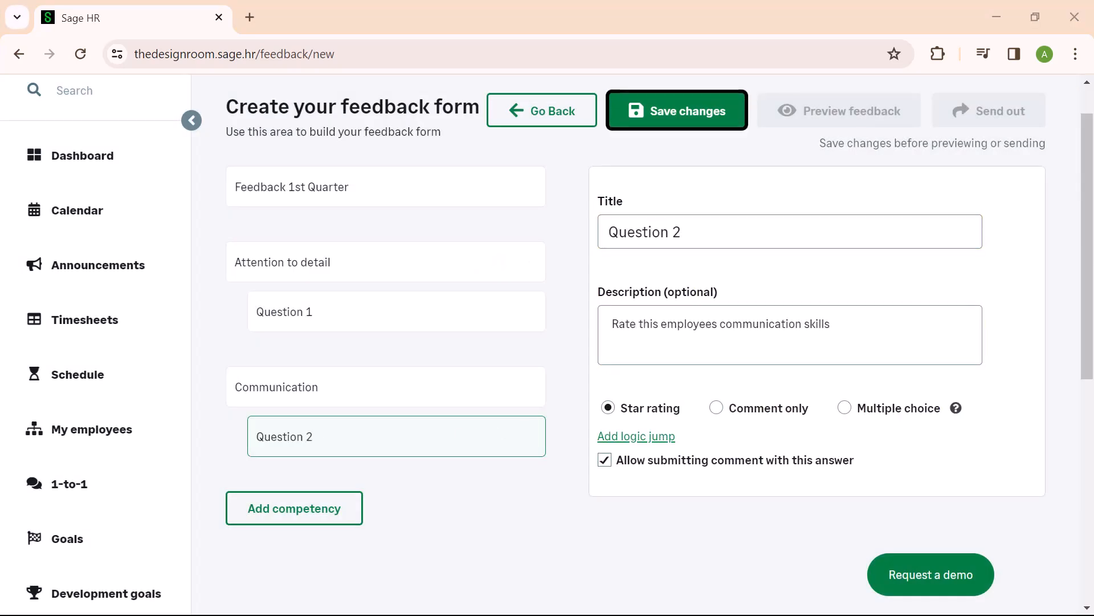
pyautogui.click(675, 110)
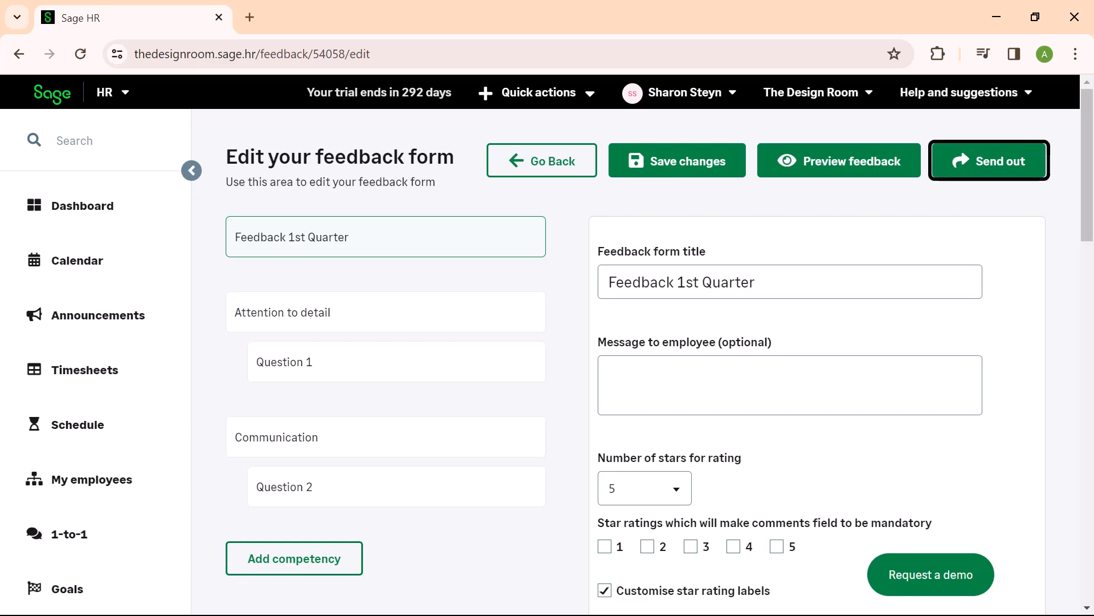
pyautogui.click(988, 160)
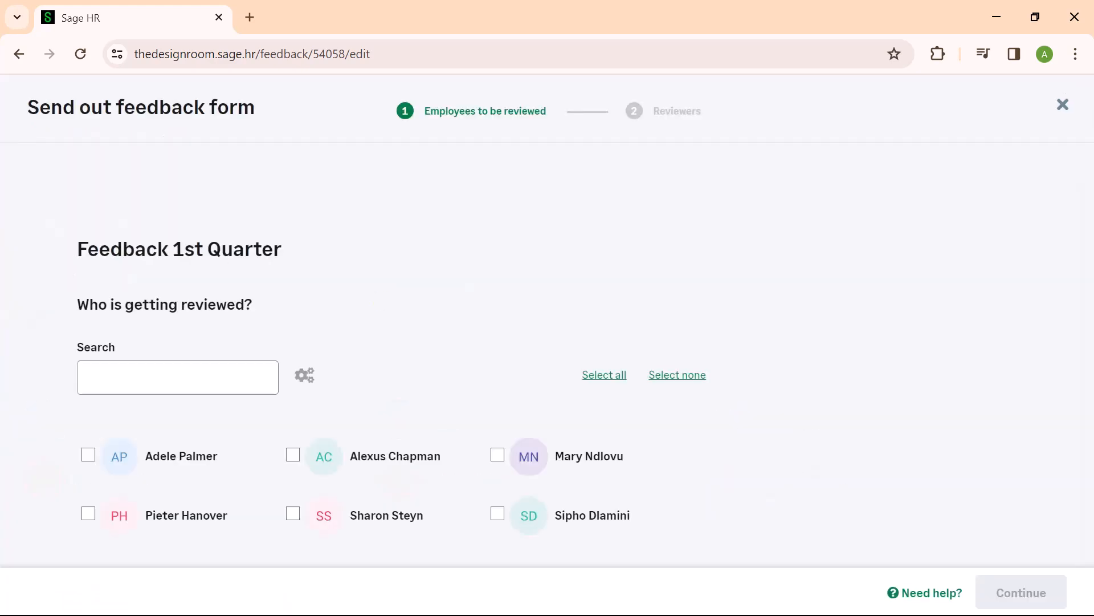
pyautogui.click(497, 513)
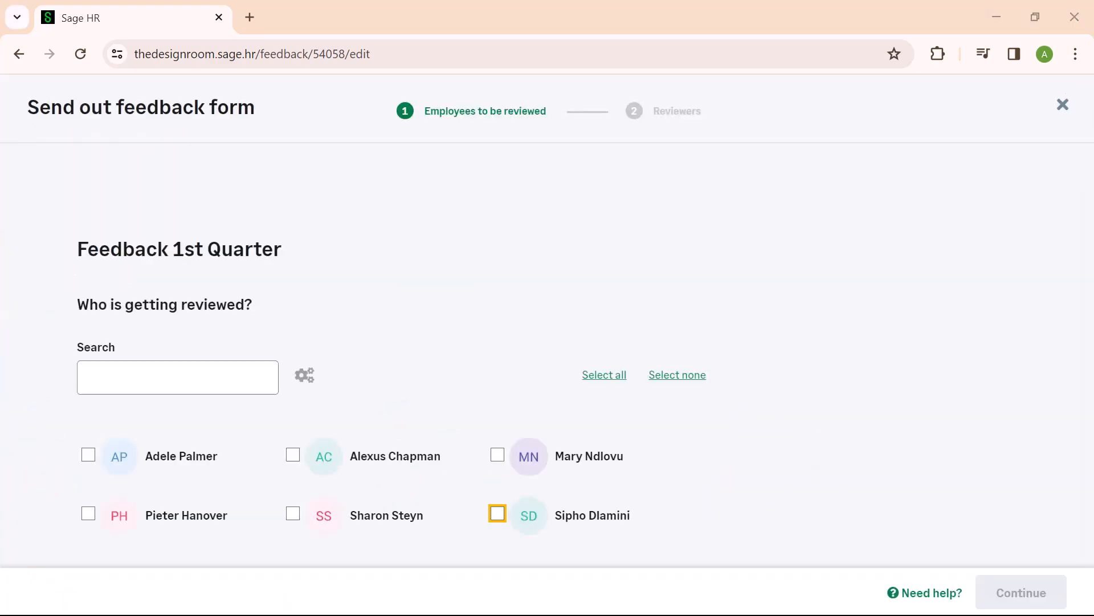
pyautogui.click(497, 515)
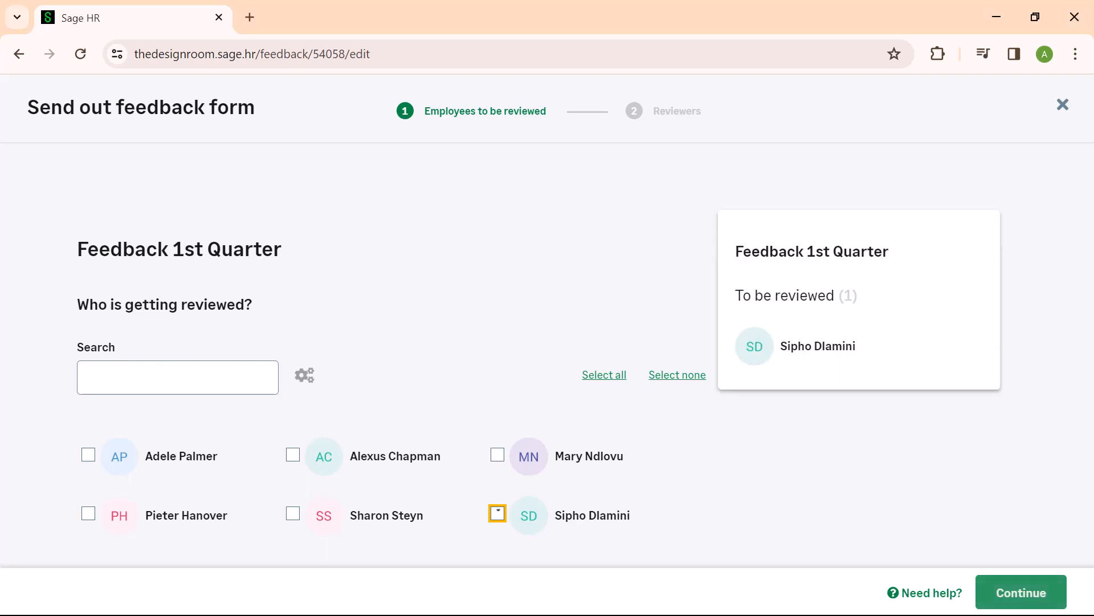
pyautogui.click(497, 514)
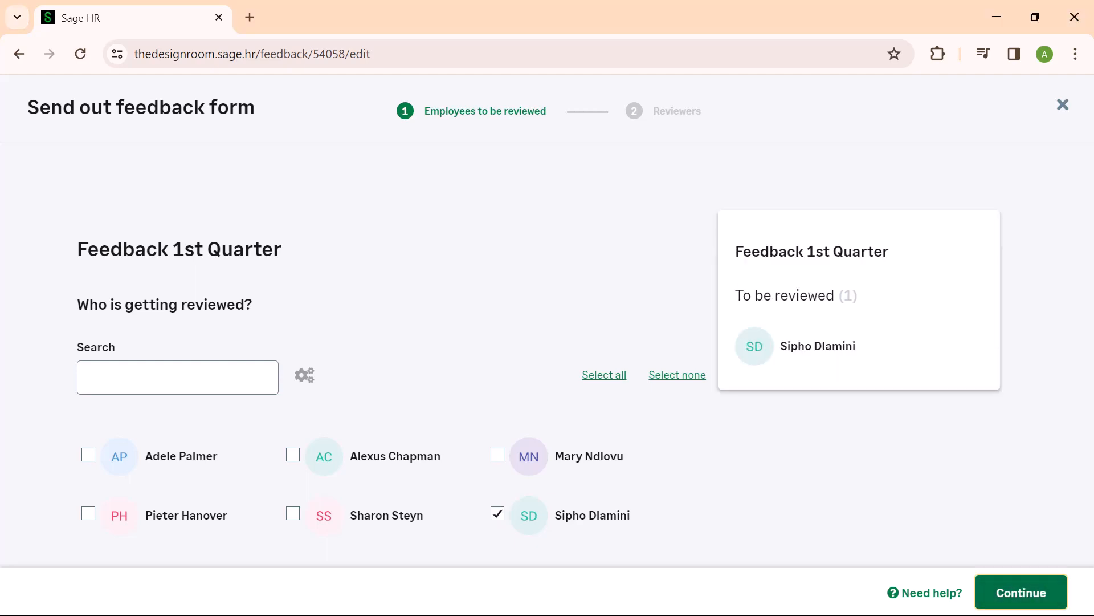
pyautogui.click(1019, 592)
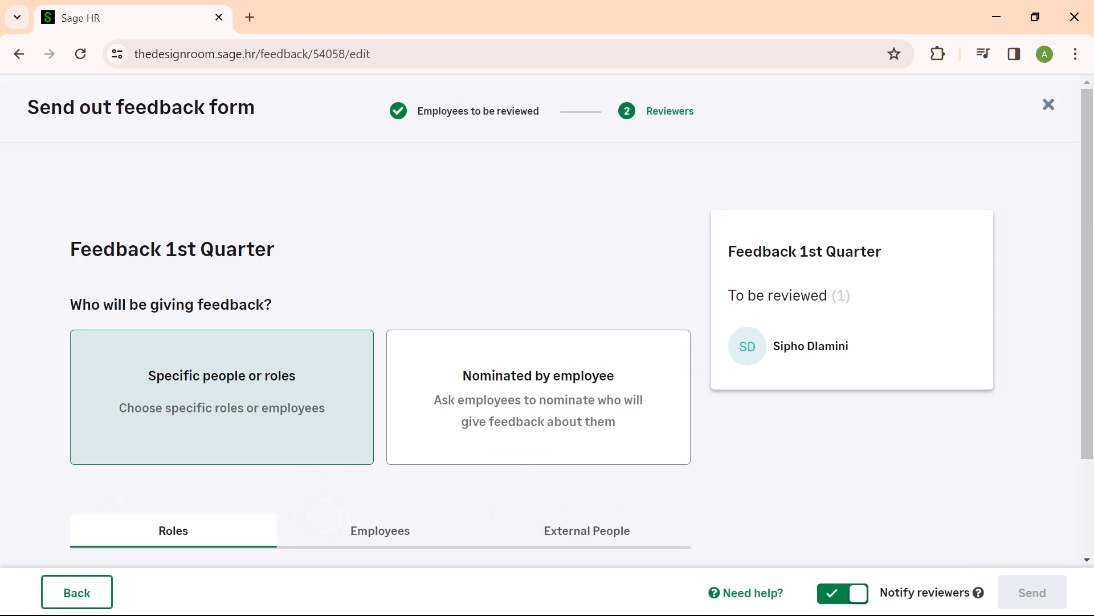
# Step: Make direct managers the reviewers and send the form out
pyautogui.scroll(-3)
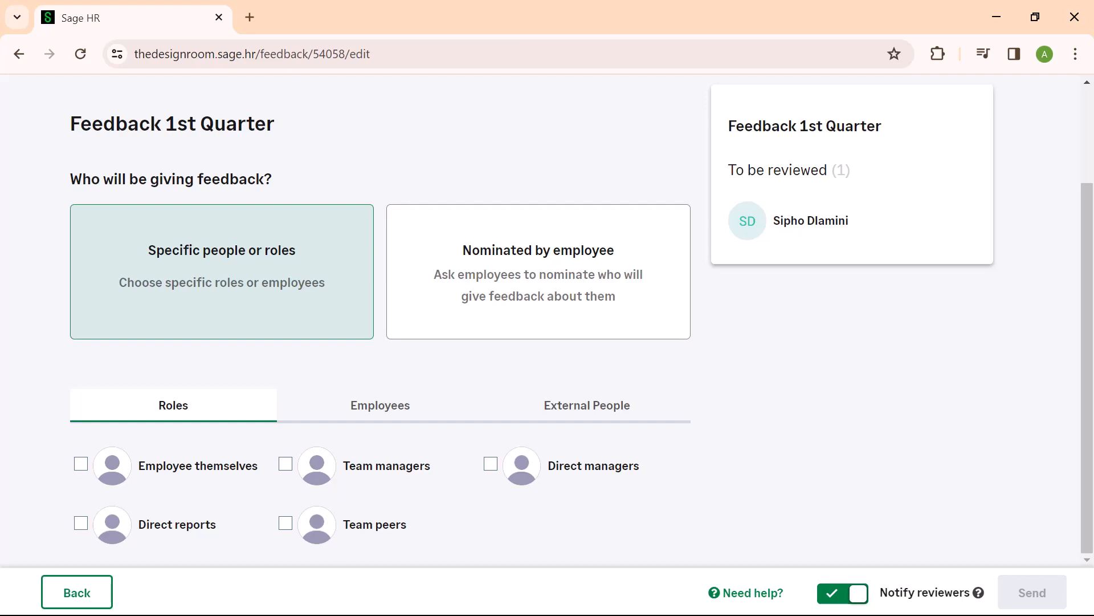
pyautogui.click(491, 463)
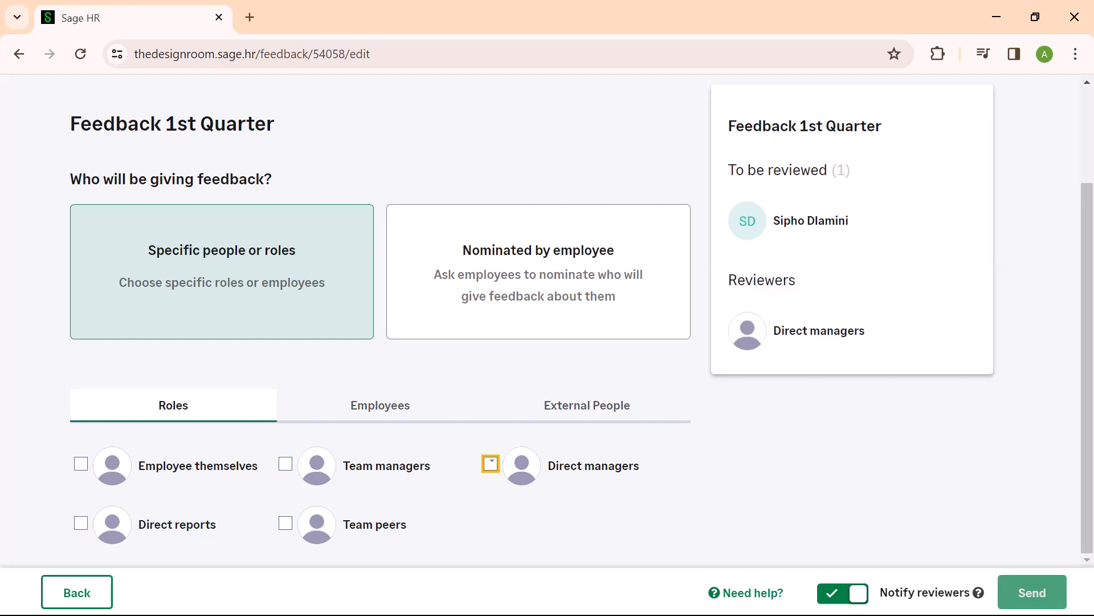
pyautogui.click(491, 463)
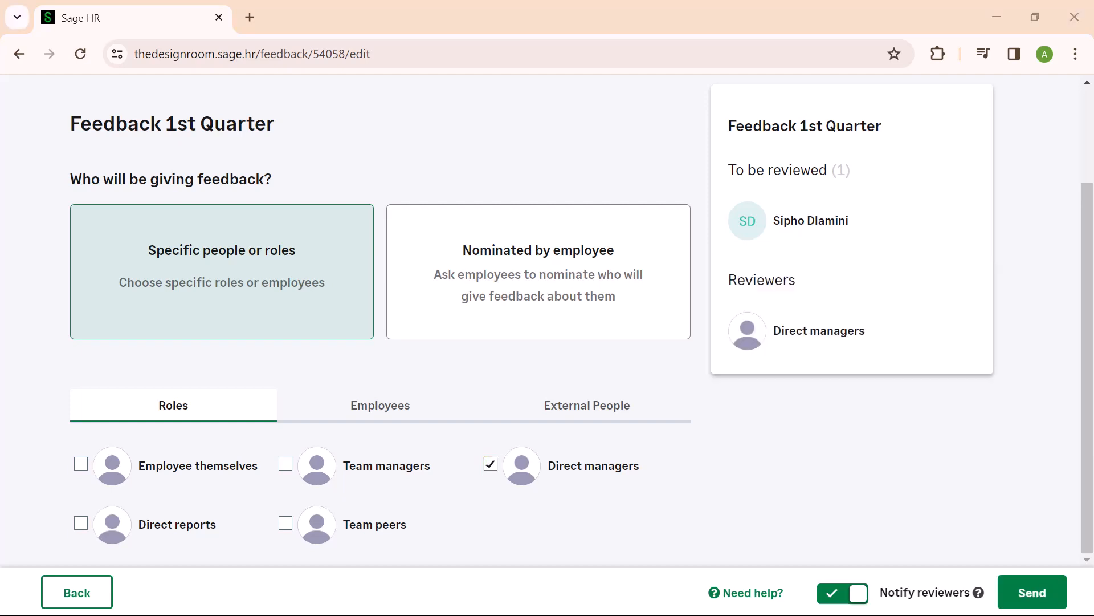
pyautogui.click(1032, 592)
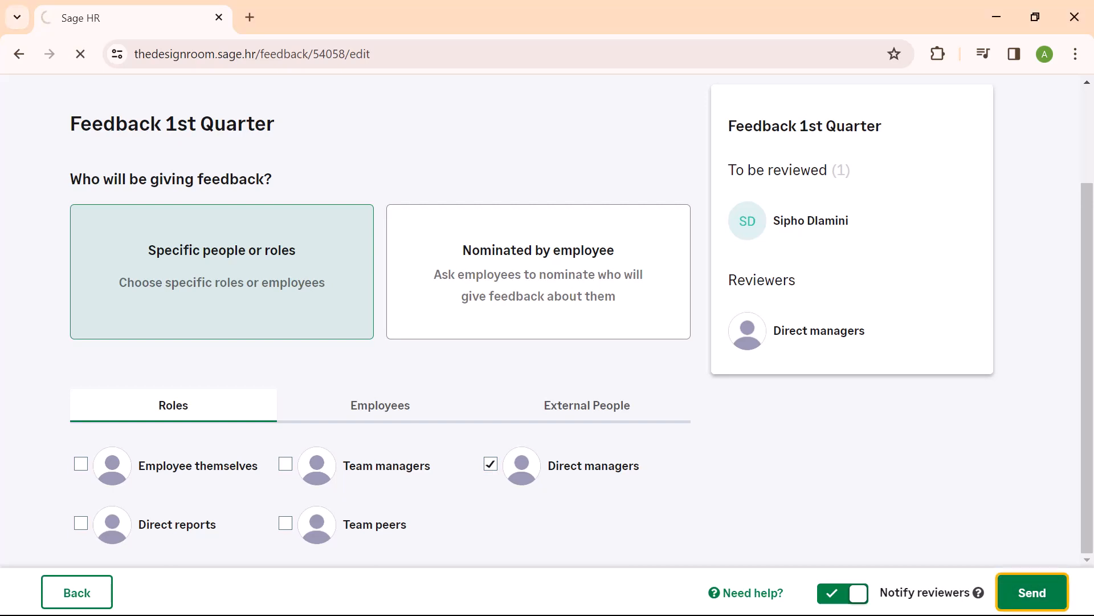
pyautogui.click(1032, 592)
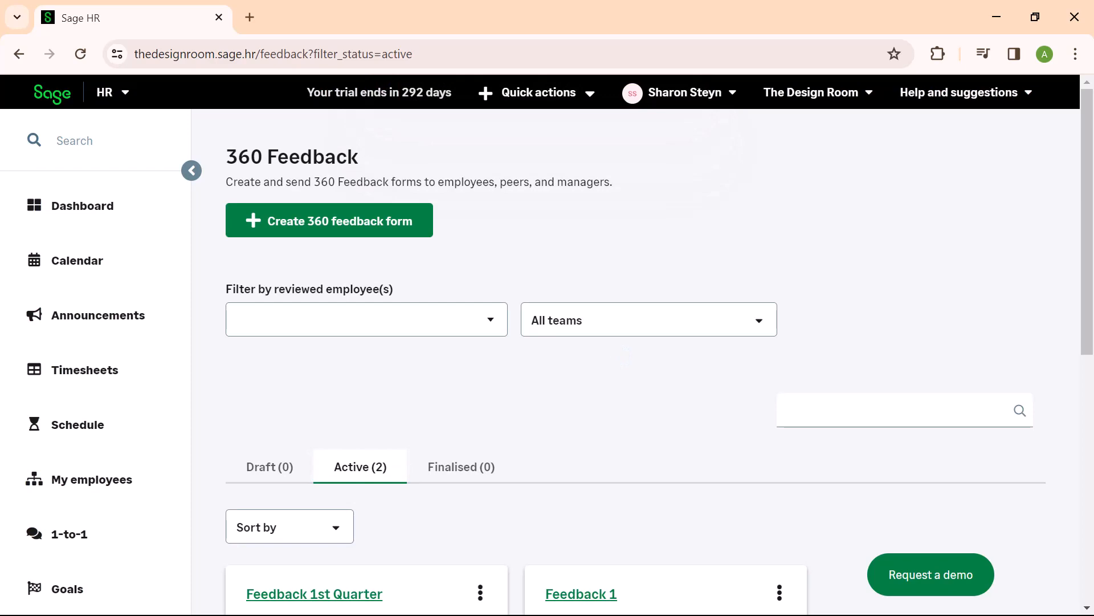
pyautogui.click(82, 206)
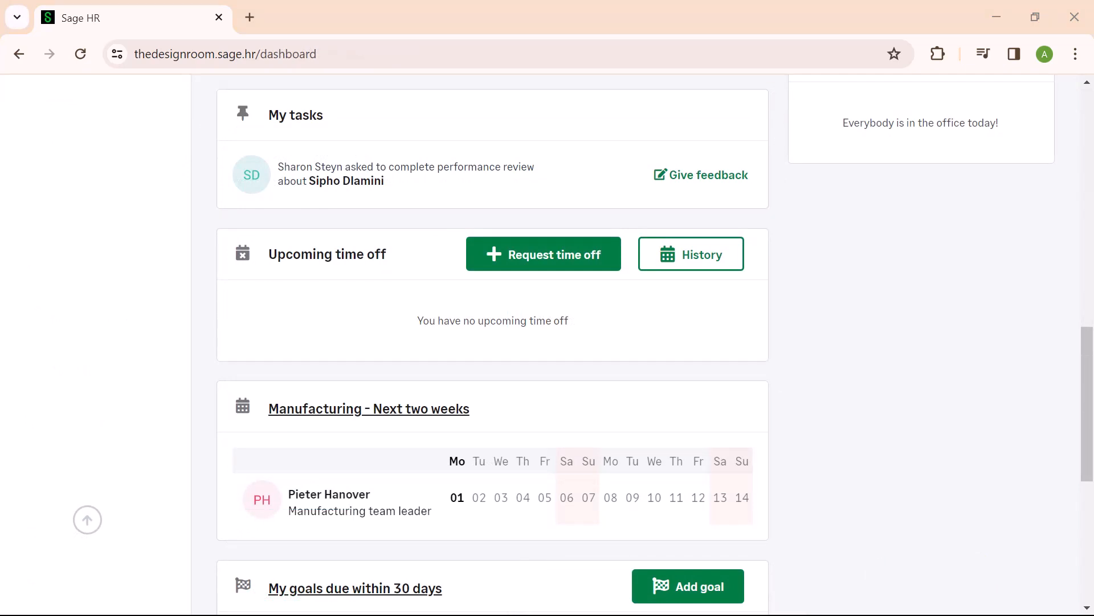
pyautogui.moveTo(701, 175)
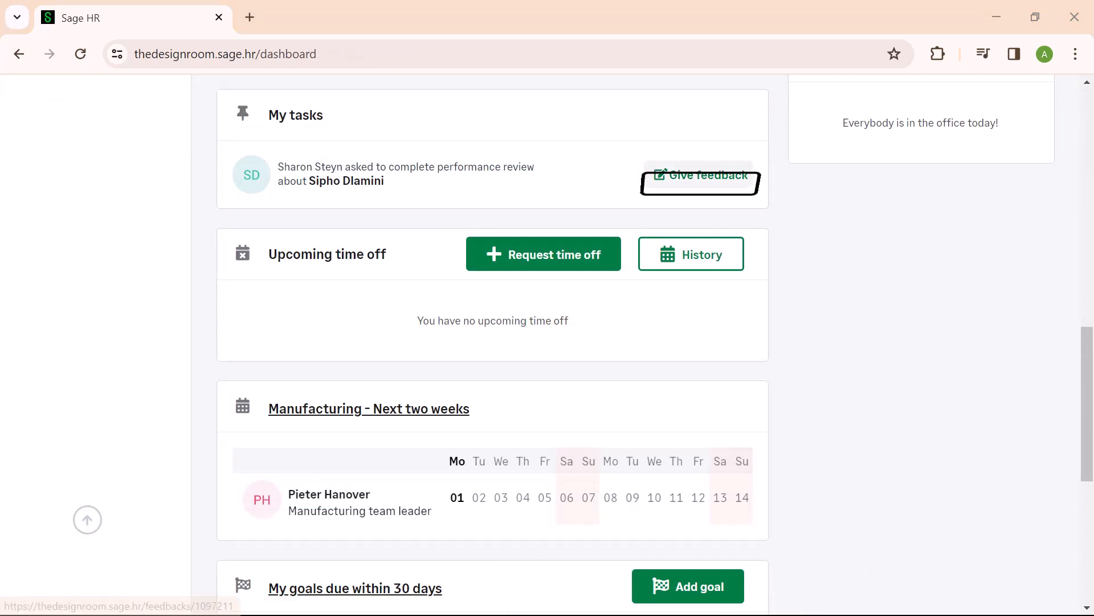
pyautogui.click(699, 175)
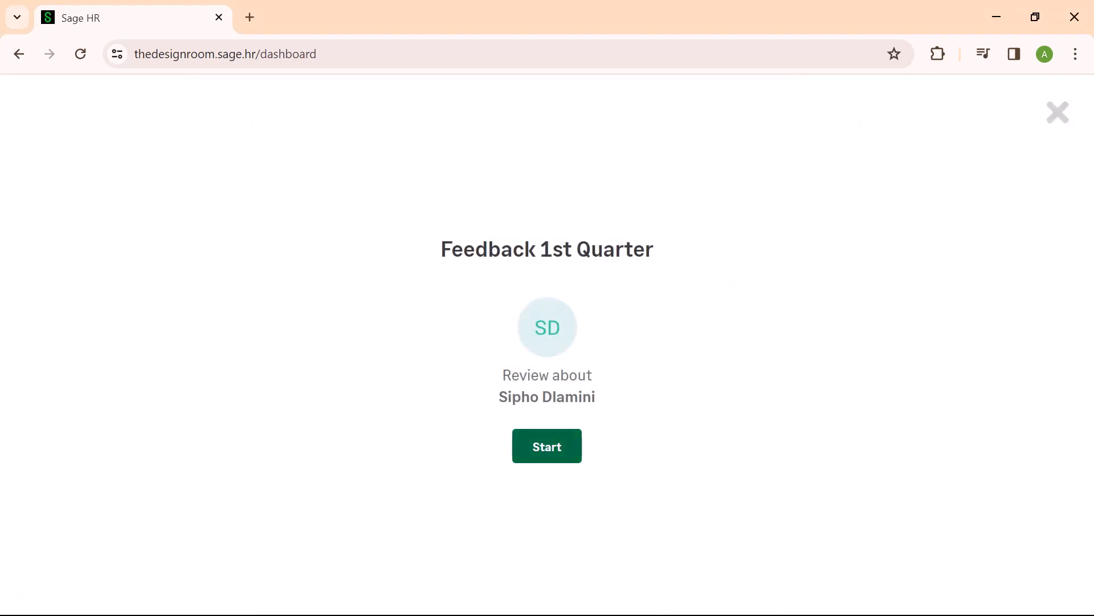
pyautogui.click(546, 446)
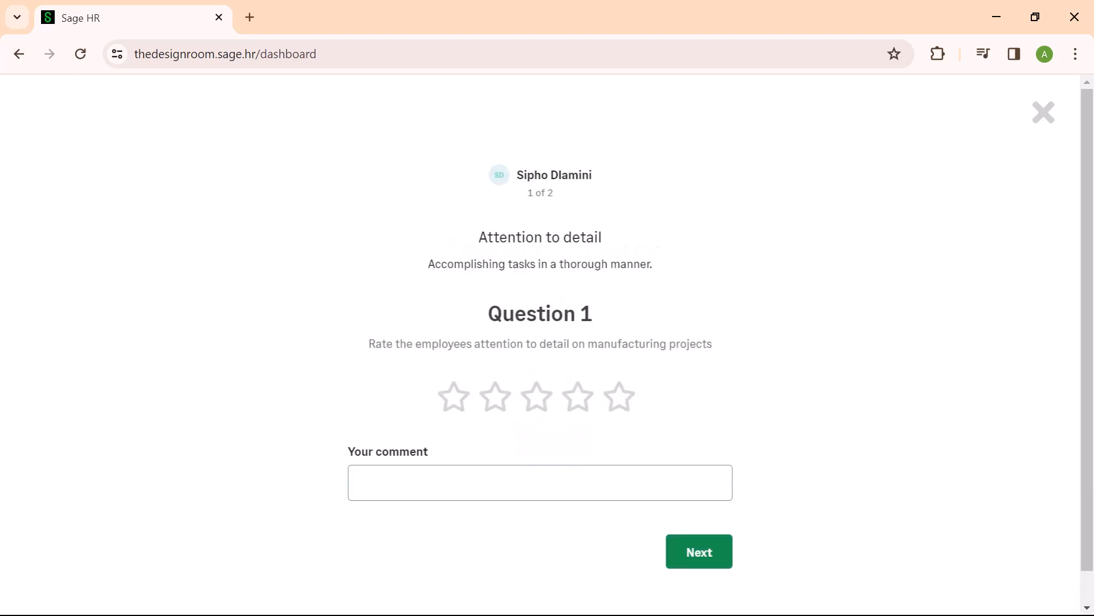
pyautogui.click(536, 397)
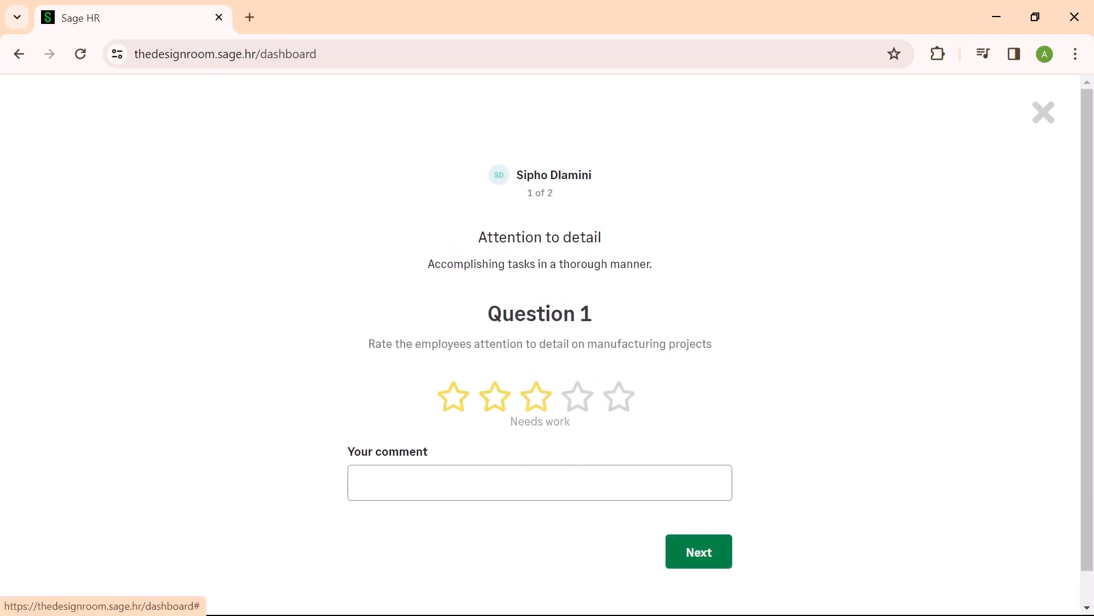
pyautogui.click(577, 395)
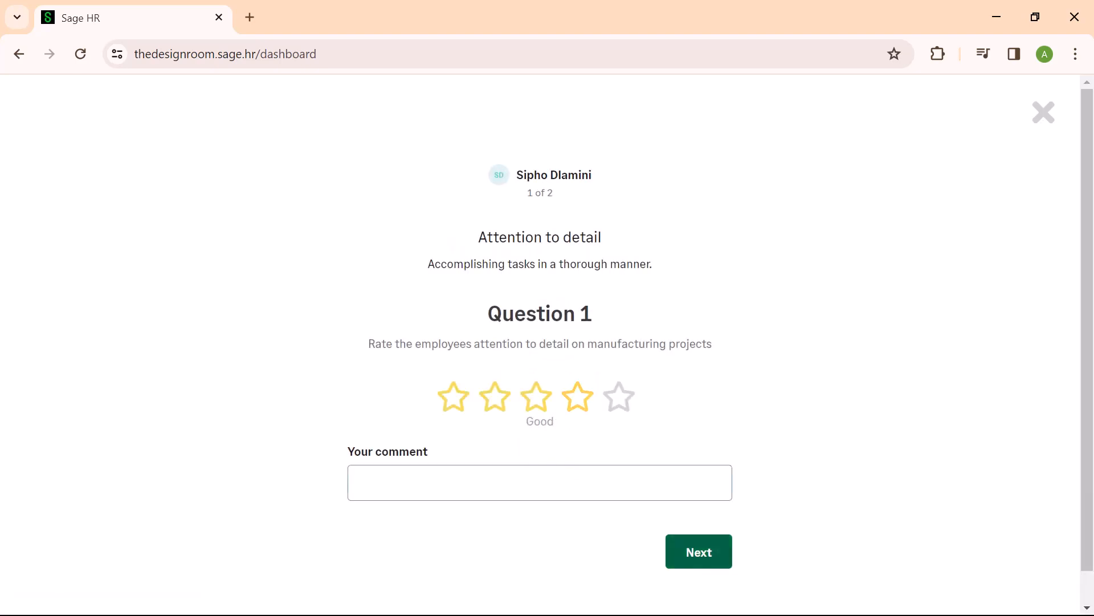
pyautogui.click(698, 551)
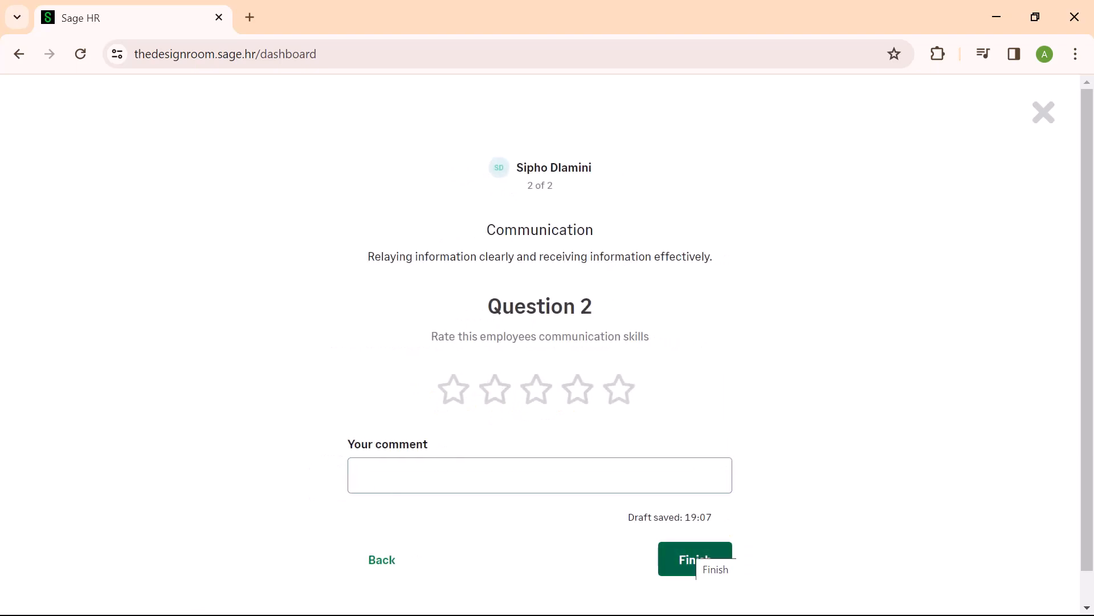
pyautogui.click(693, 559)
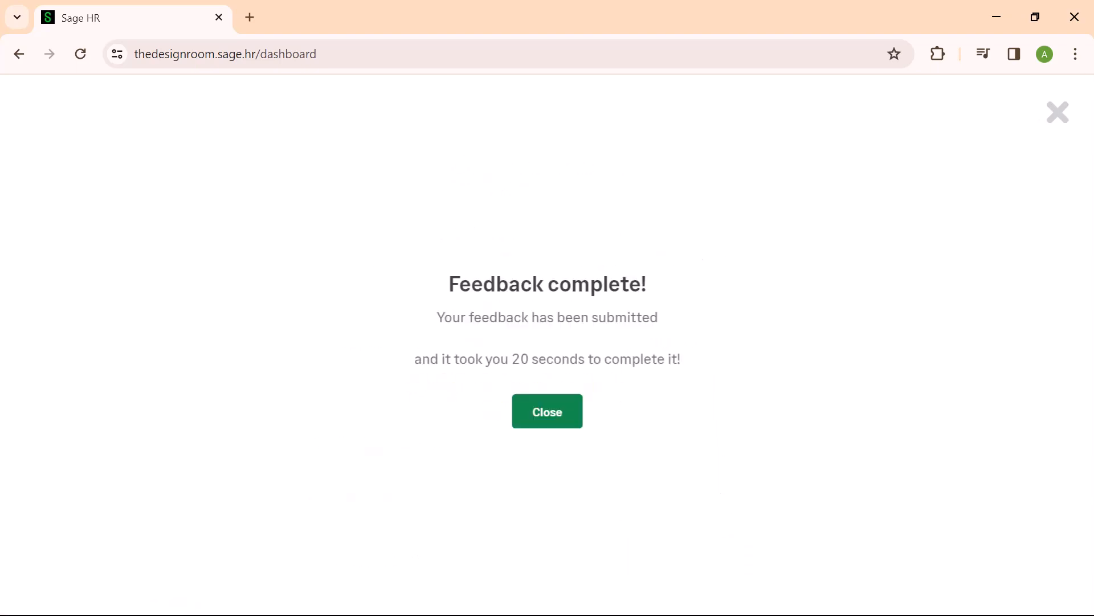
pyautogui.click(547, 411)
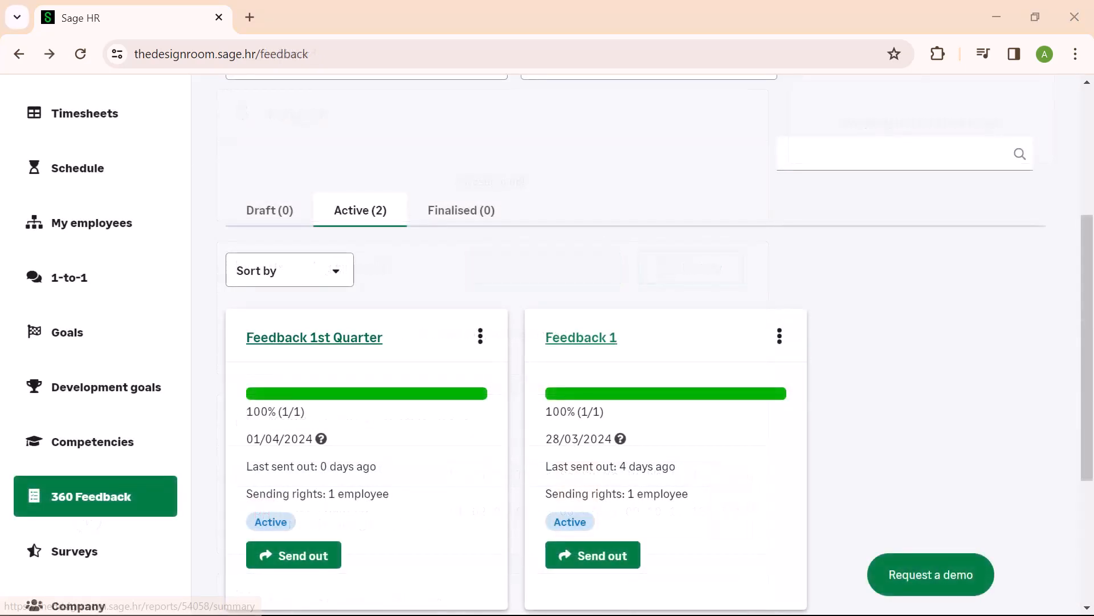
pyautogui.click(314, 337)
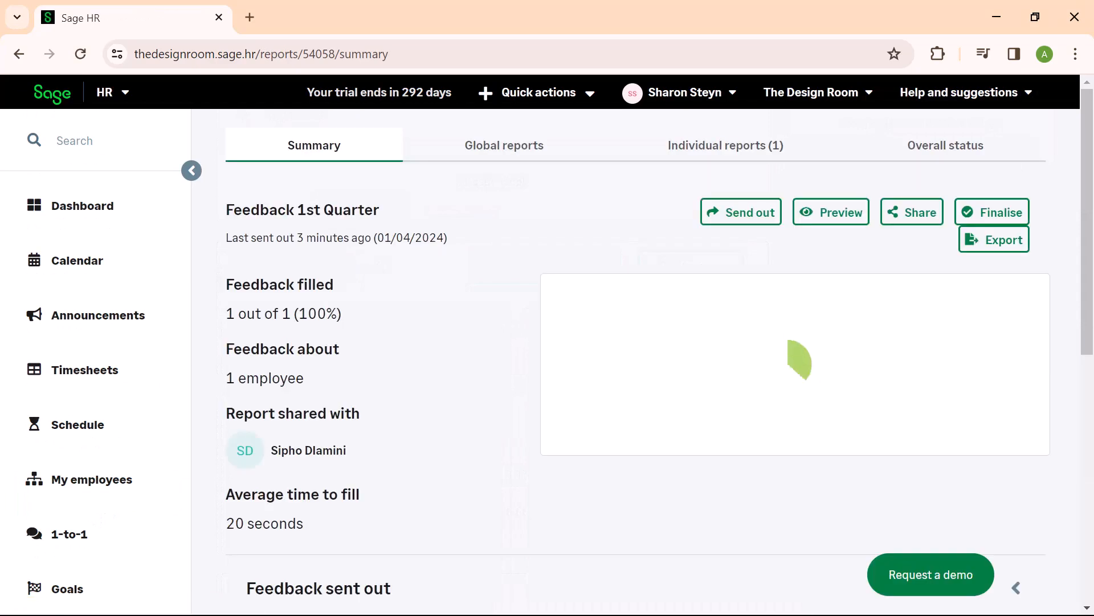
pyautogui.click(912, 212)
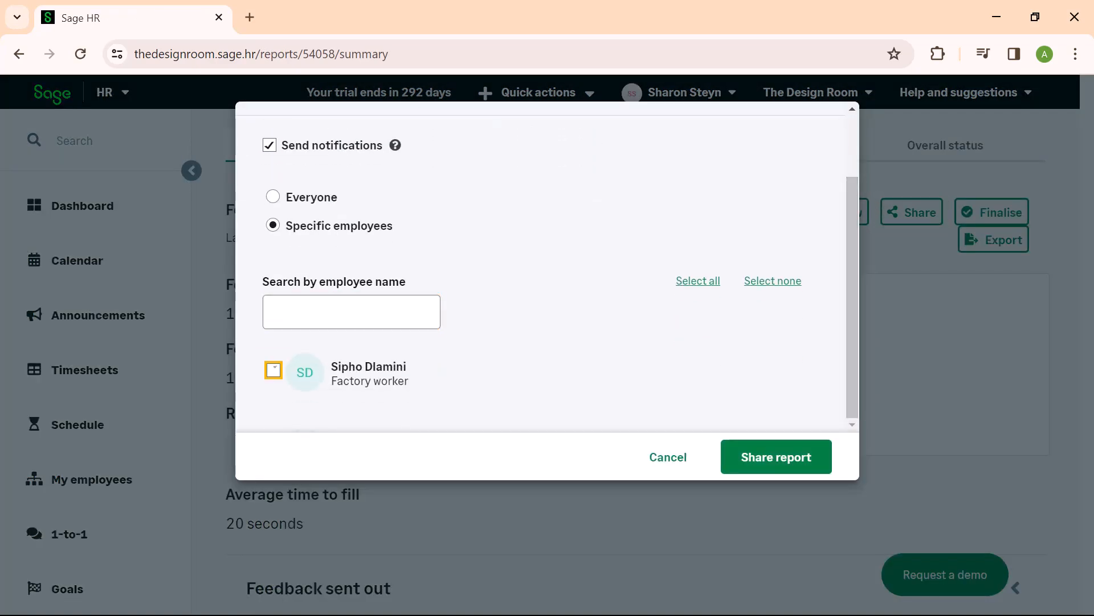
pyautogui.click(774, 457)
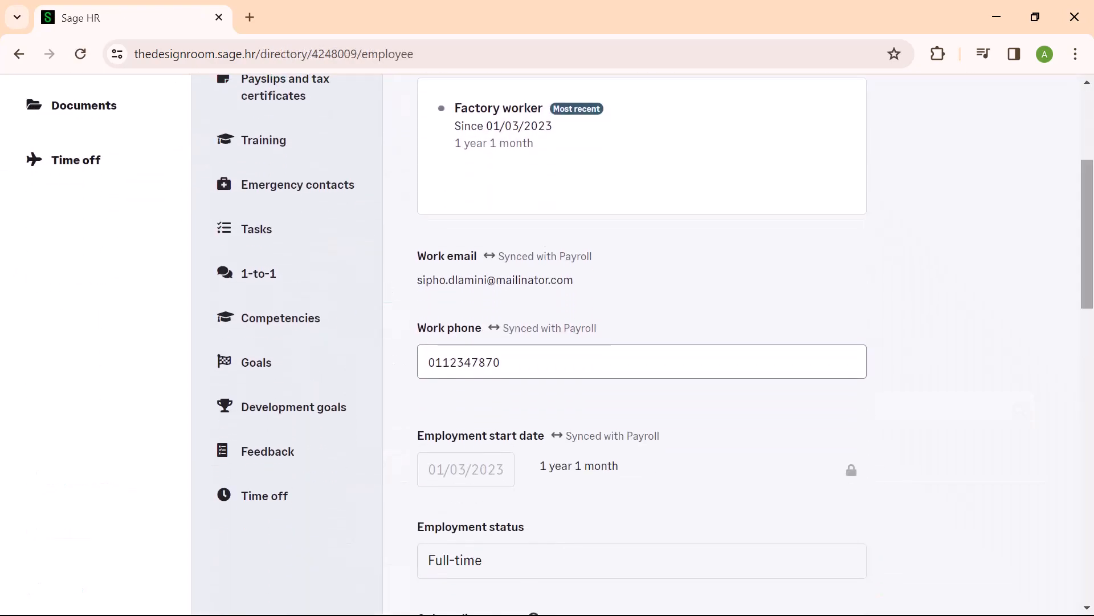
# Step: Open the Feedback 1st Quarter report from the profile's Feedback section, showing 75% and 100%
pyautogui.click(267, 451)
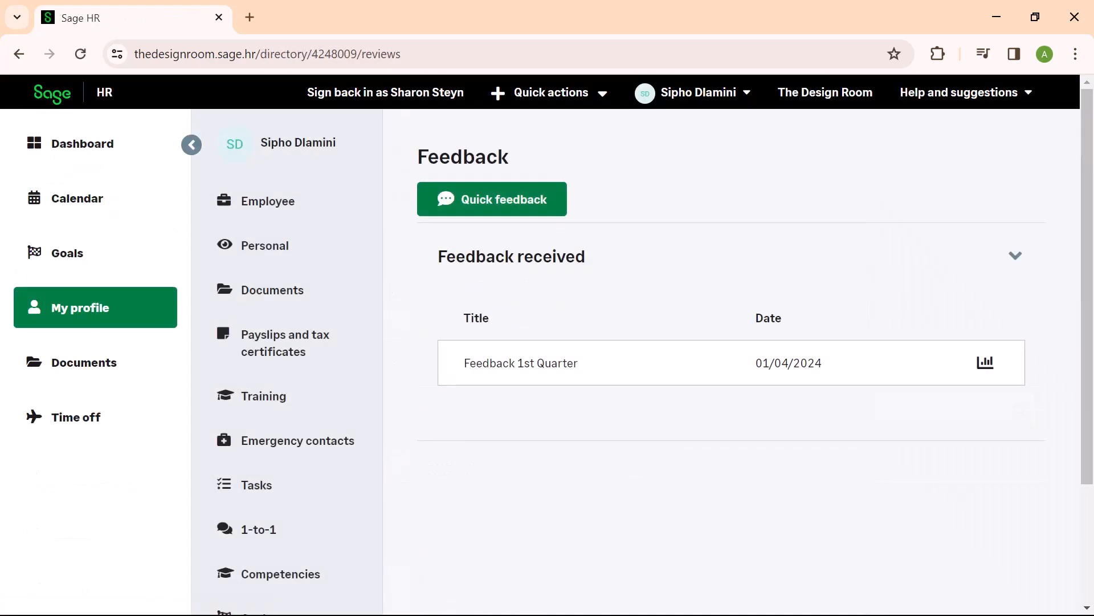
pyautogui.click(985, 363)
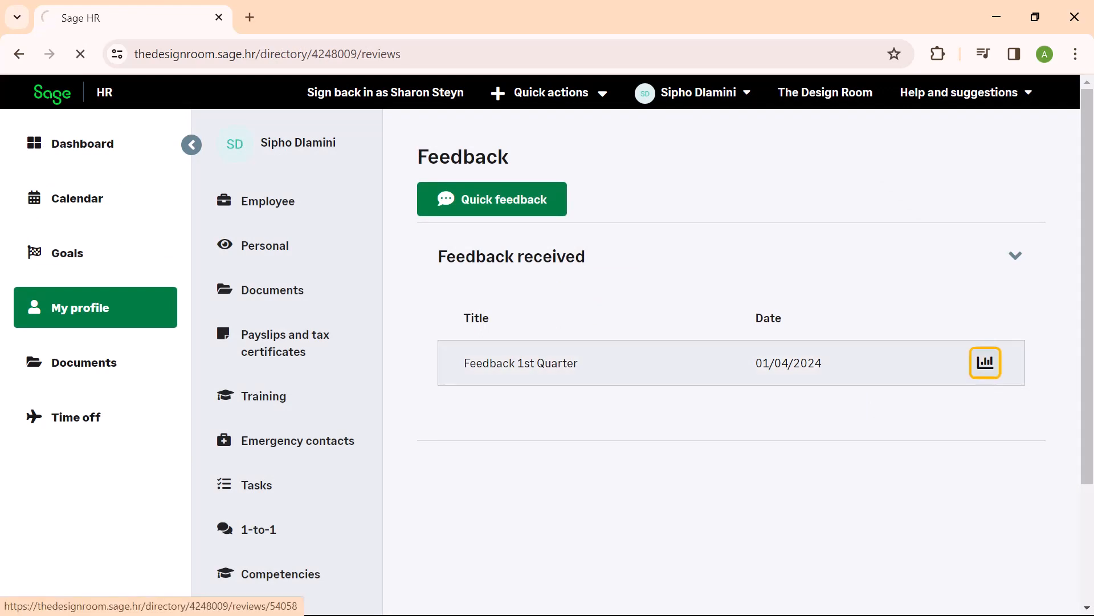
pyautogui.click(985, 362)
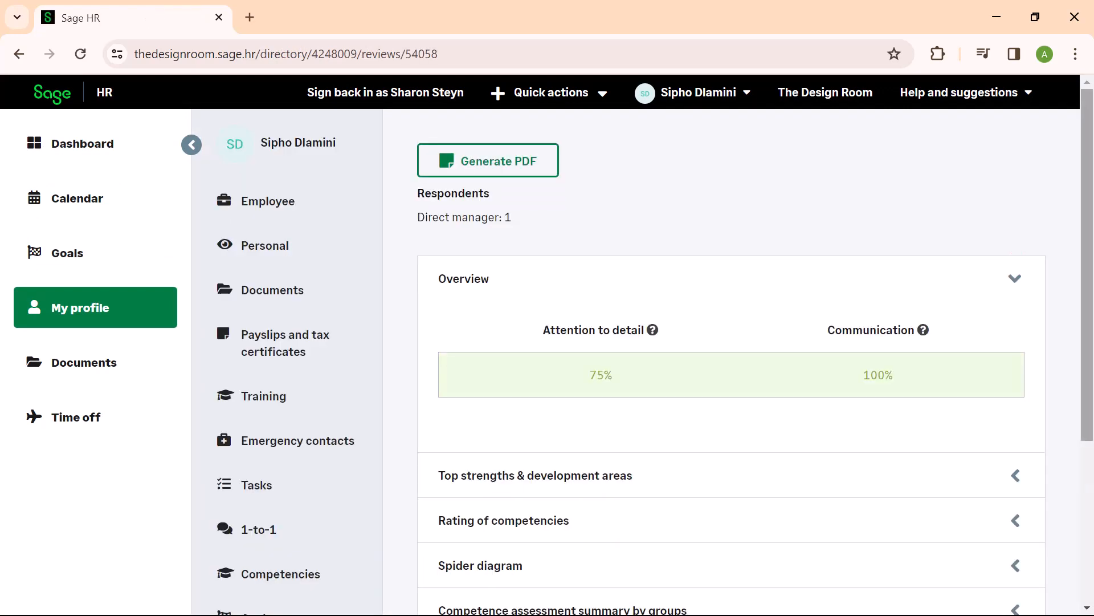